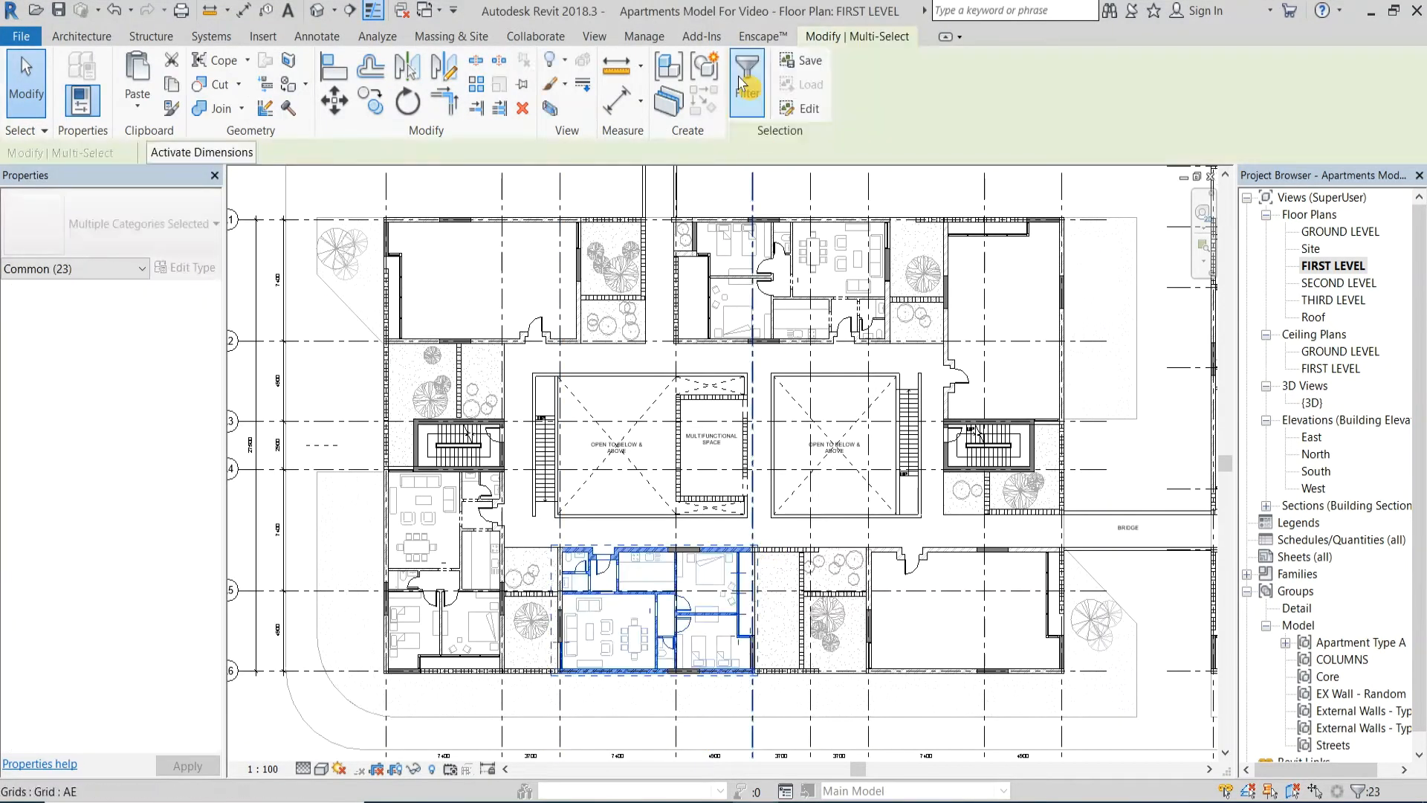
Filter the current selection by category to isolate the apartment unit's elements
click(746, 73)
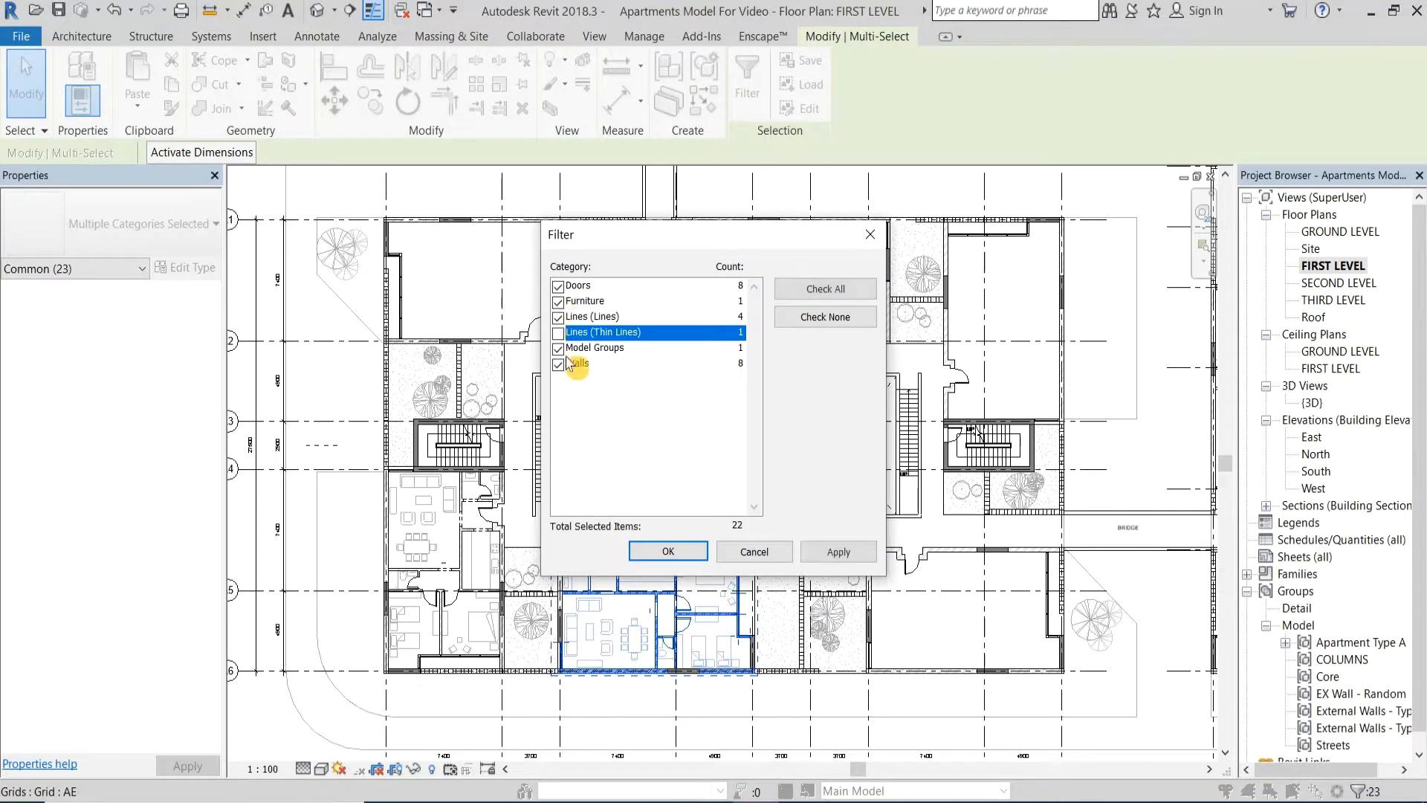
click(667, 550)
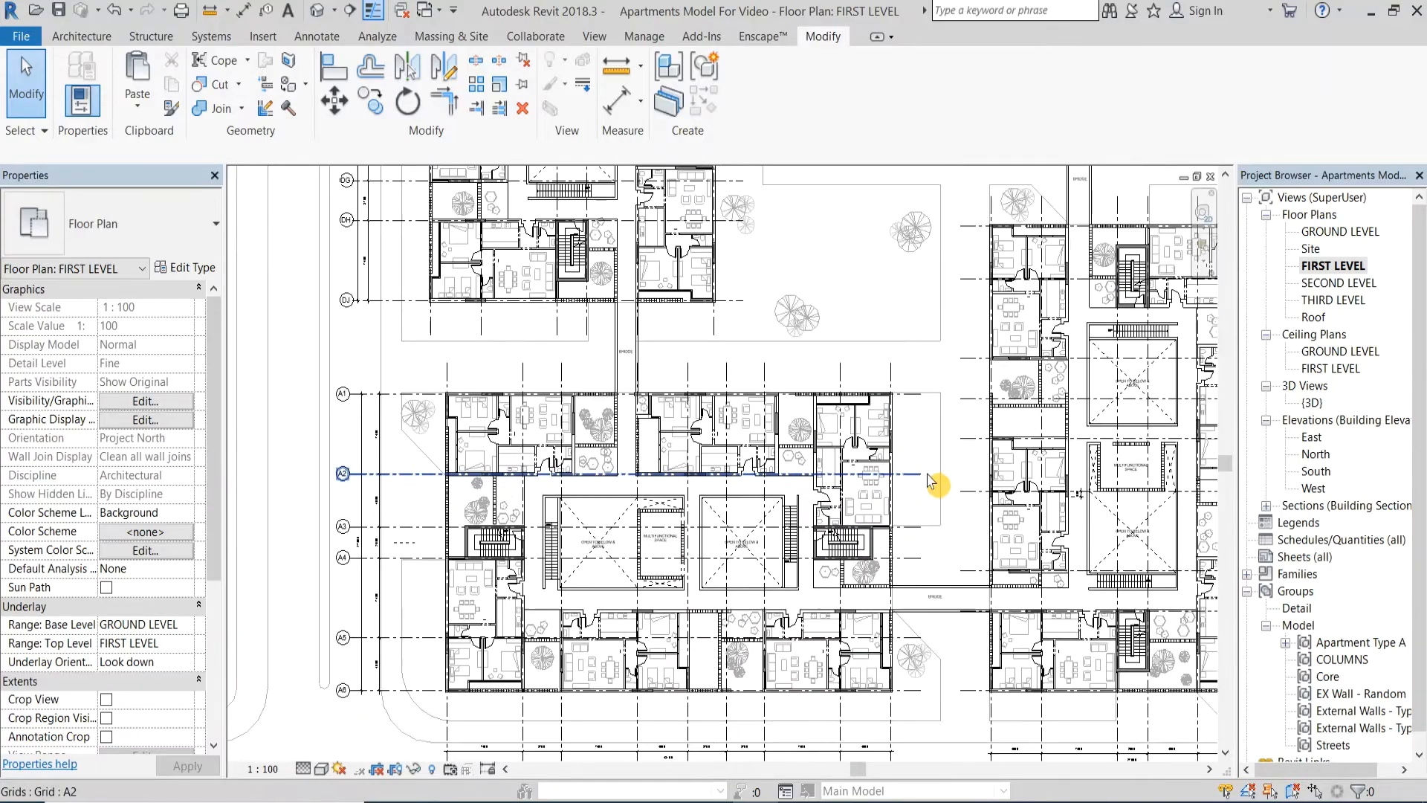
click(81, 36)
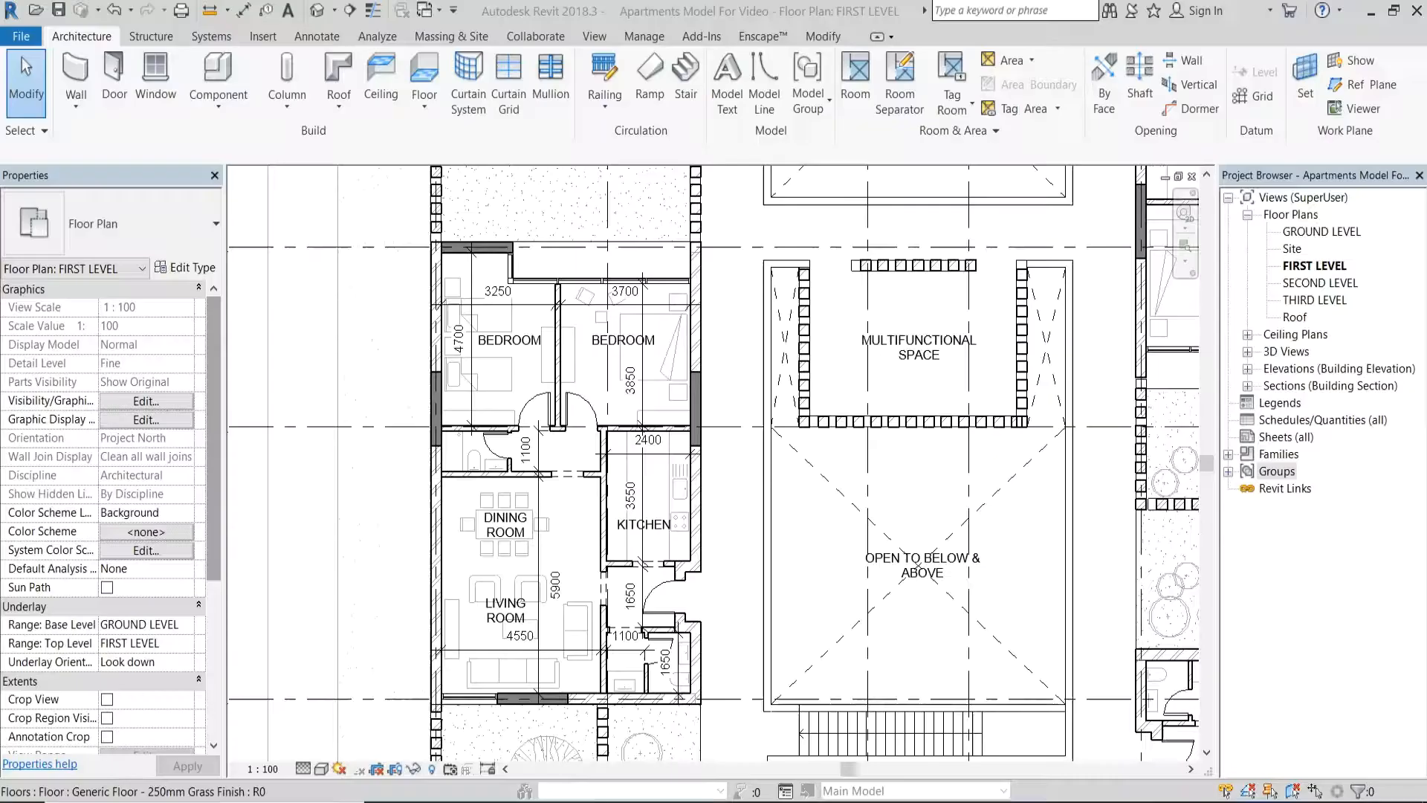
Save the Apartment Type A model group as its own Revit file in the Revit Files folder
click(1231, 471)
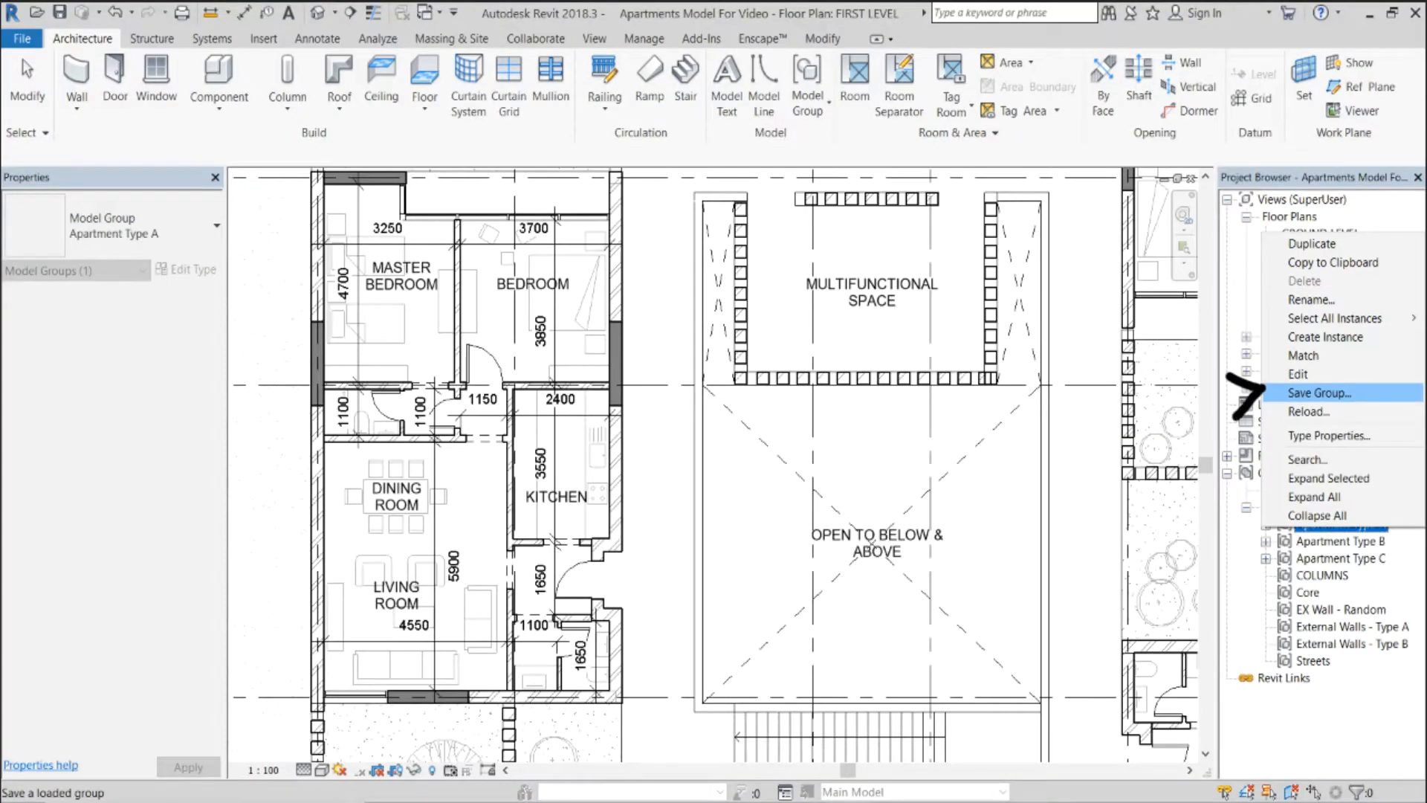
click(1320, 392)
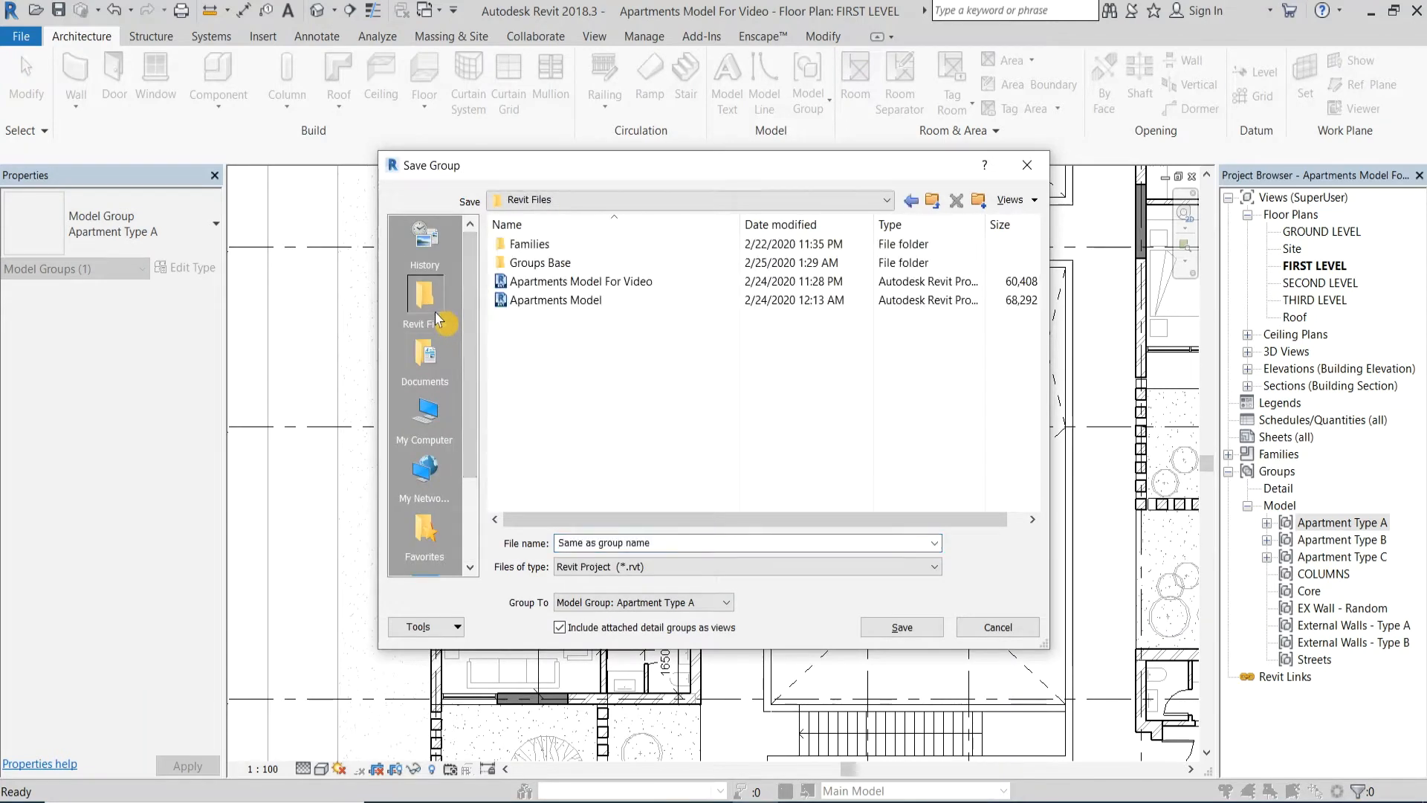
double_click(541, 262)
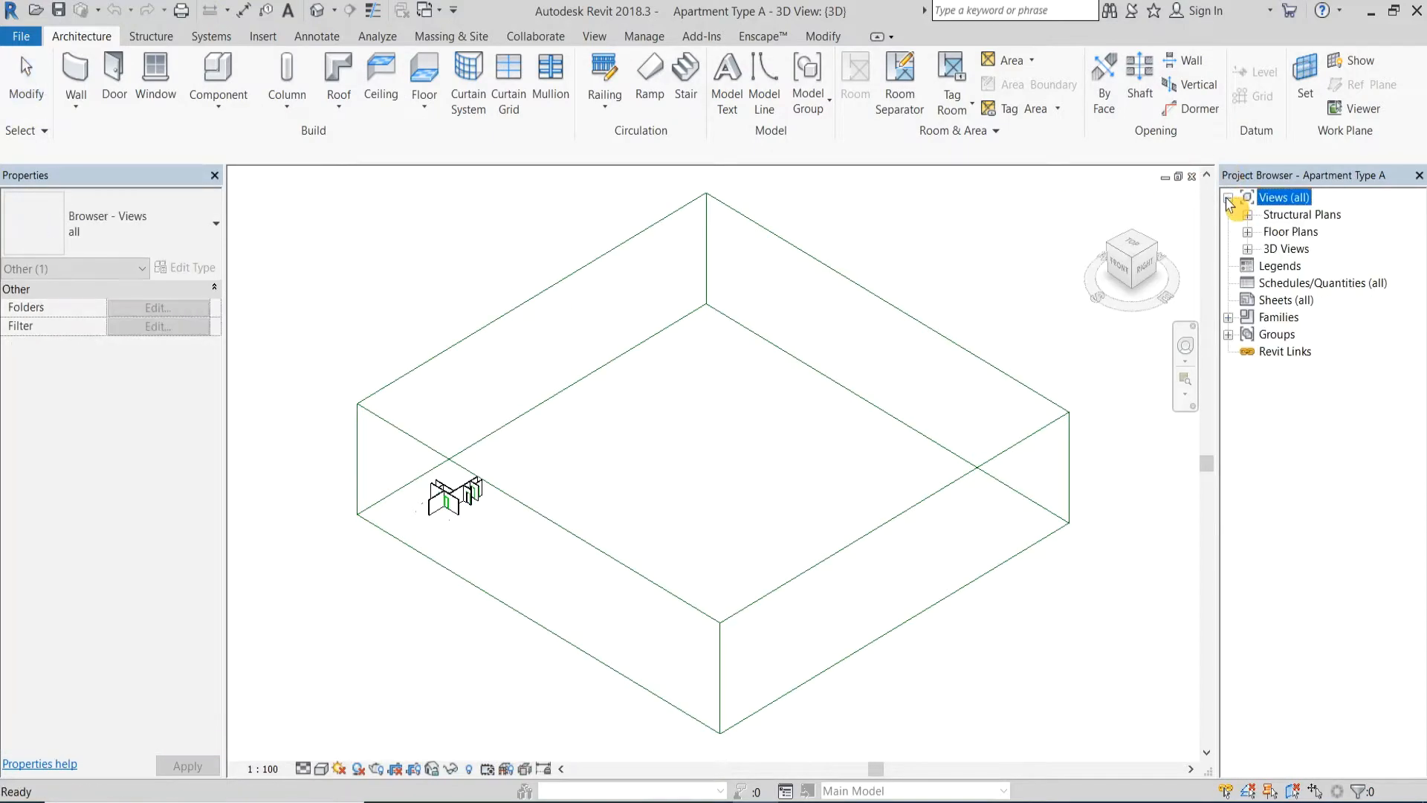
In the group file's Level 1 plan, match one door's single-flush type onto another door
double_click(1301, 266)
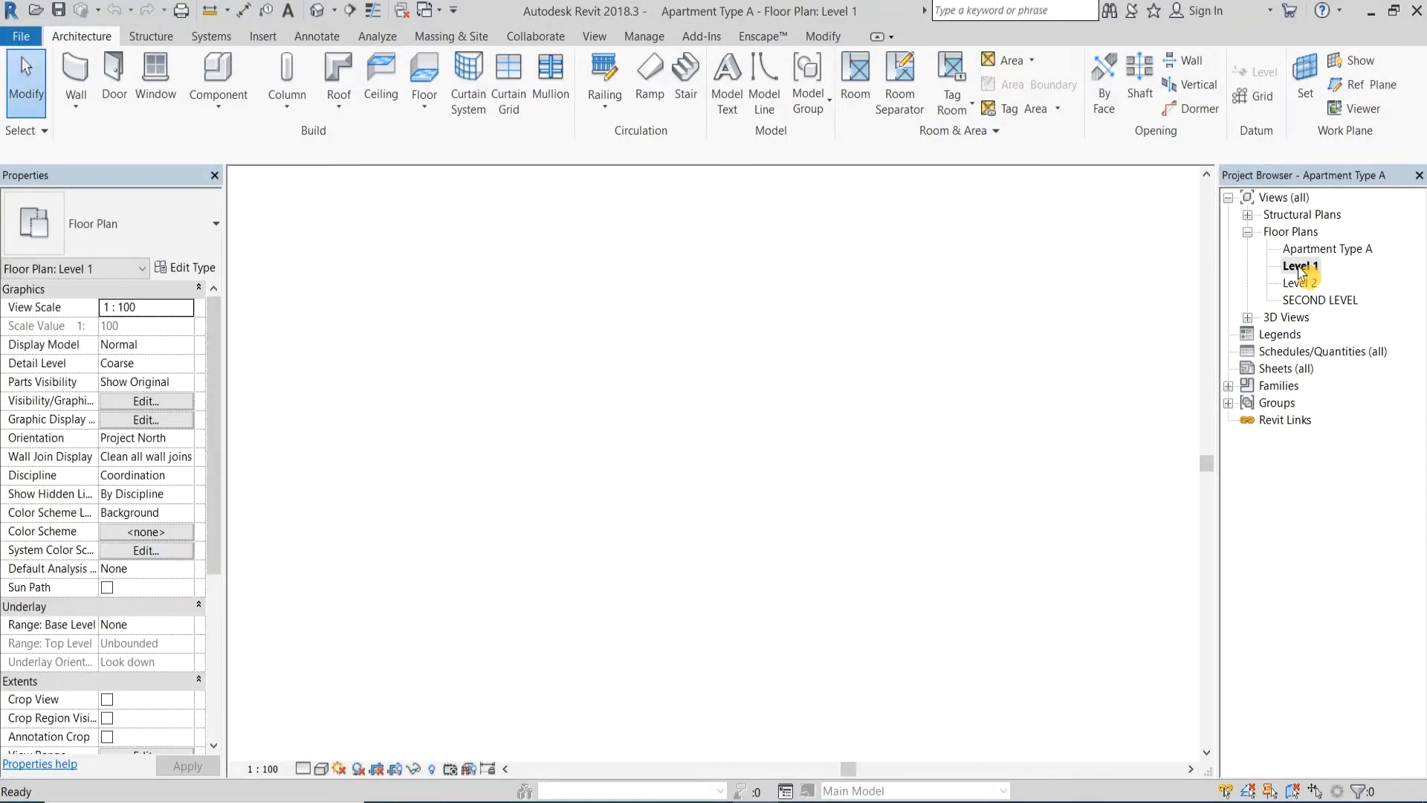
double_click(1301, 265)
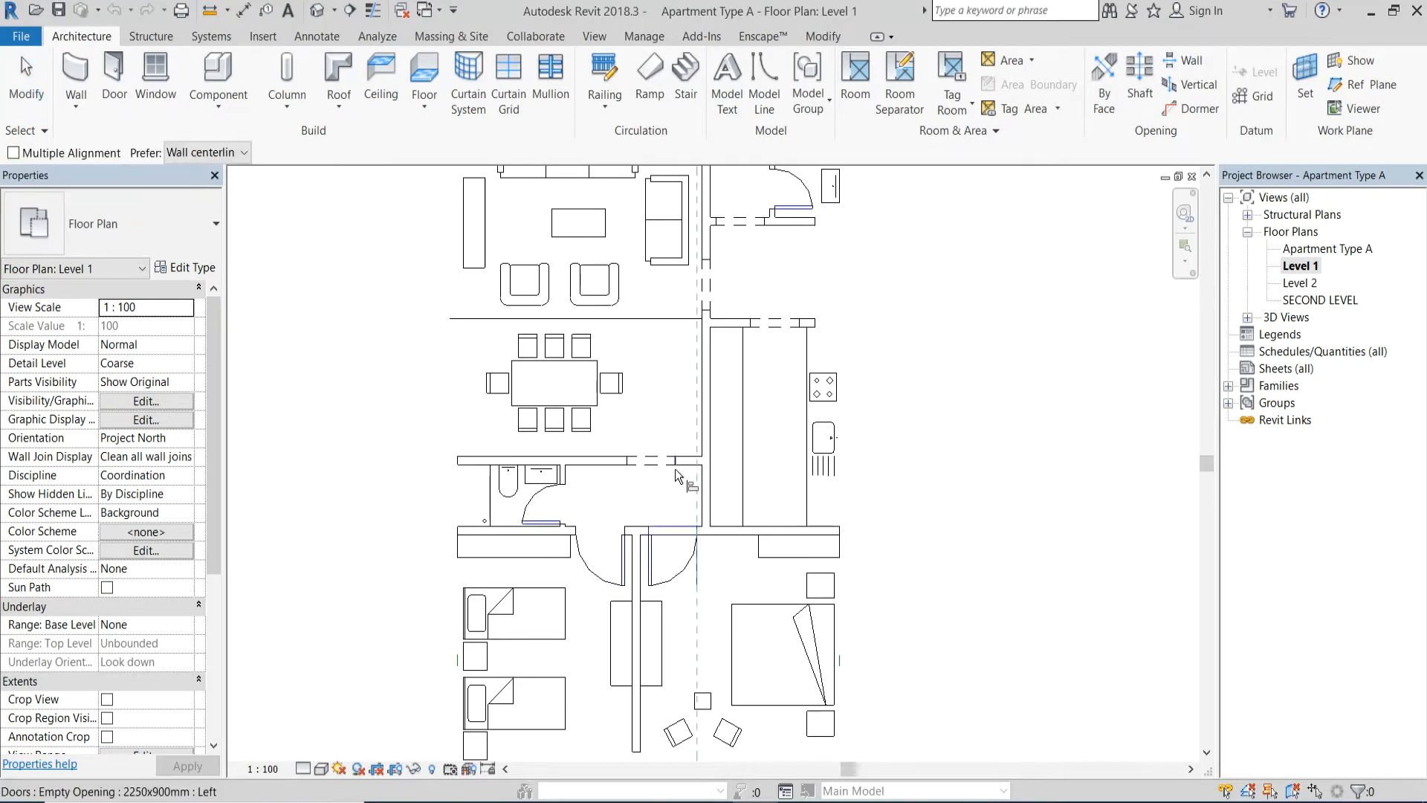
click(634, 565)
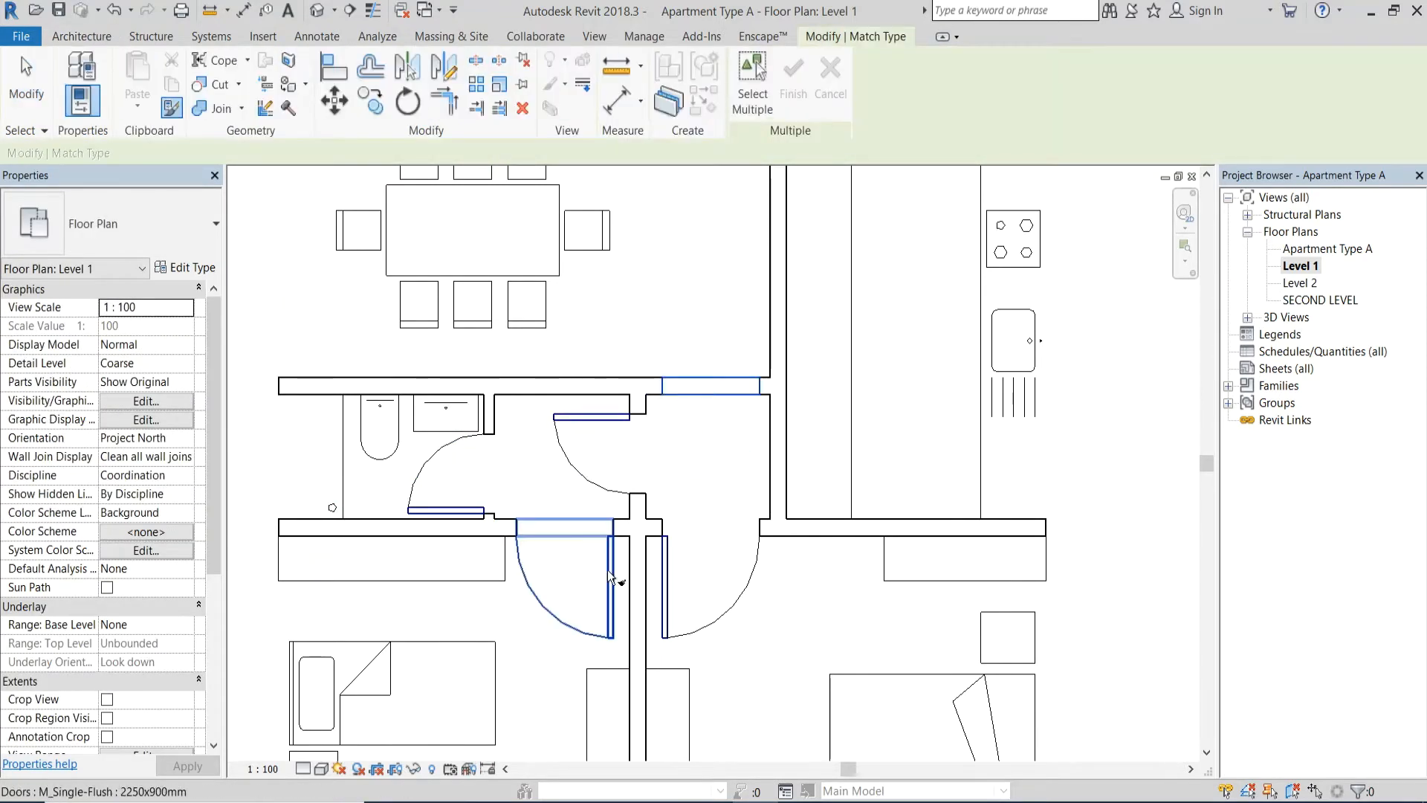
click(514, 592)
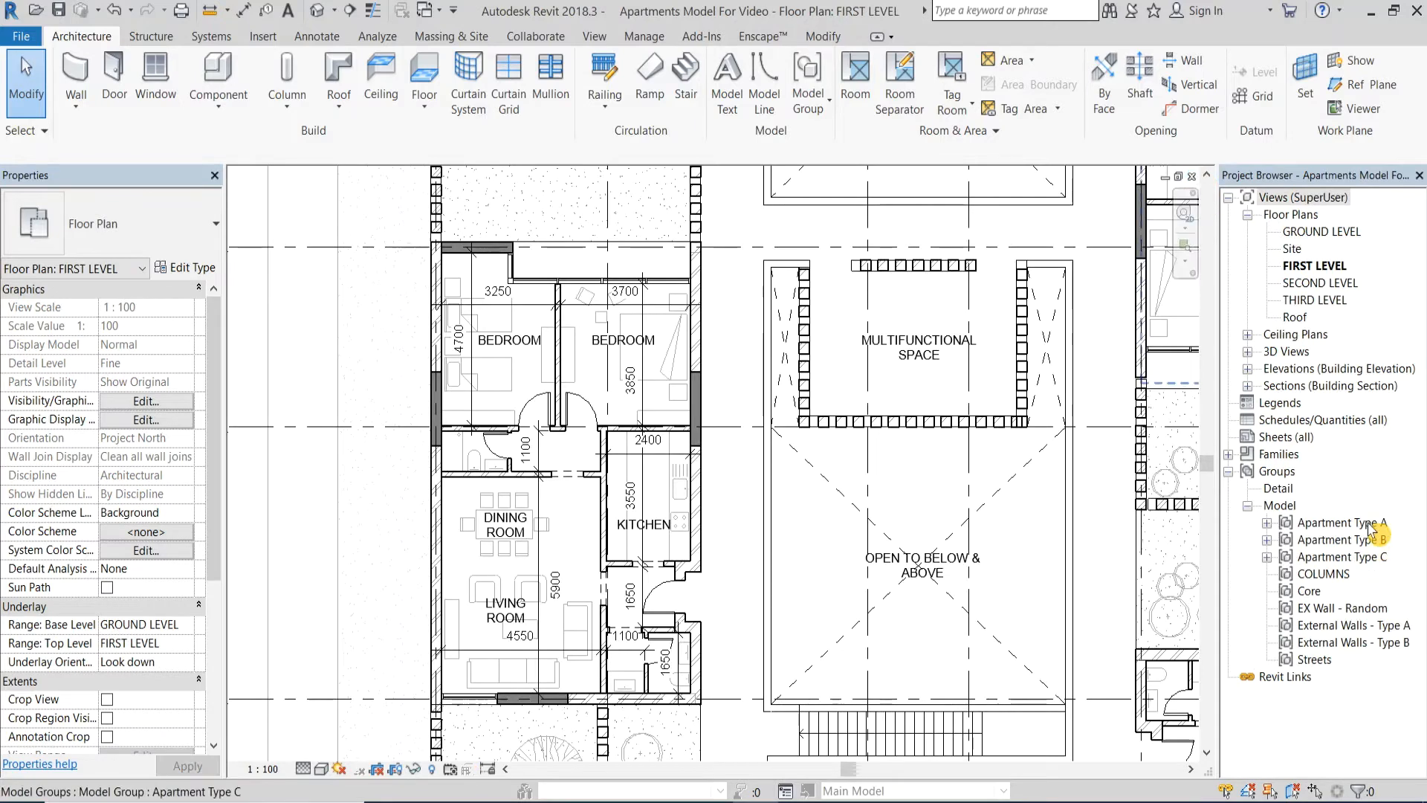
Reload the Apartment Type A group from its edited file in the Revit Files folder
right_click(1343, 524)
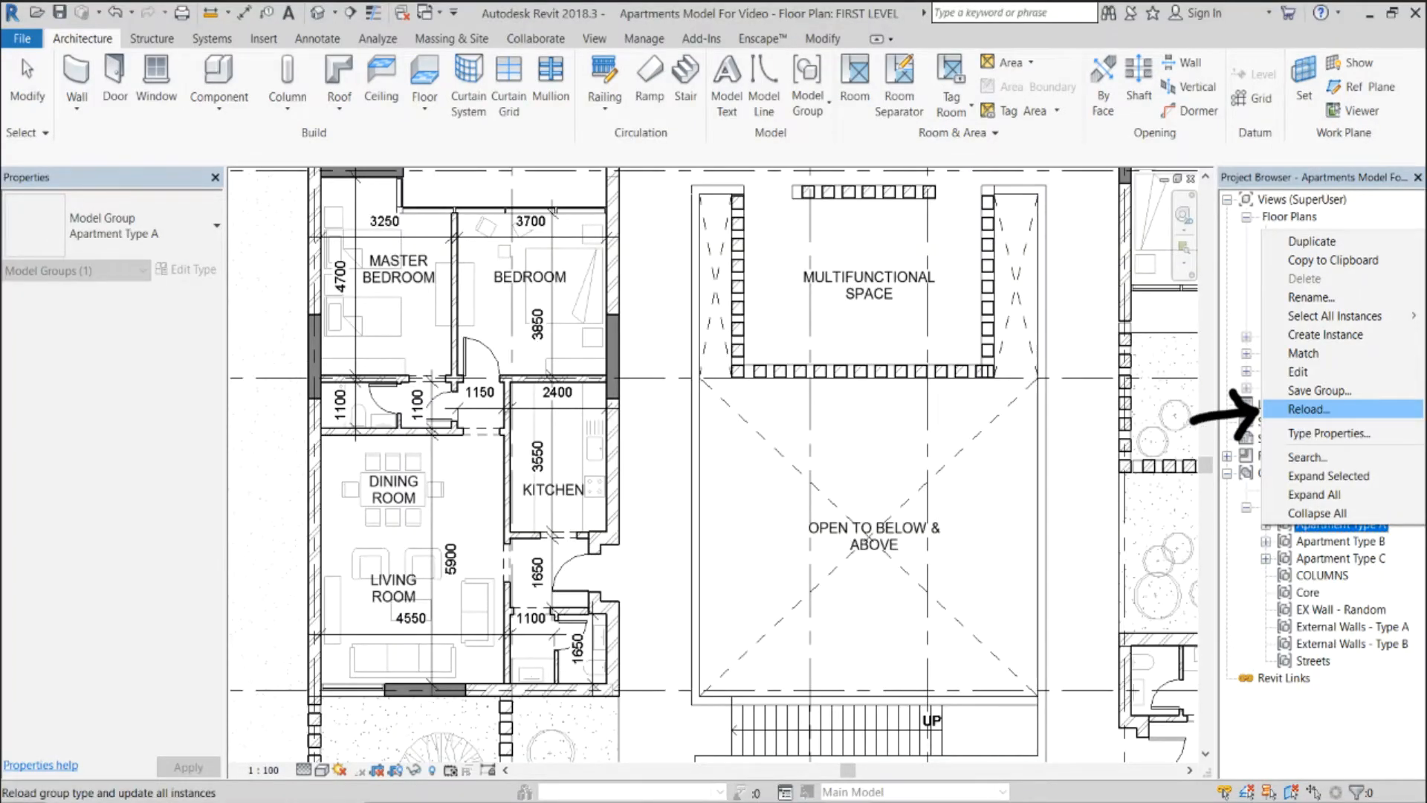
click(1308, 409)
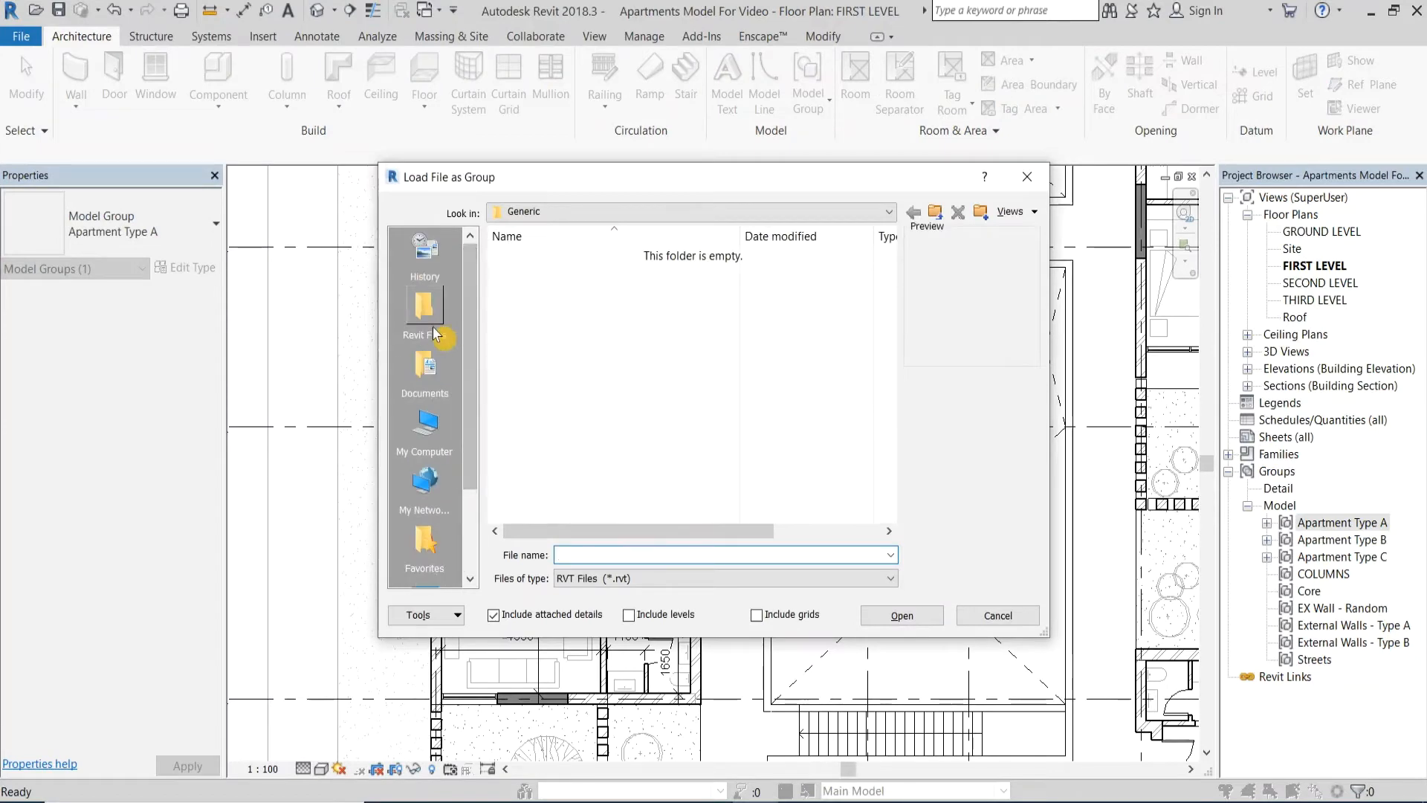
click(996, 615)
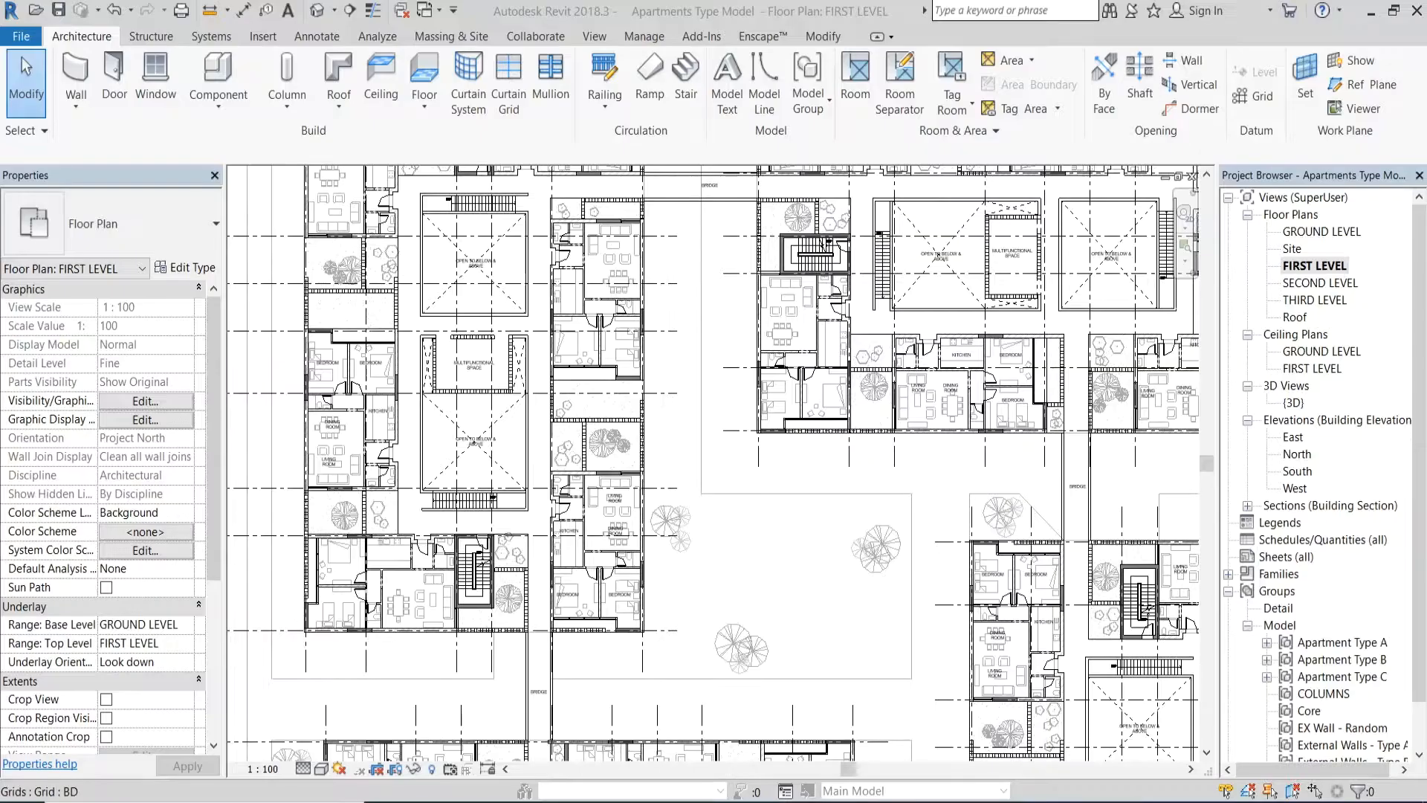
Create a new schedule with Model Groups as its category
click(595, 36)
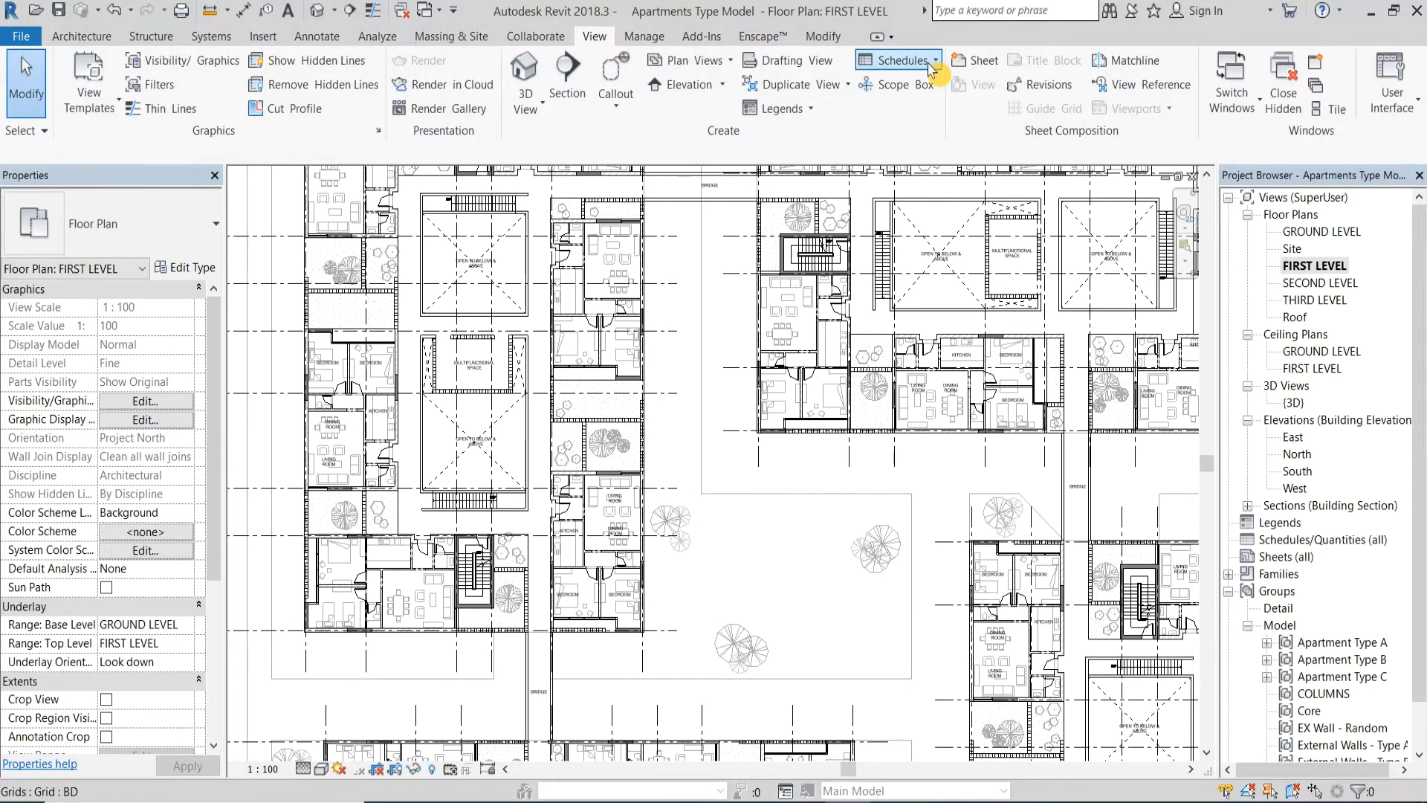
click(895, 60)
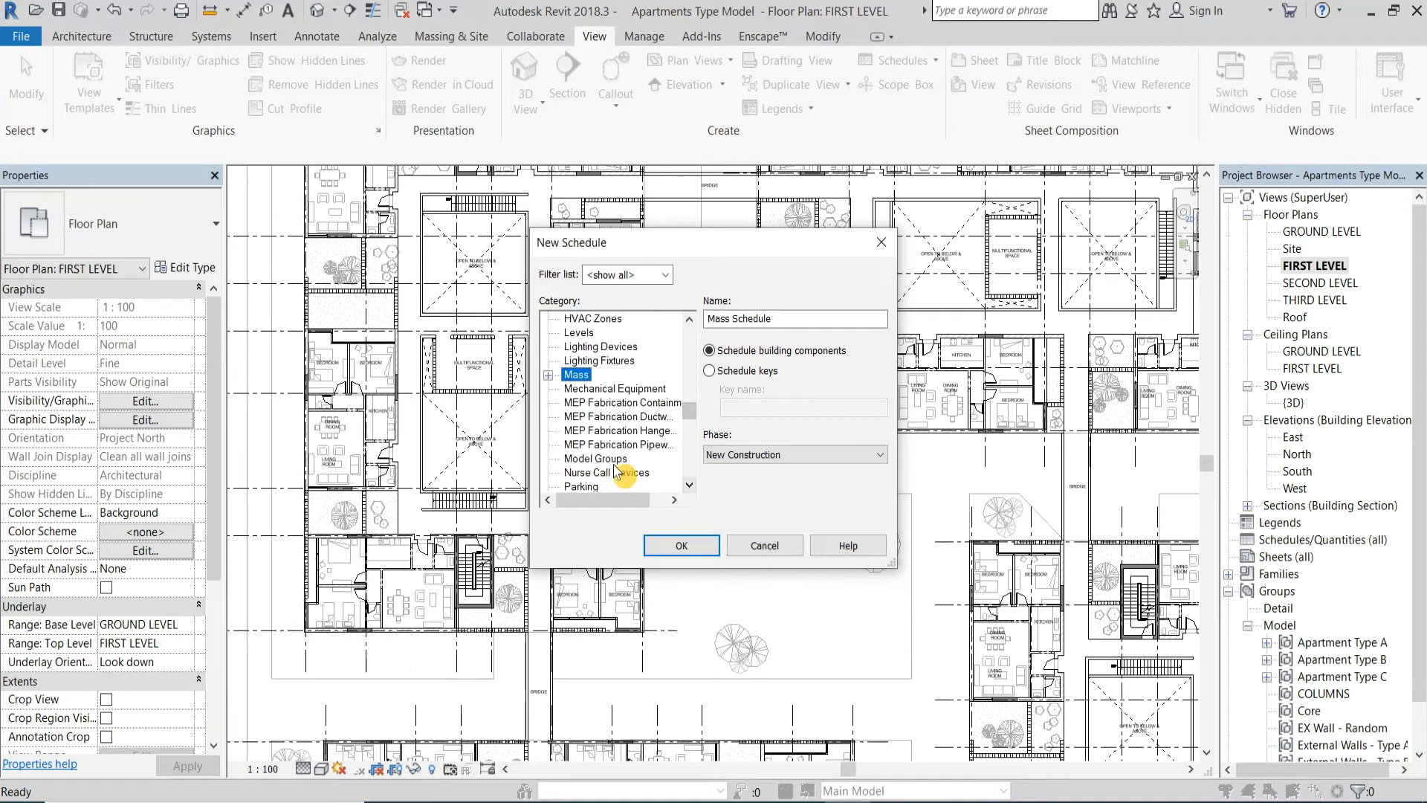
click(681, 545)
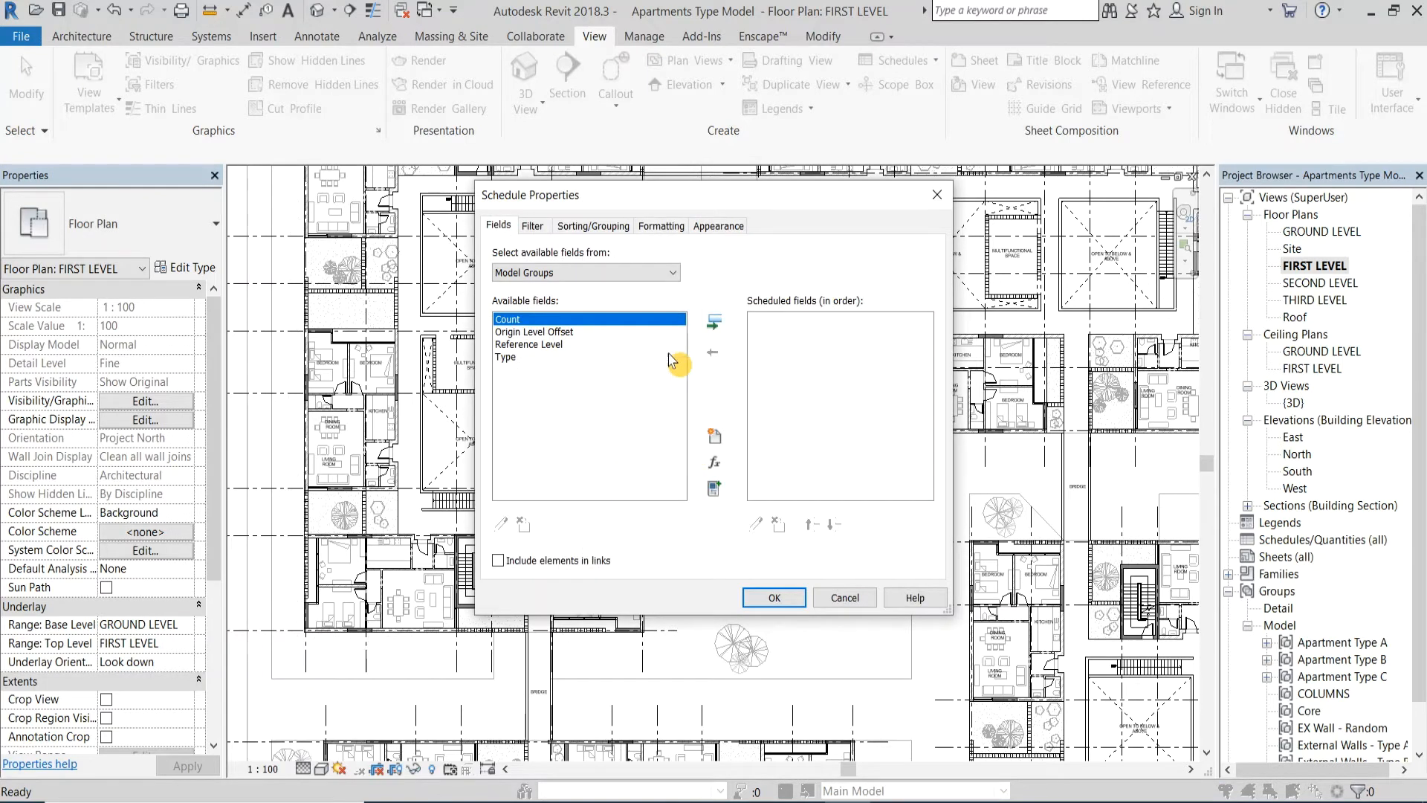
mouse_move(528, 378)
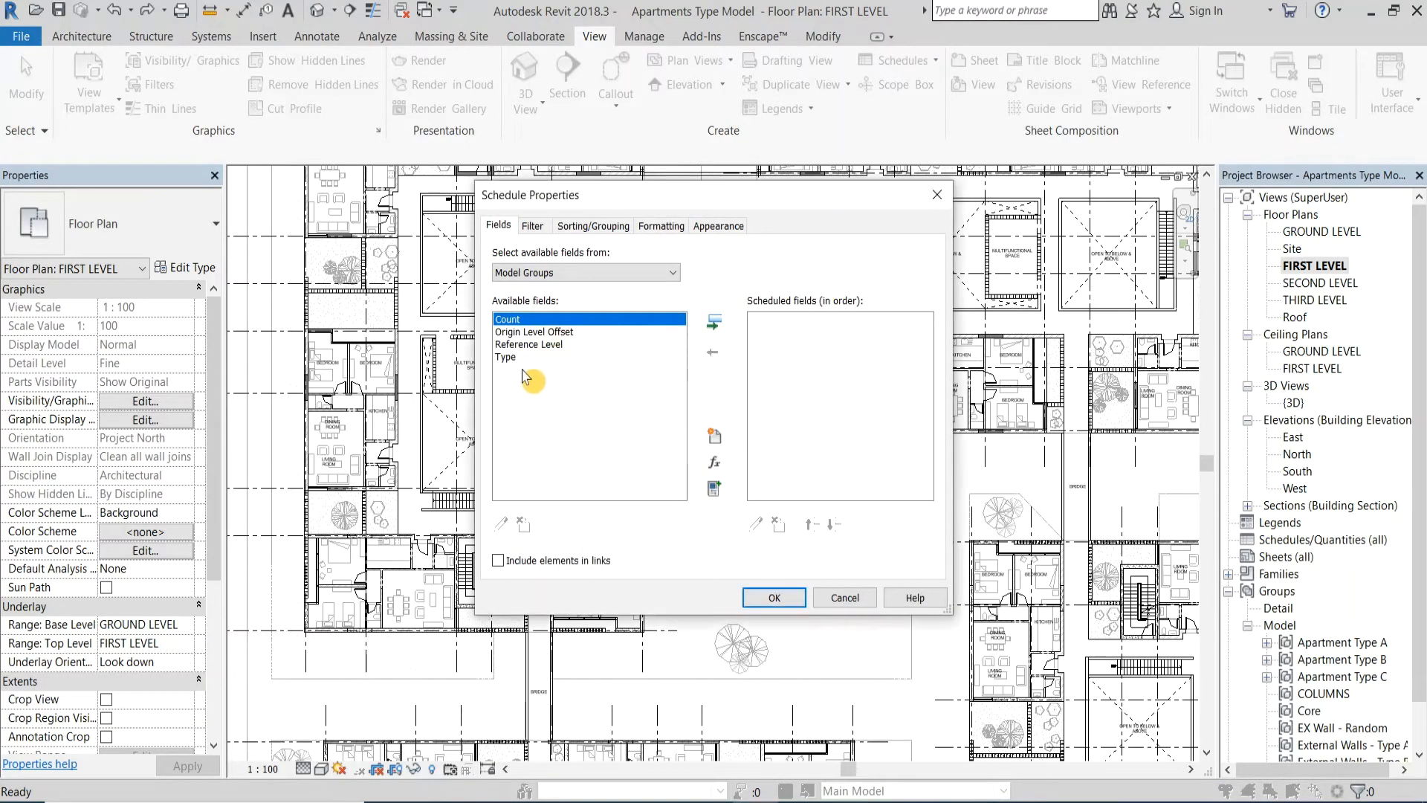
Add the Type and Count fields to the Model Groups schedule
click(507, 358)
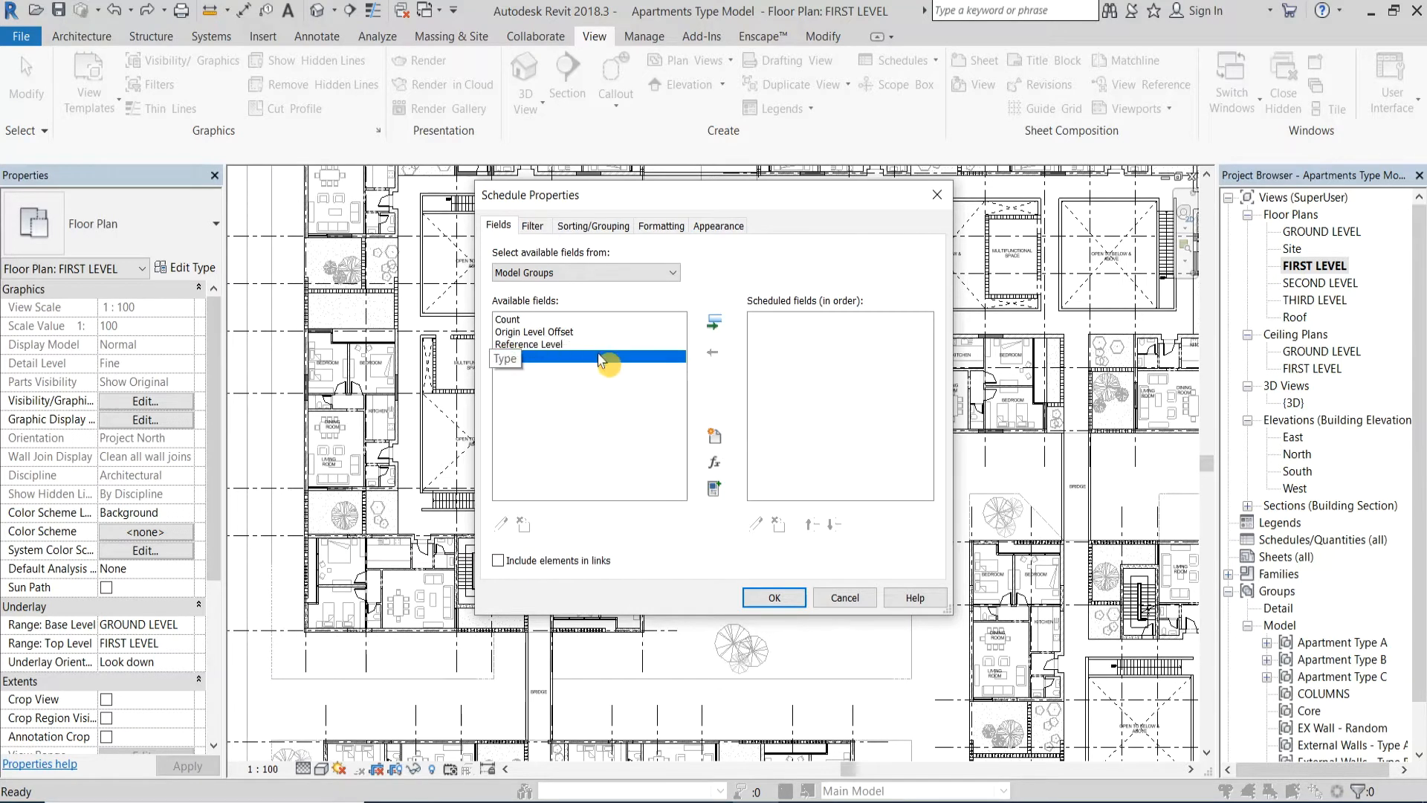
mouse_move(716, 324)
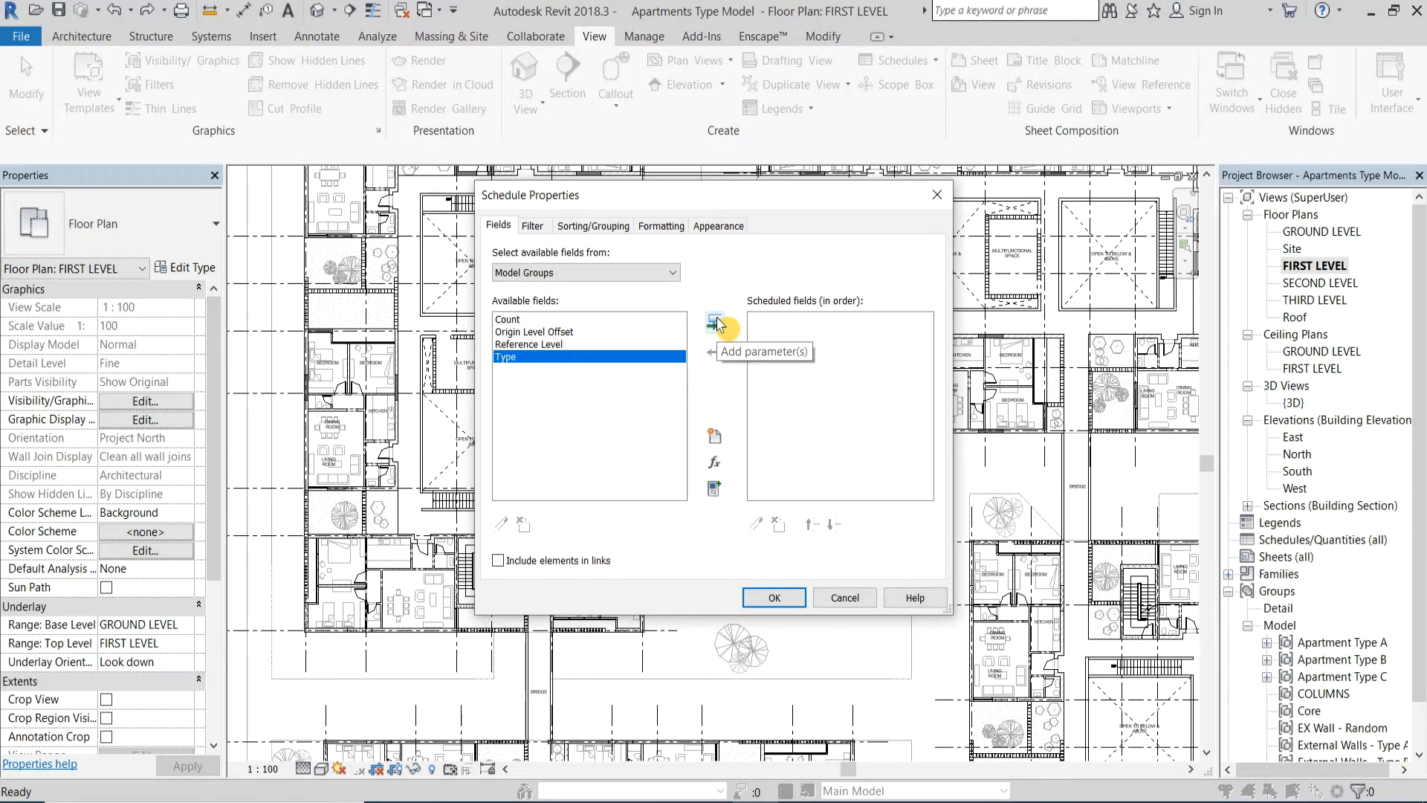
click(715, 326)
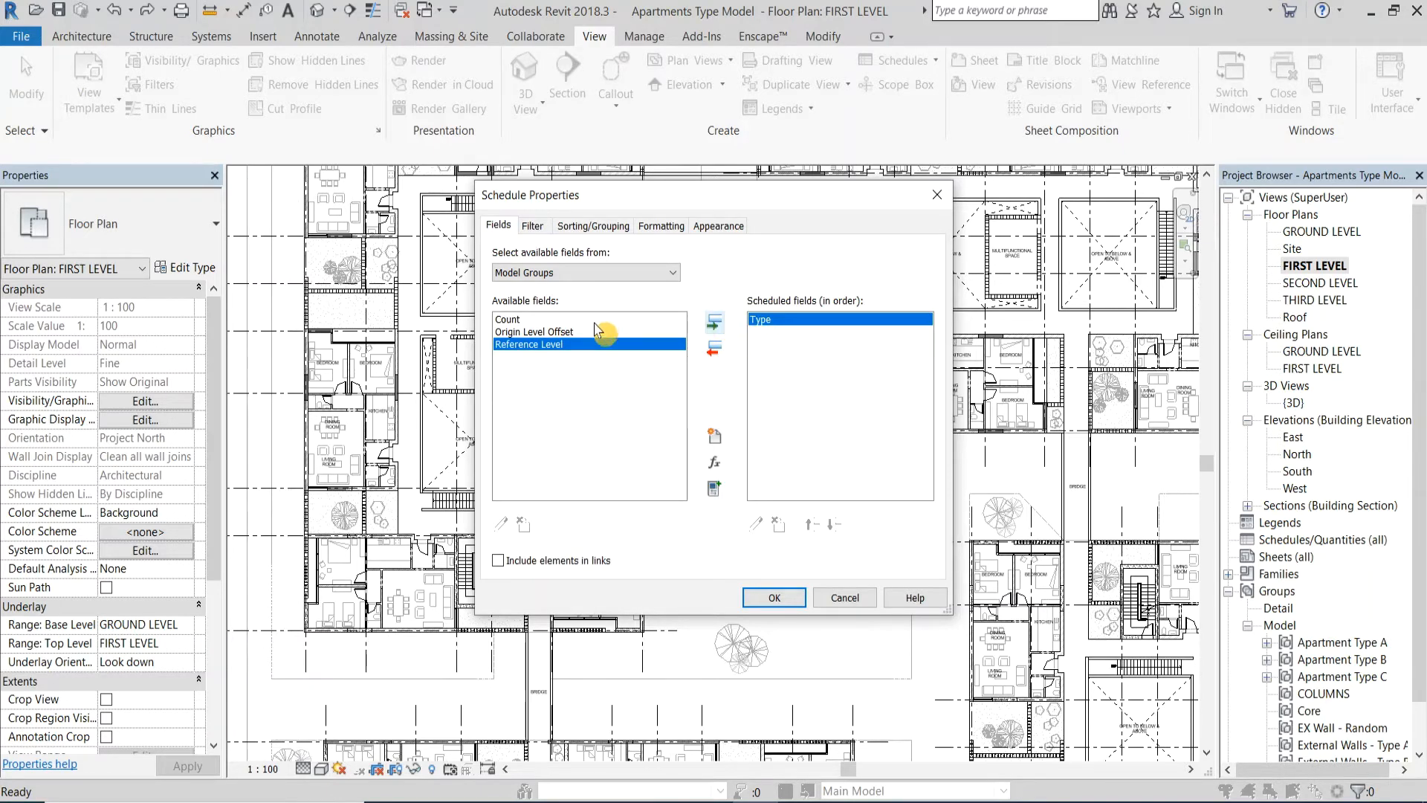
mouse_move(717, 322)
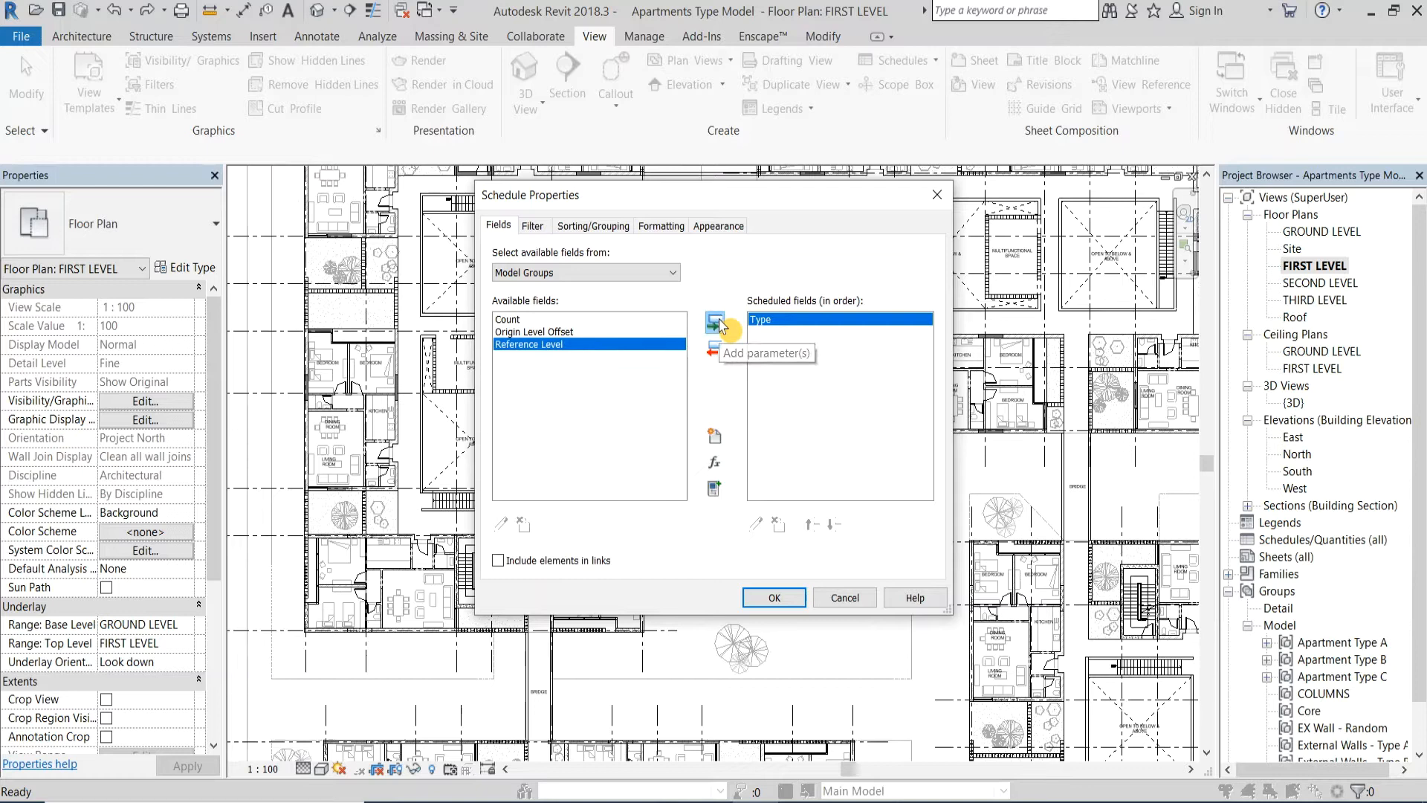
click(717, 324)
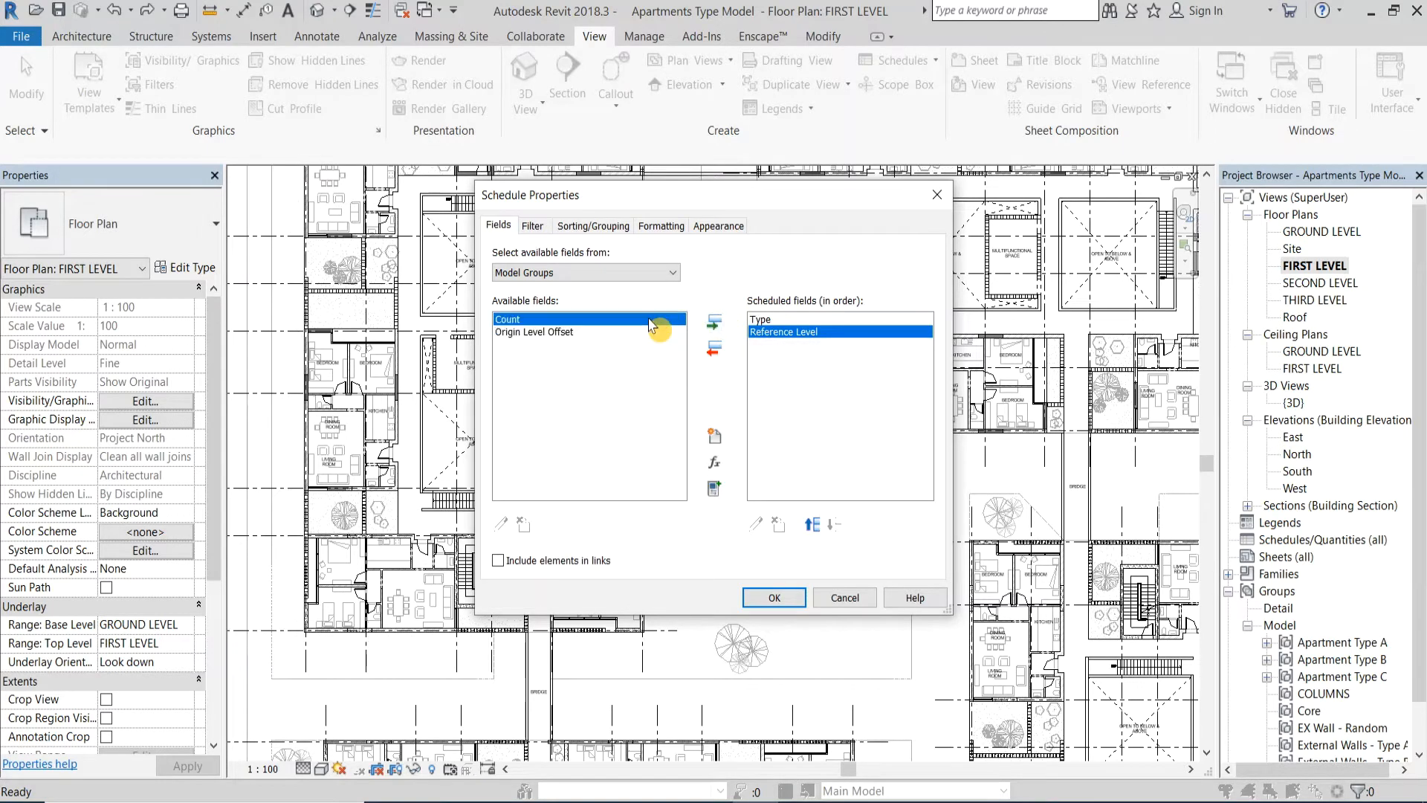
click(773, 598)
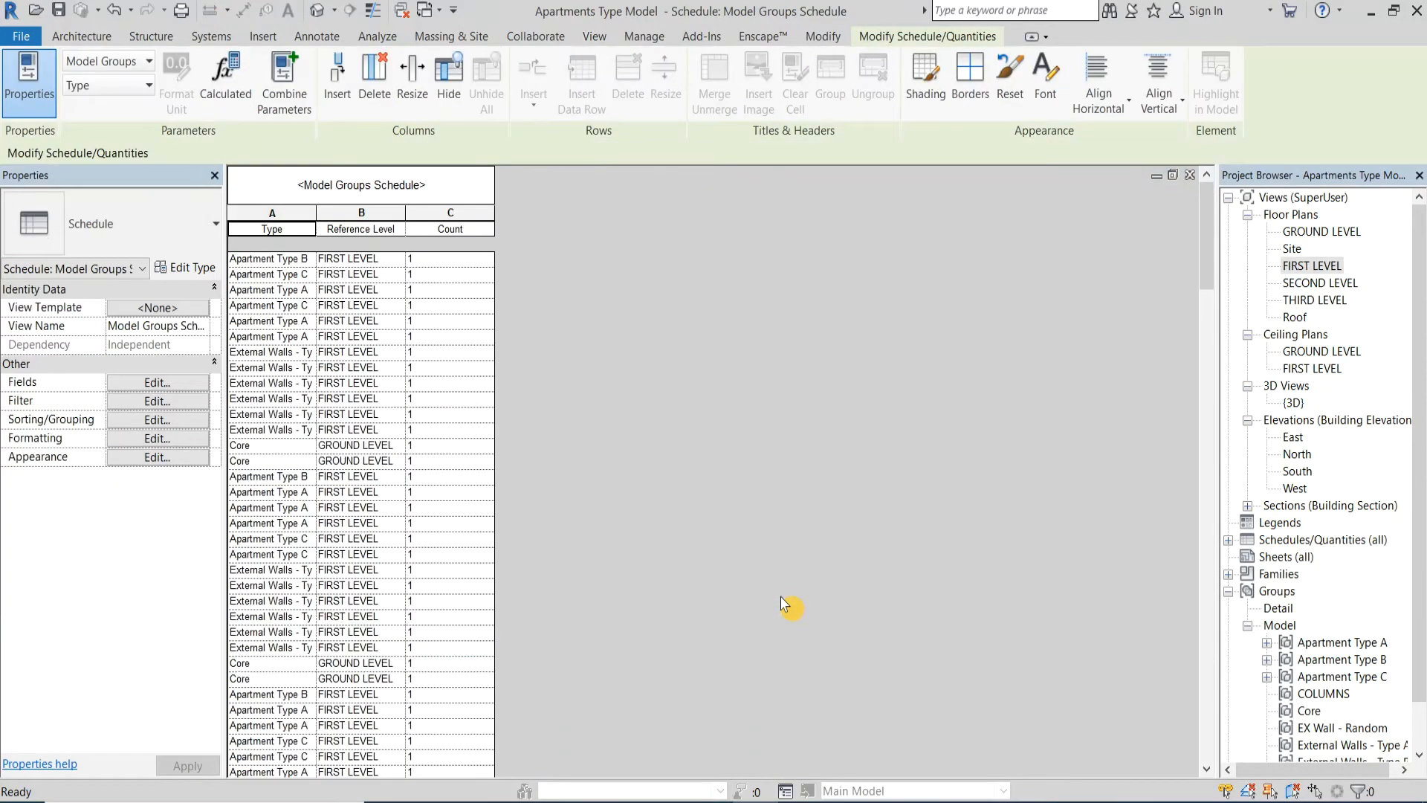
Review the schedule rows and bring up its Sorting/Grouping settings
scroll(down, 3)
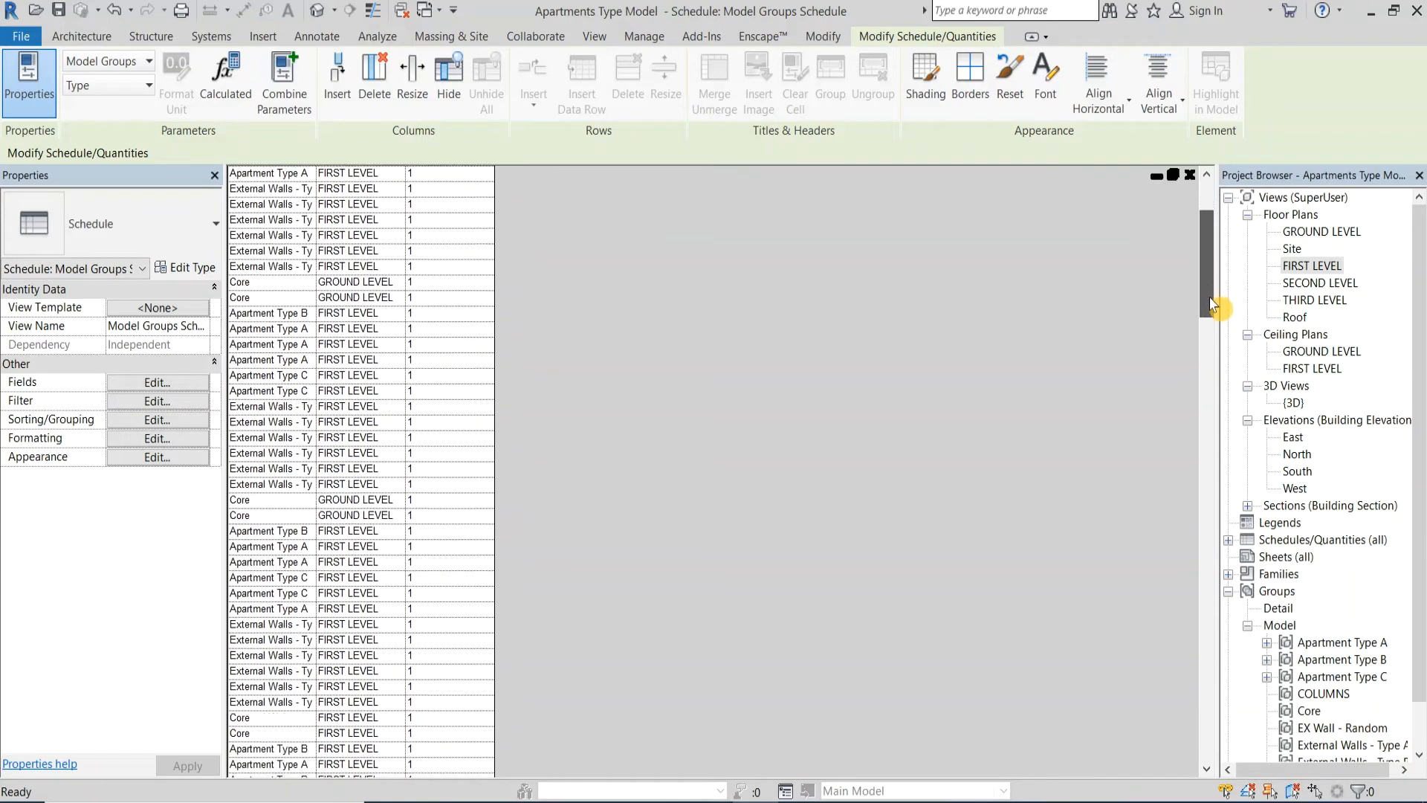
scroll(down, 3)
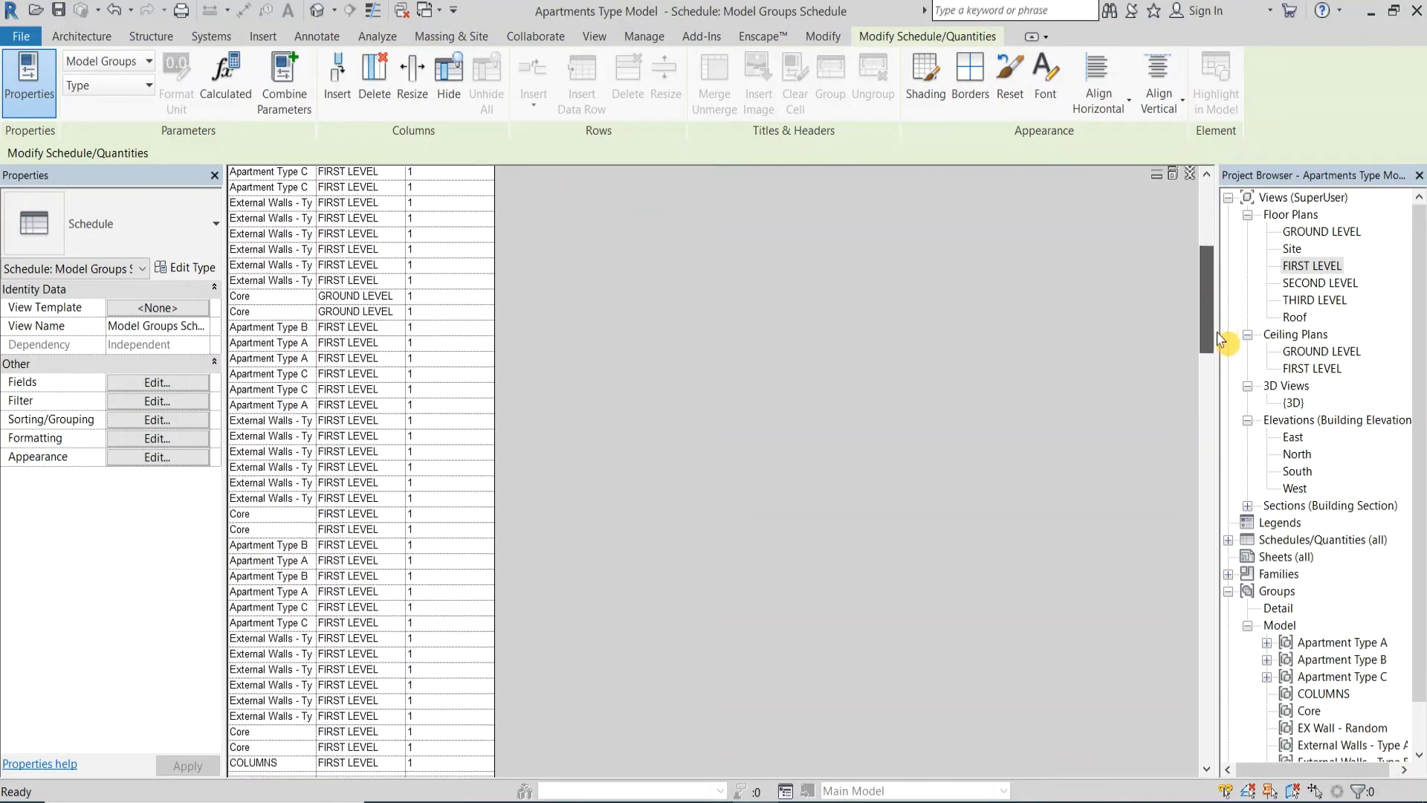
scroll(down, 3)
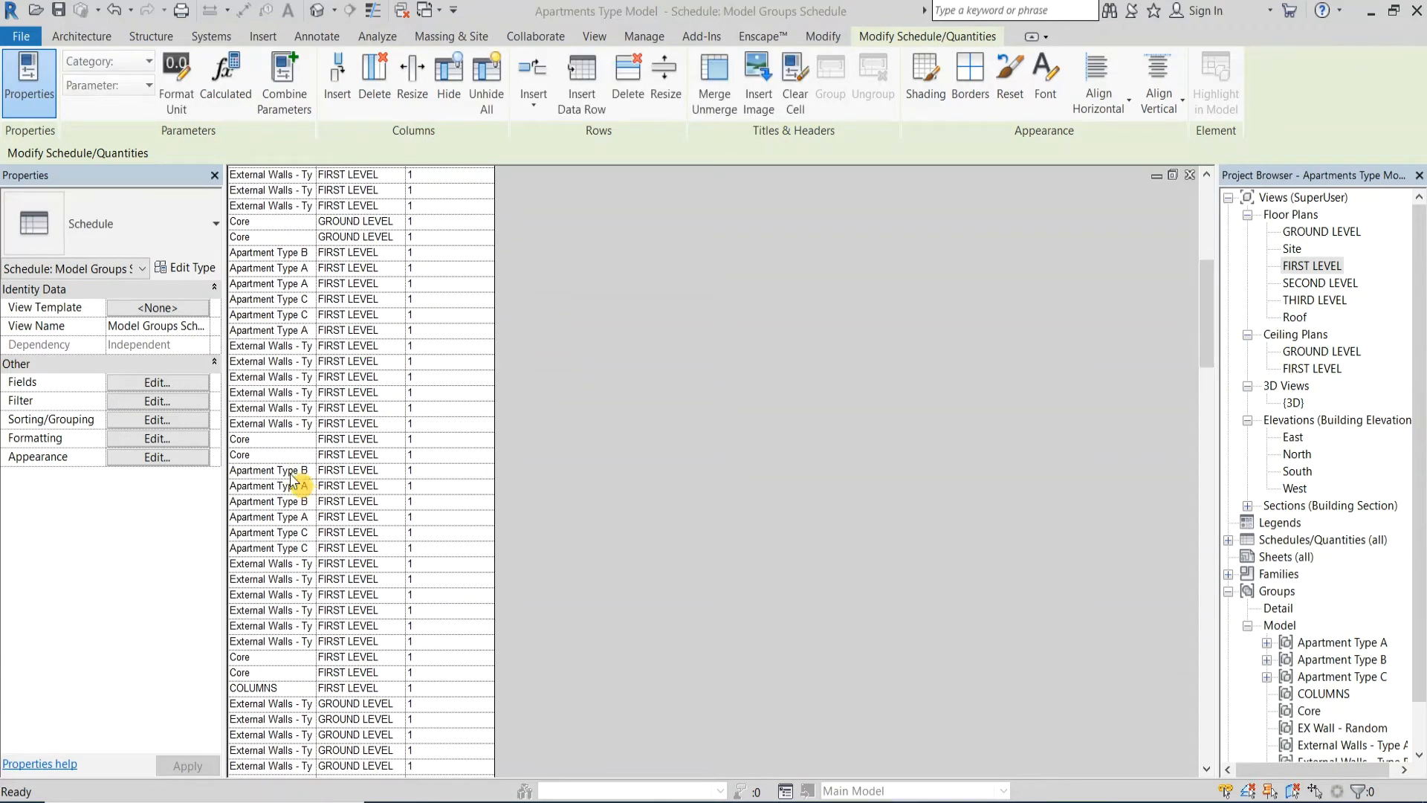
click(156, 420)
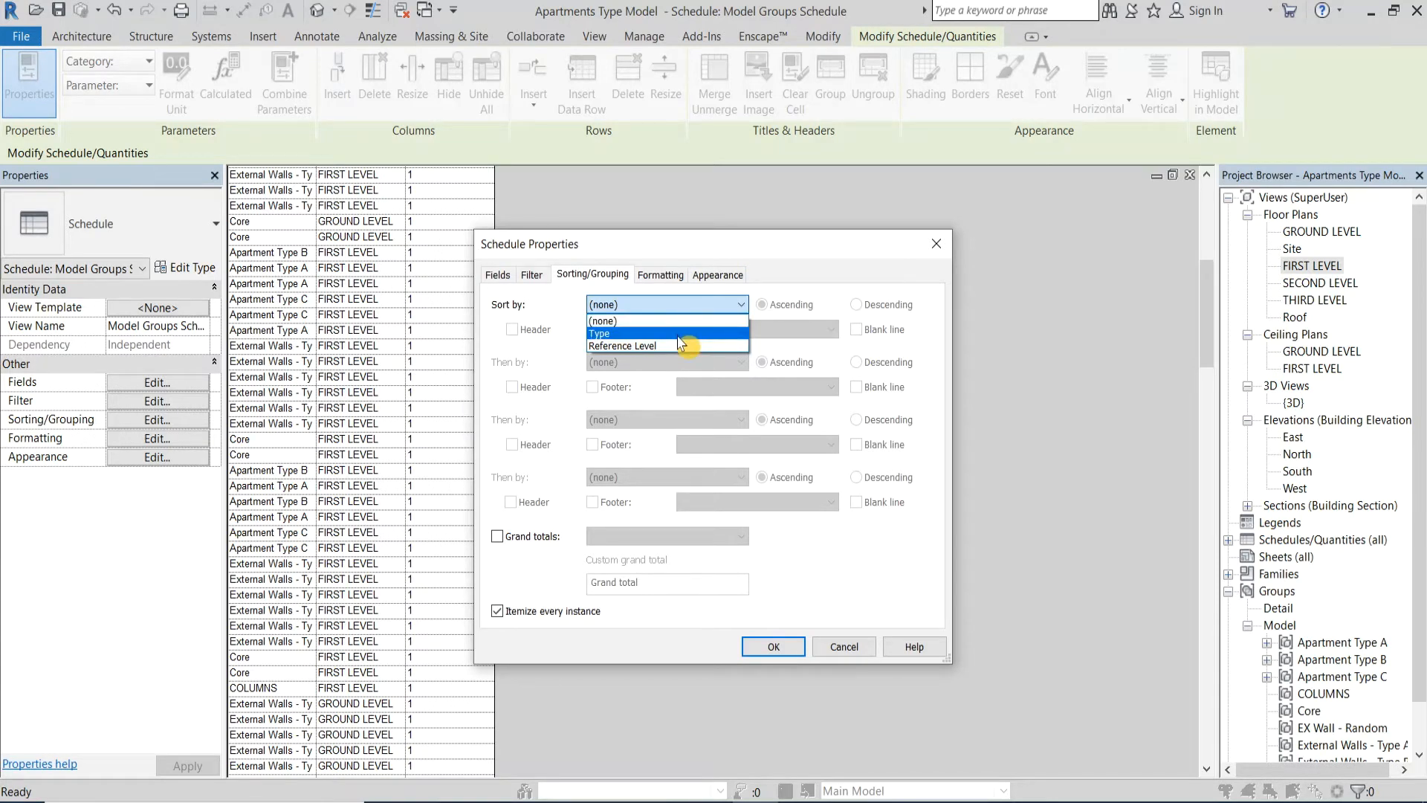
Sort by Type with header, footer and blank line, then by Reference Level, with grand totals
click(599, 333)
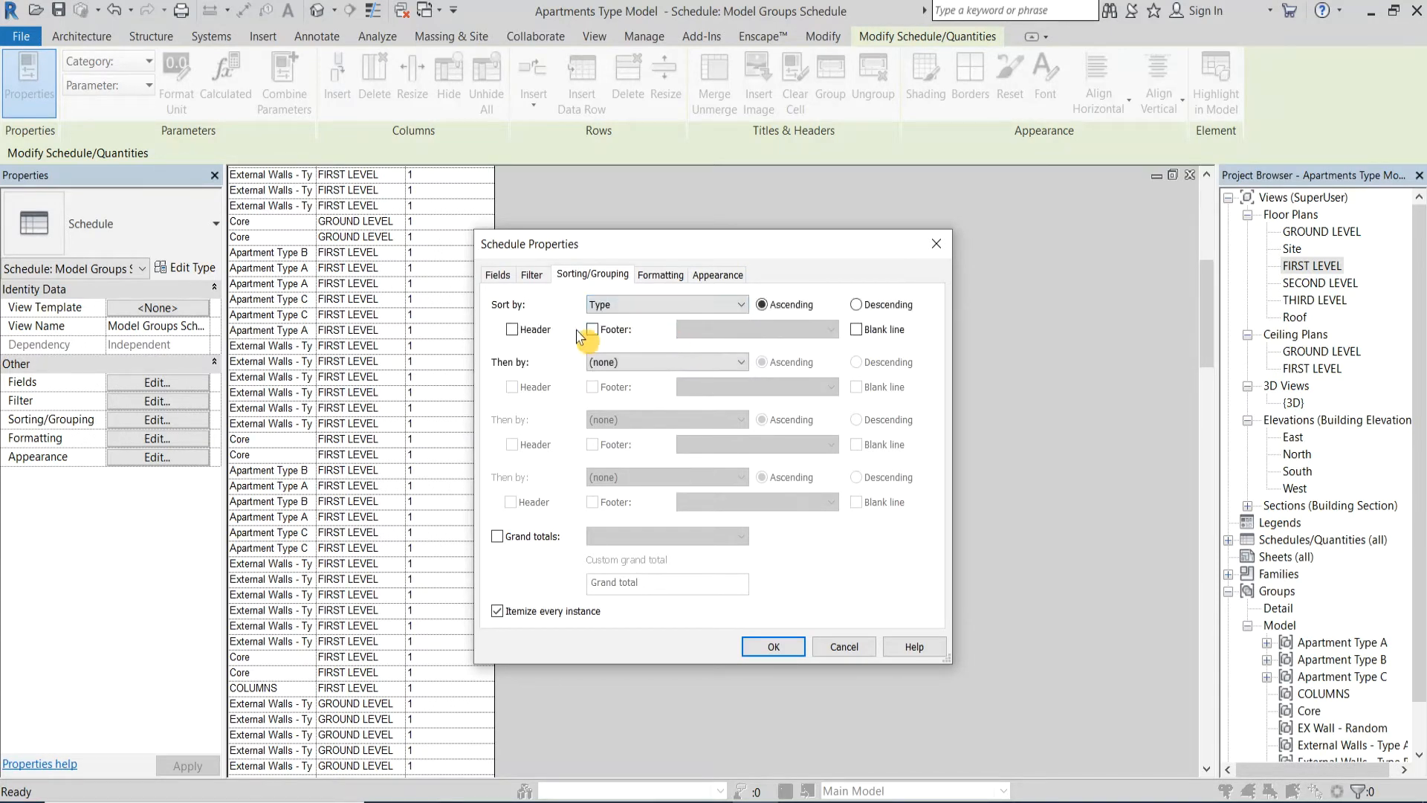
click(512, 329)
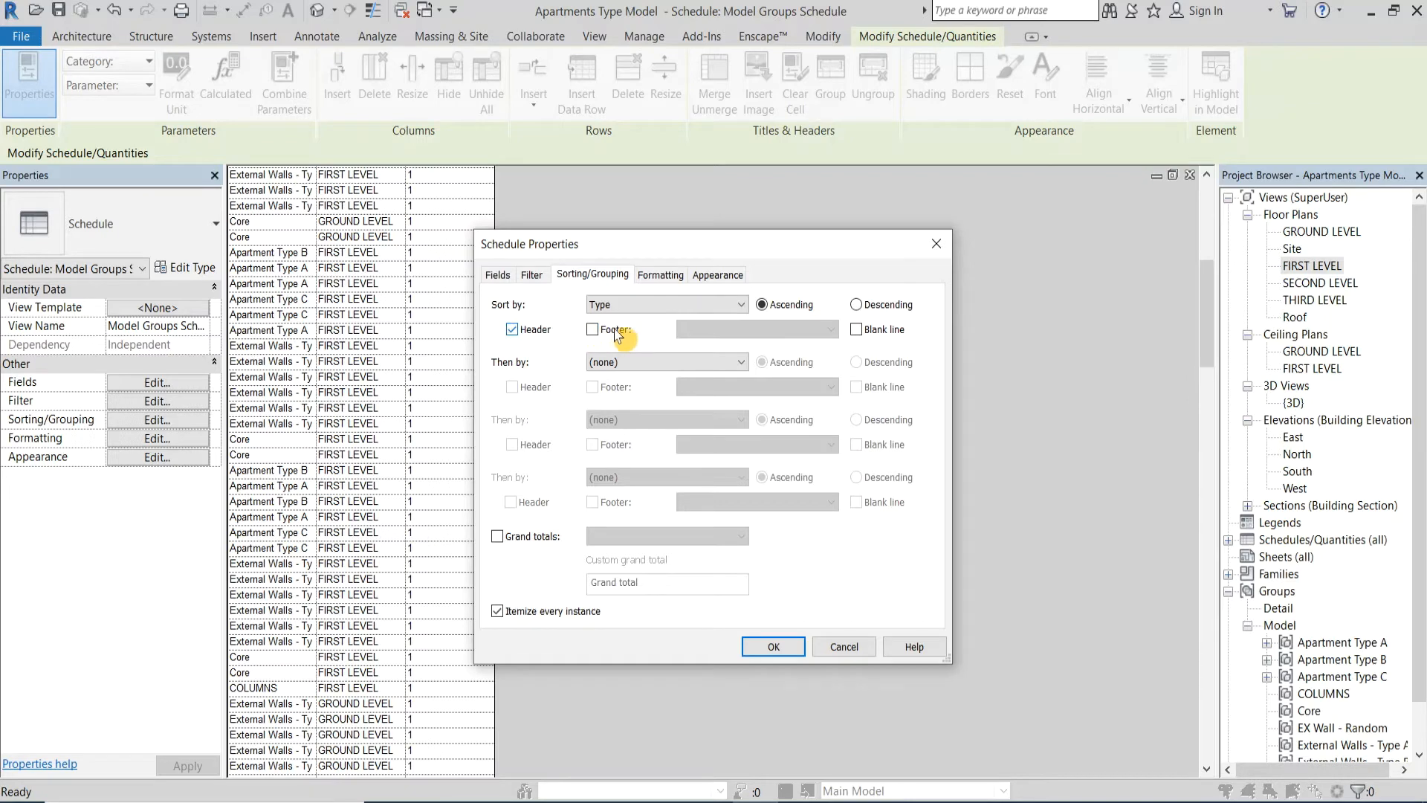
click(593, 330)
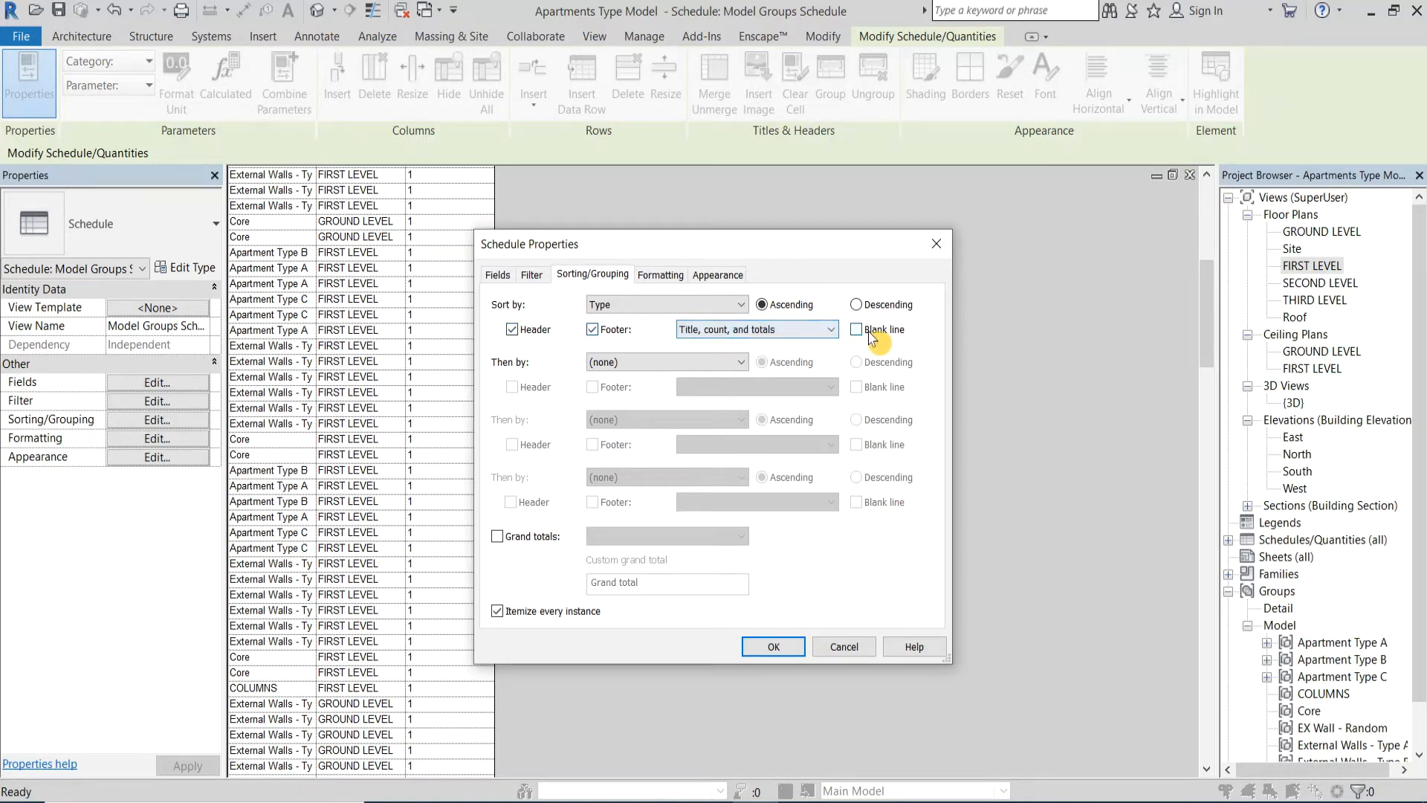
click(738, 363)
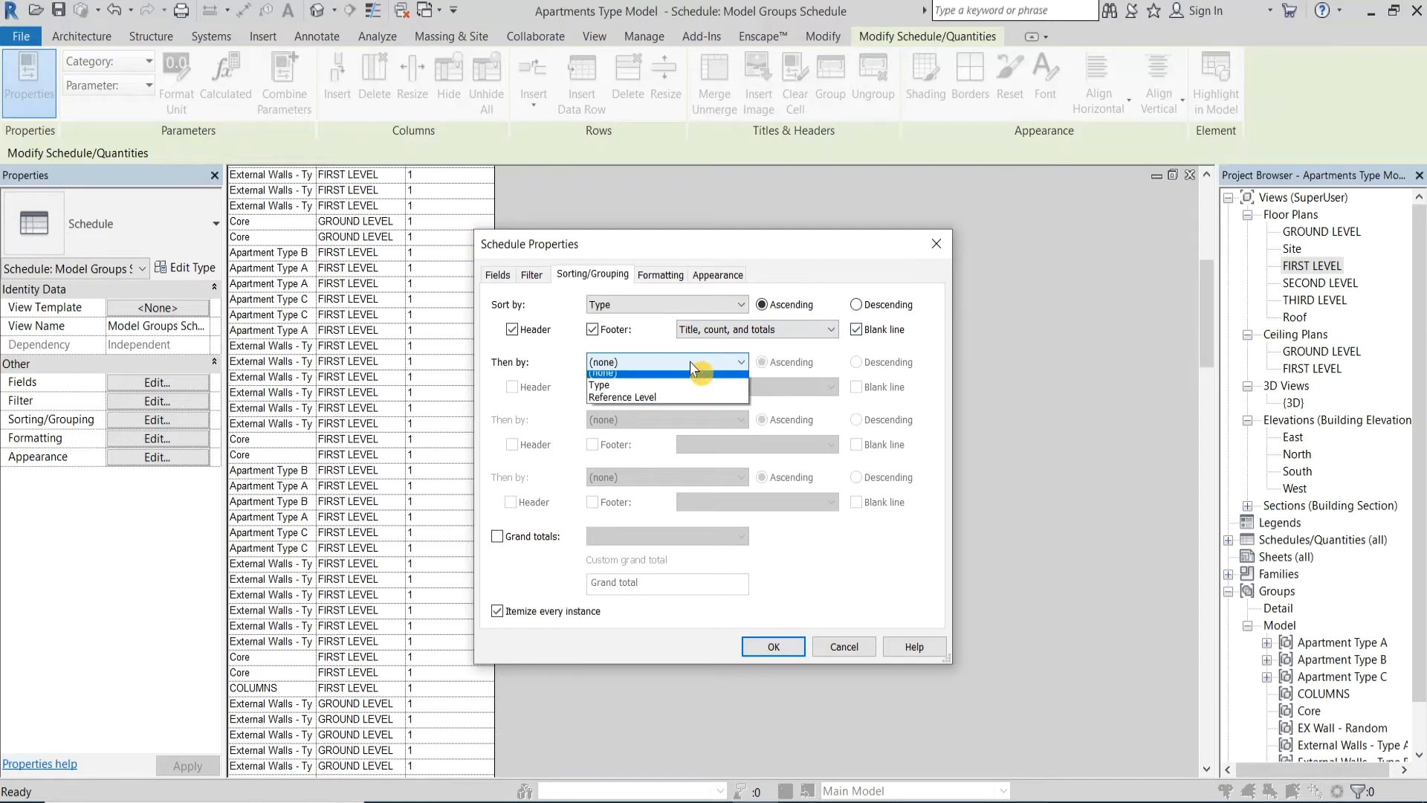
mouse_move(637, 403)
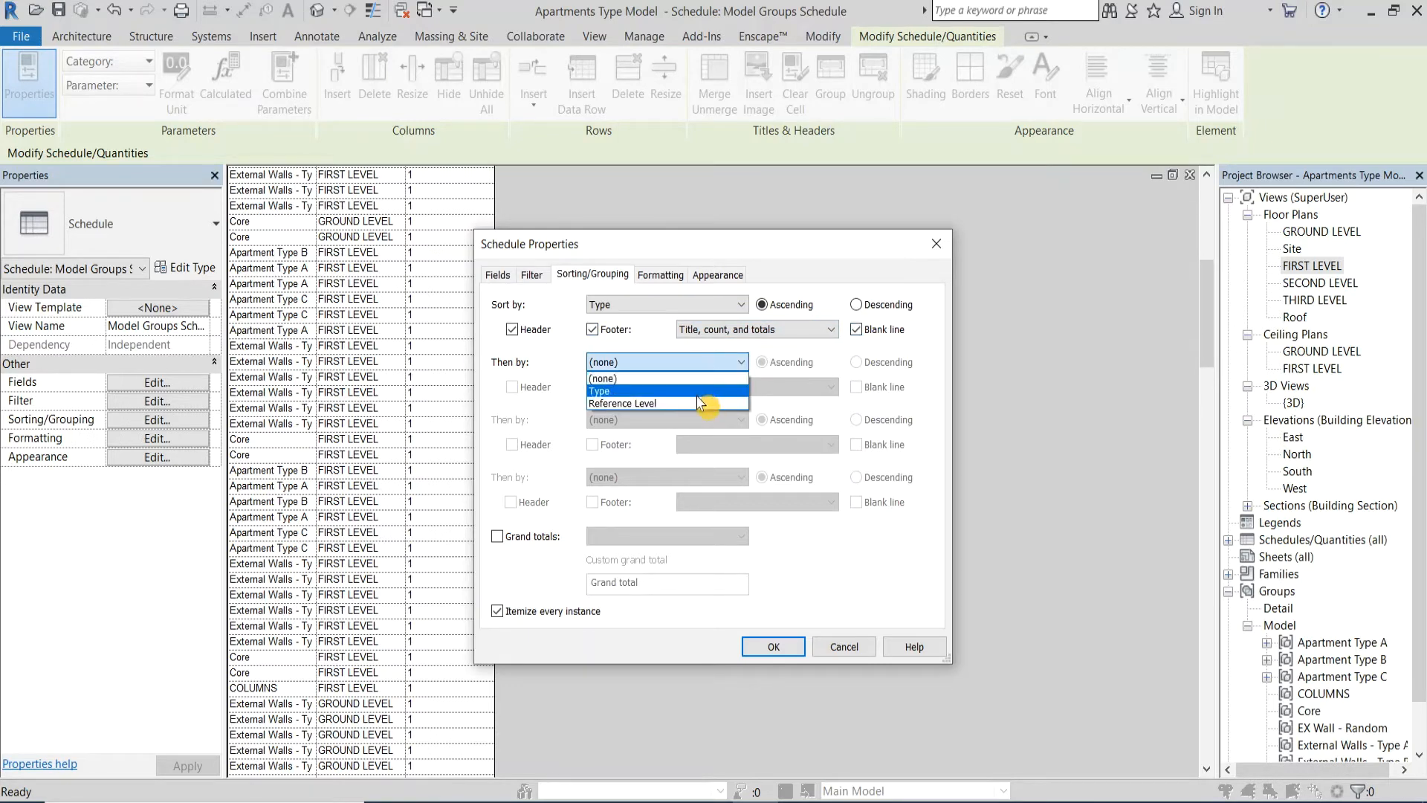
click(627, 403)
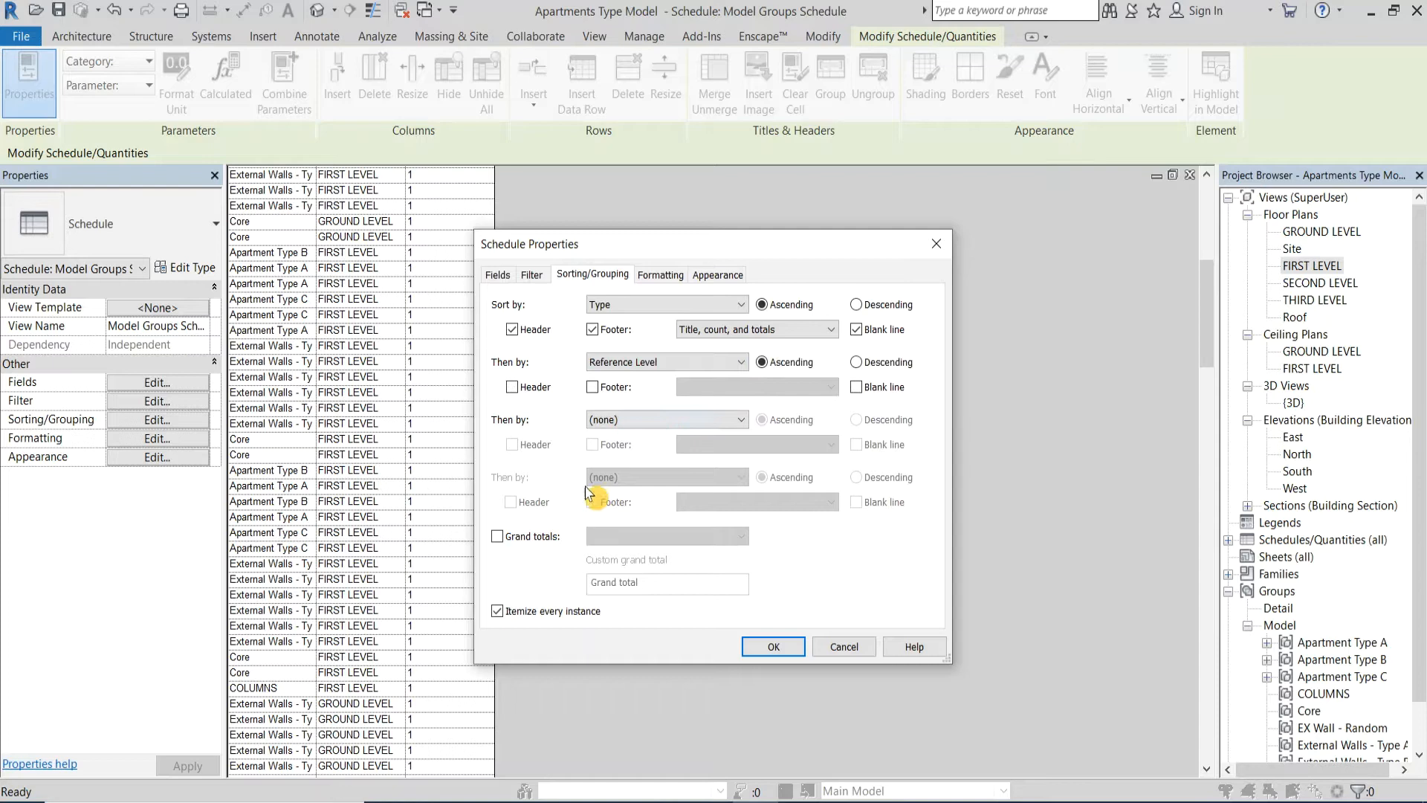
click(498, 537)
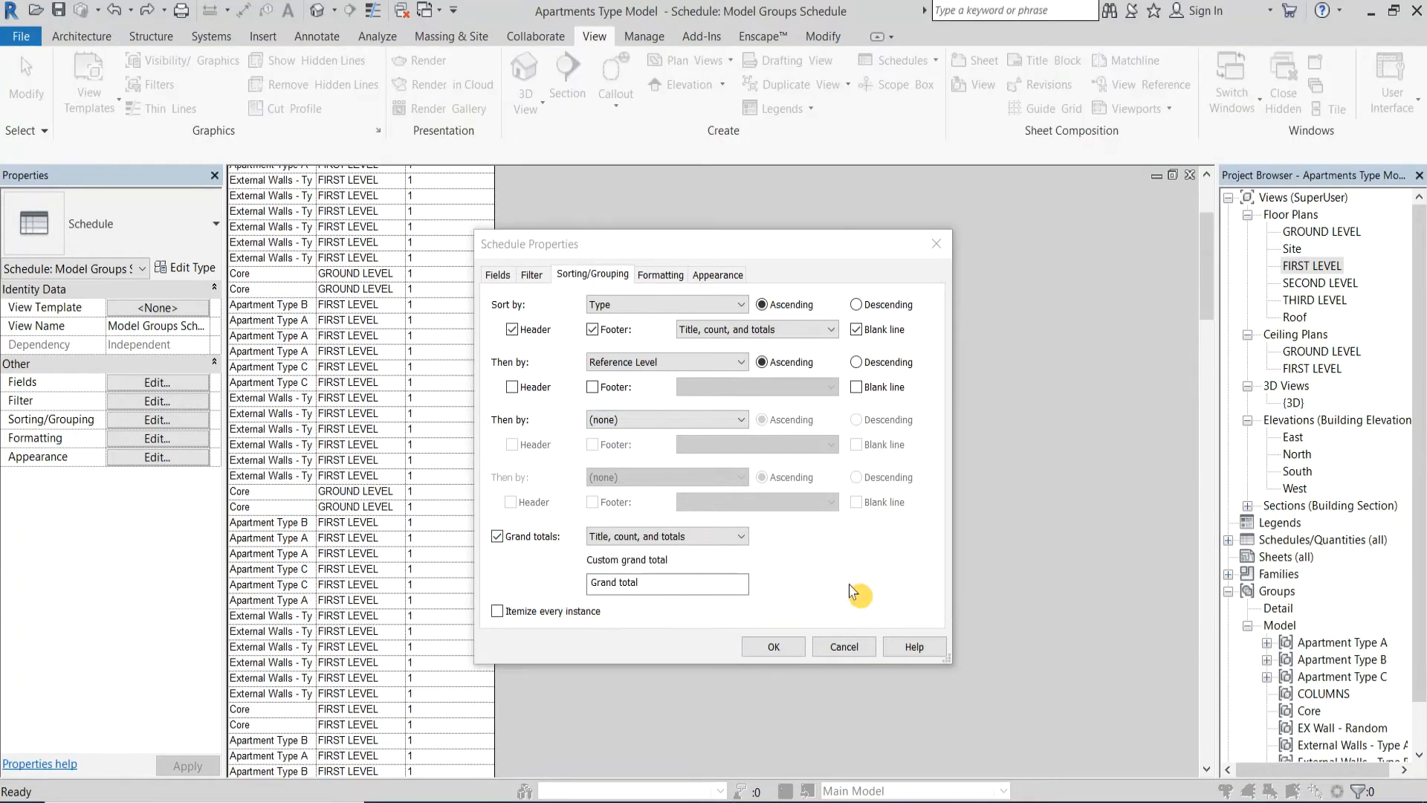
Set the Count field to calculate totals and apply the schedule formatting
click(660, 273)
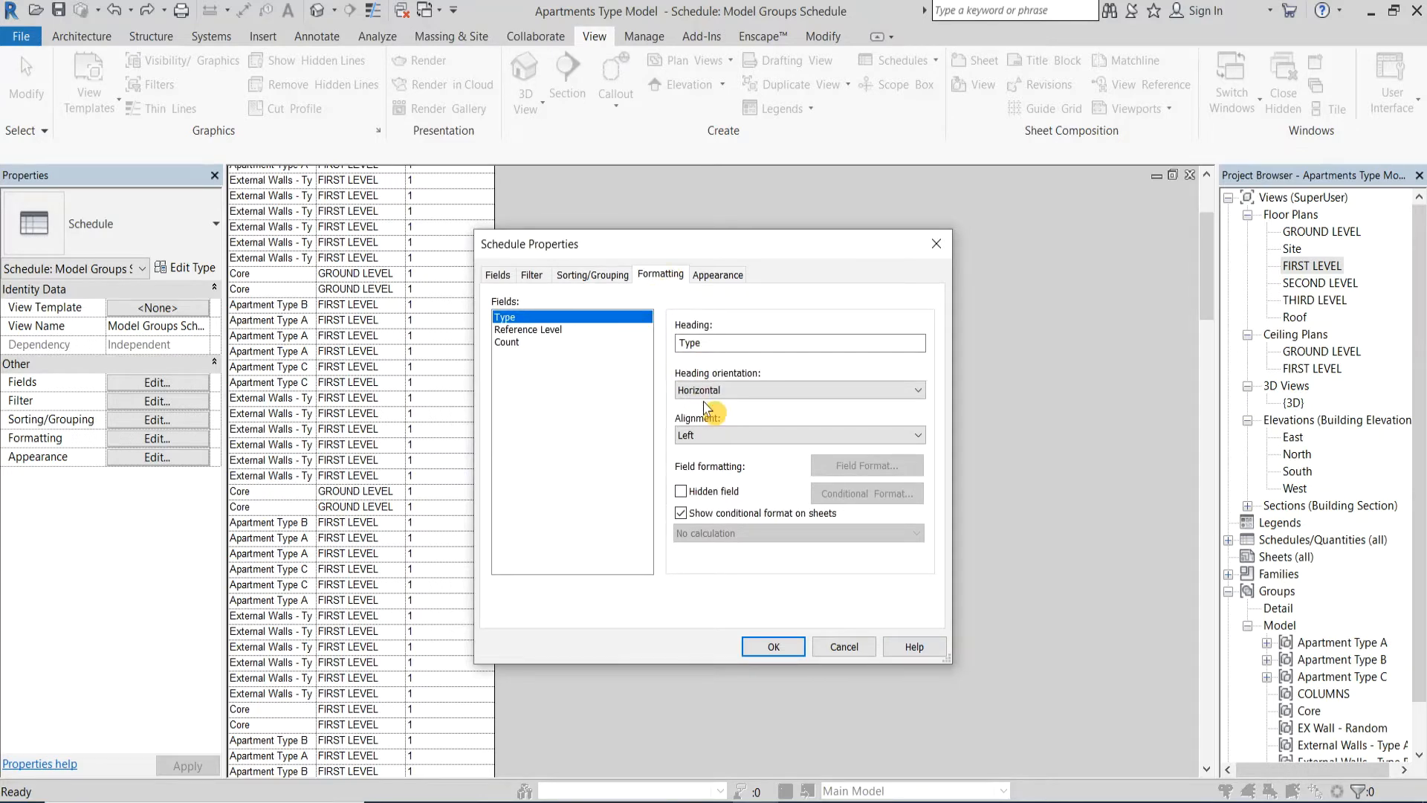
click(681, 492)
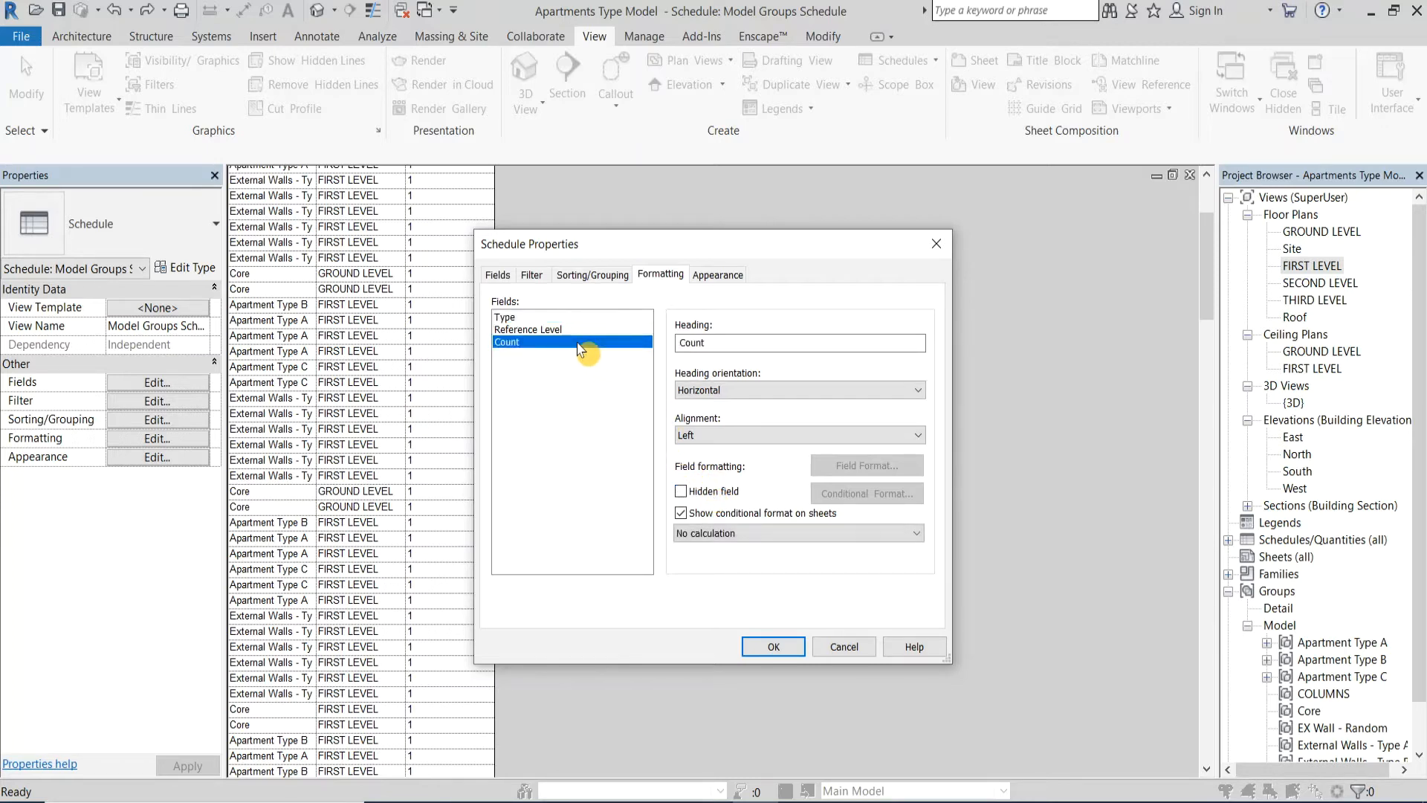
click(798, 533)
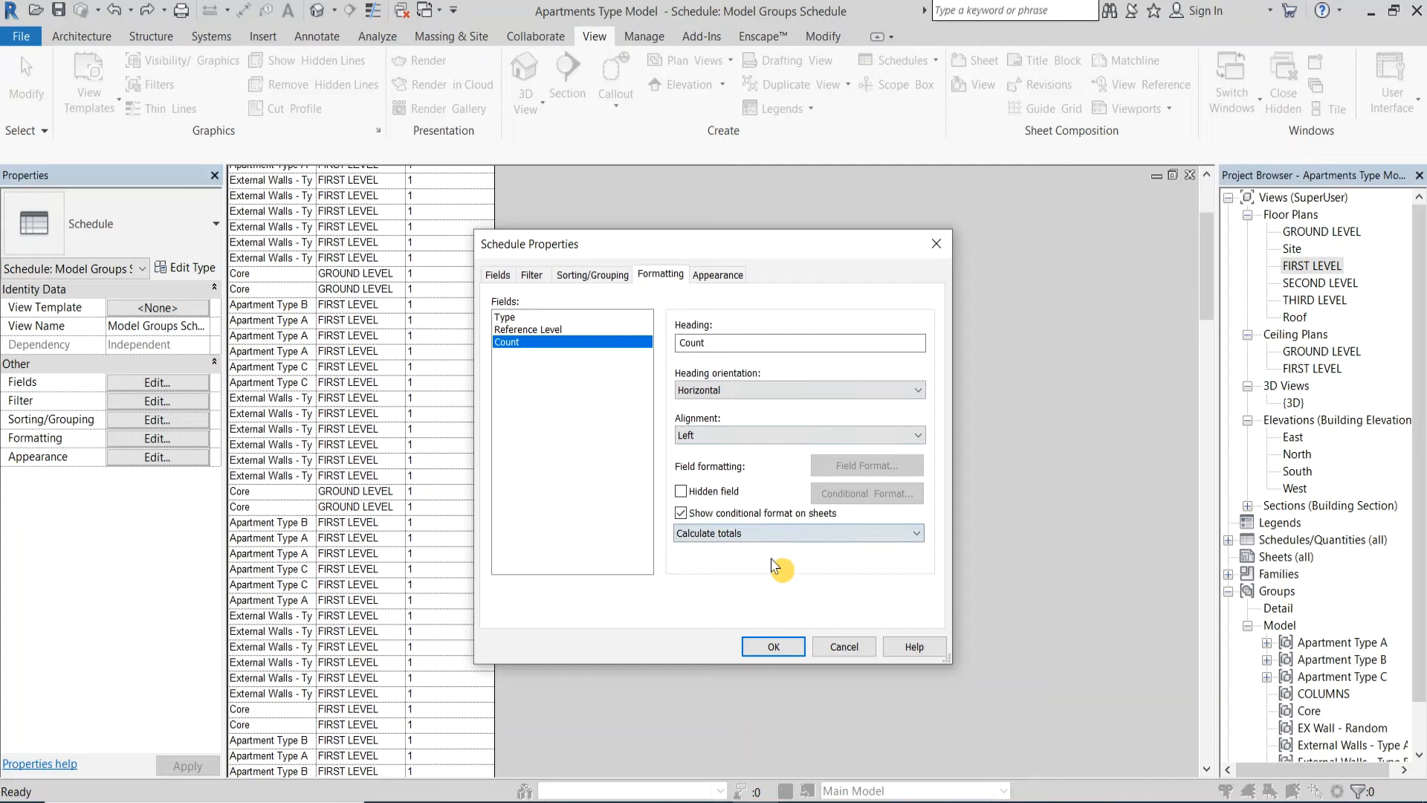
click(771, 647)
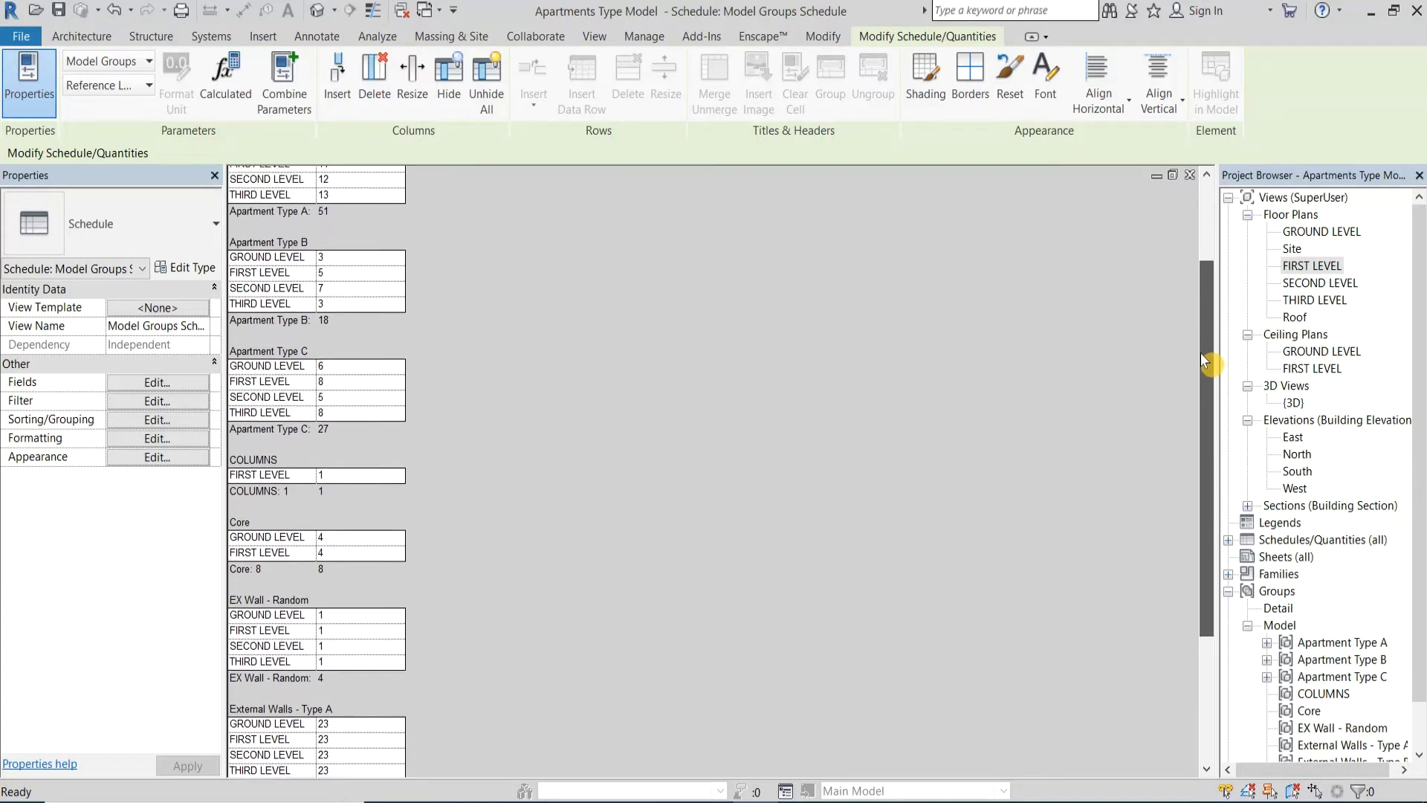
scroll(up, 3)
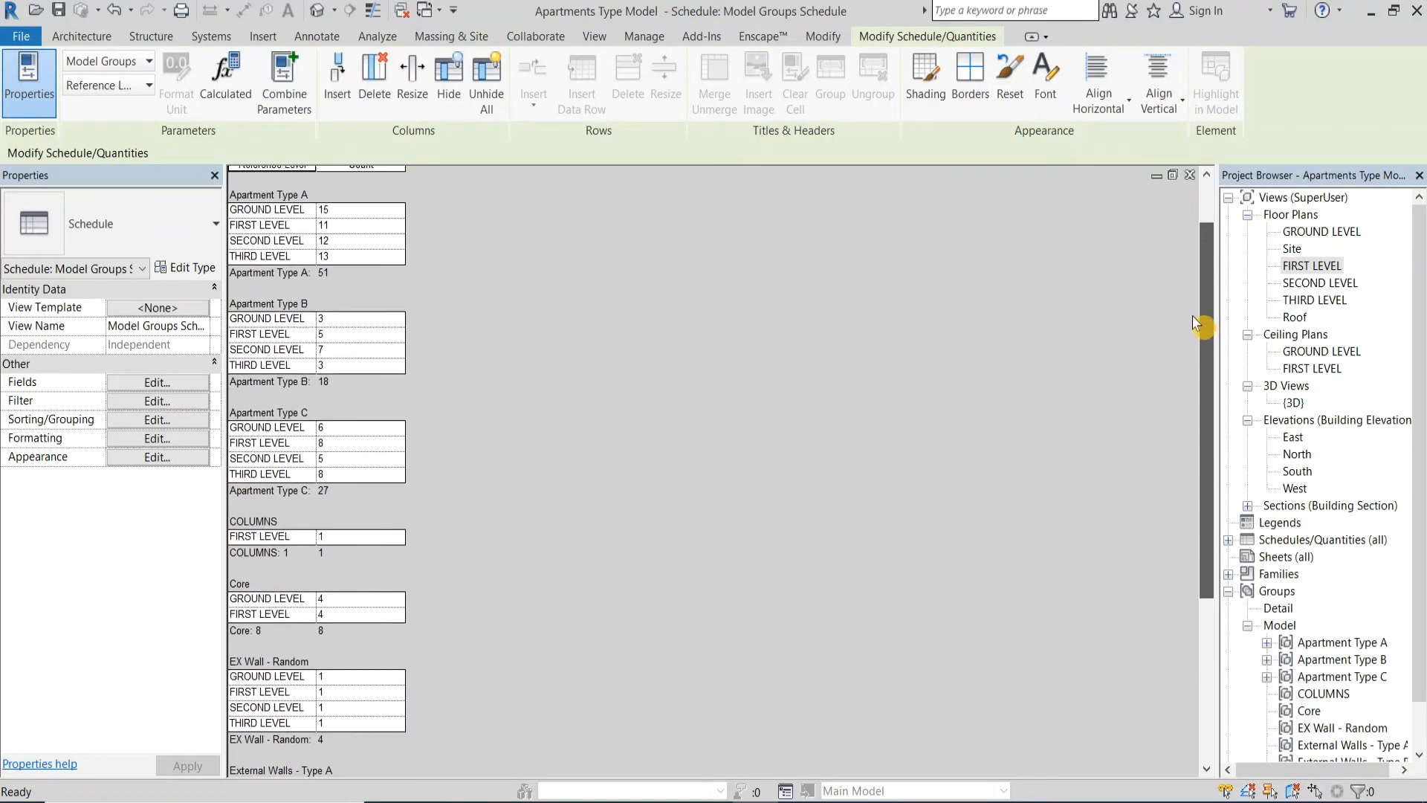
scroll(up, 3)
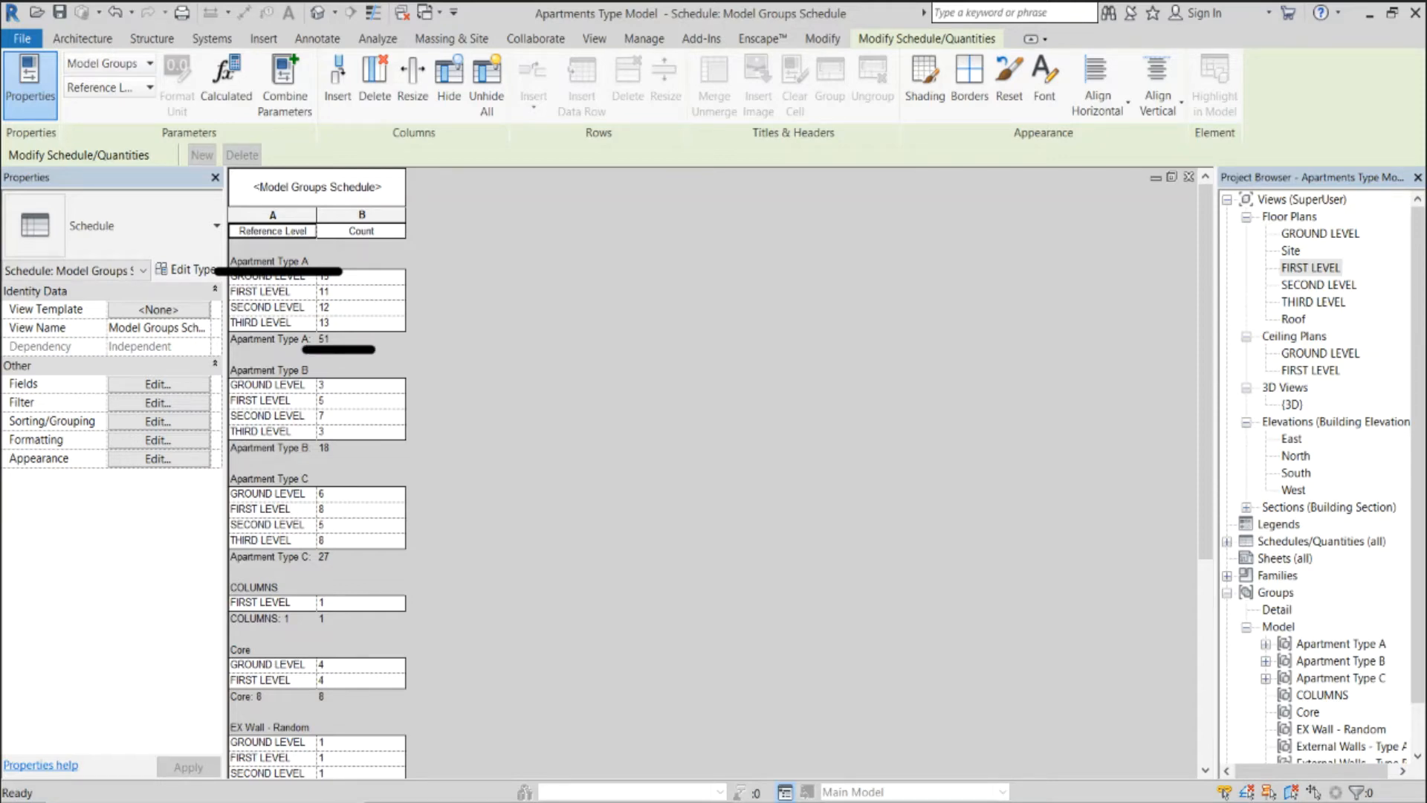
click(595, 38)
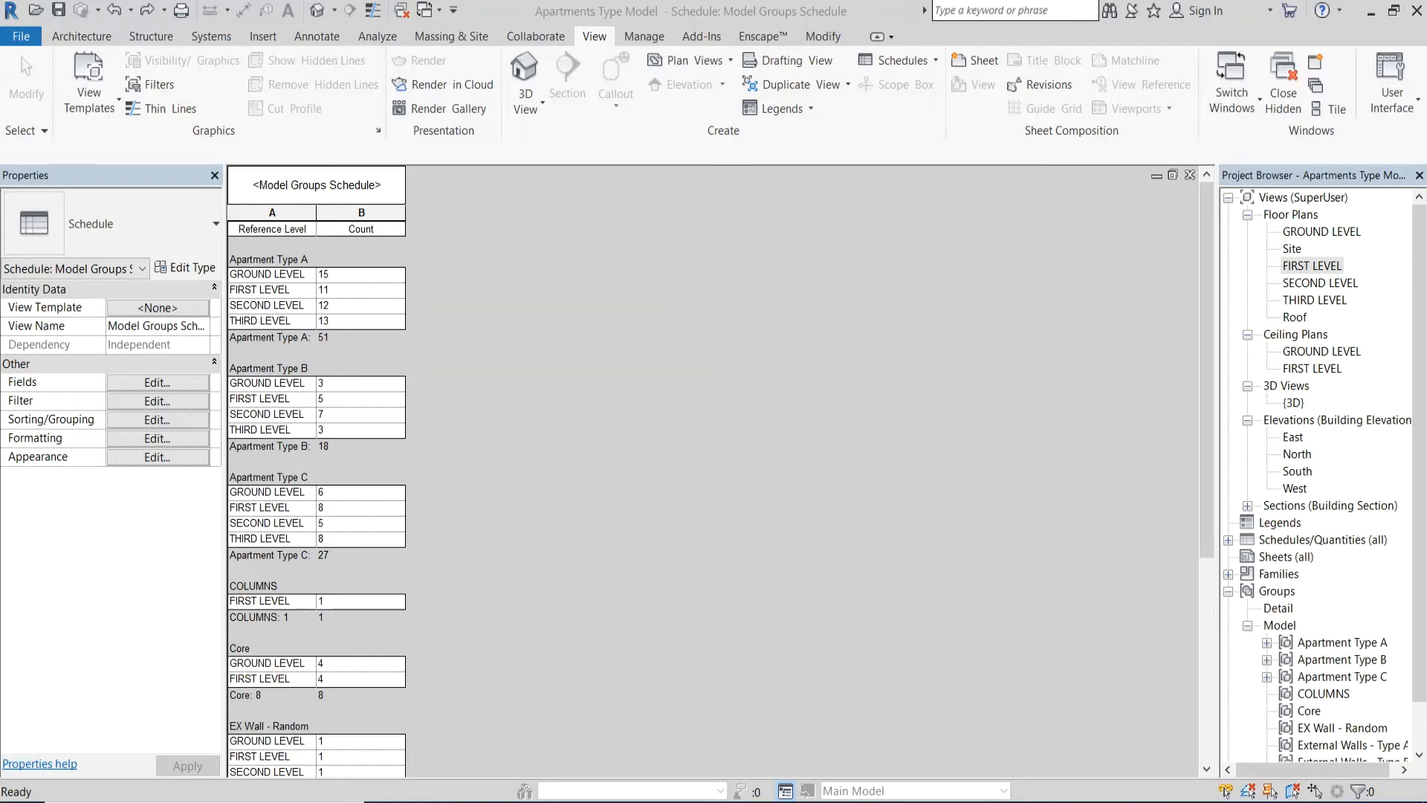
Add a new Yes/No project parameter named Apartment as a scheduled field
click(156, 383)
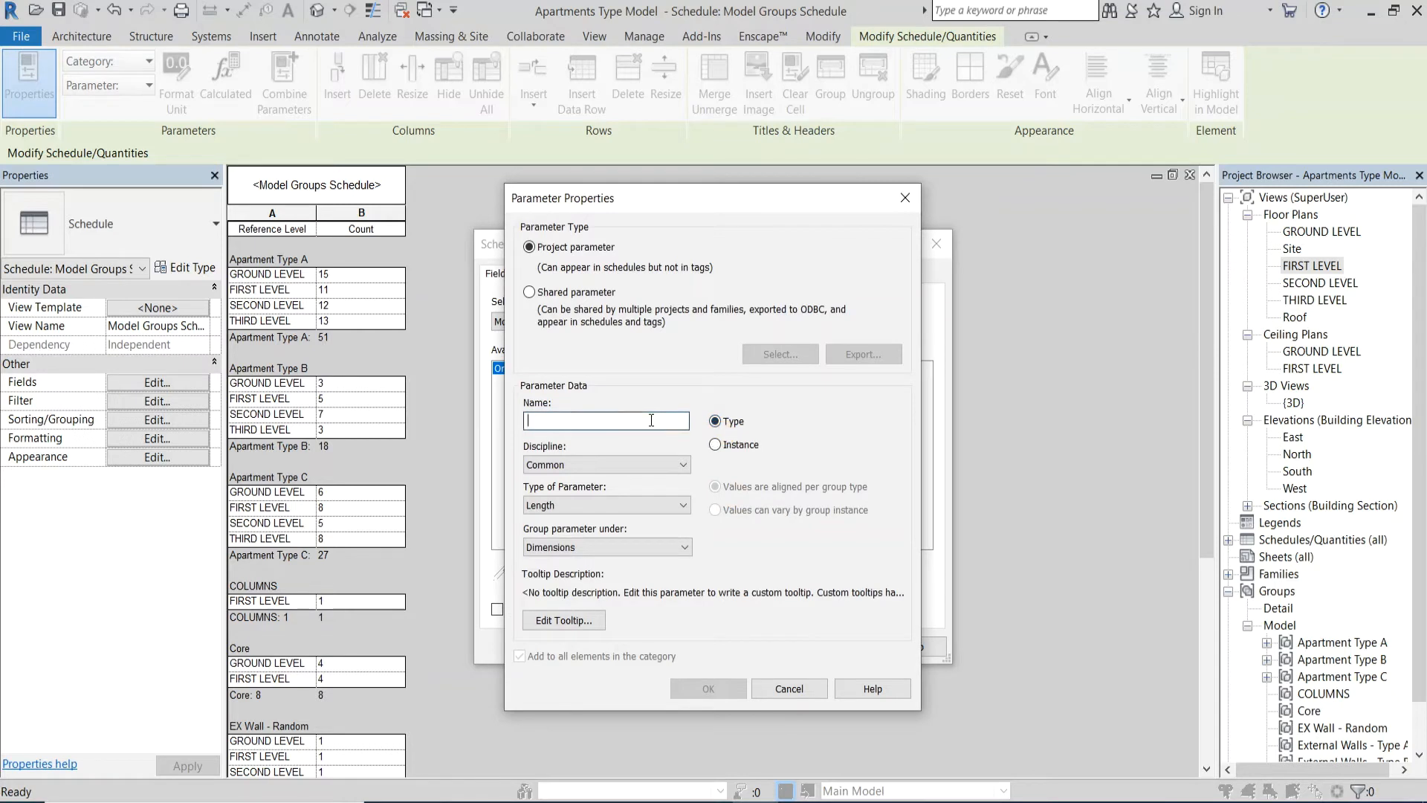
text(Apartment)
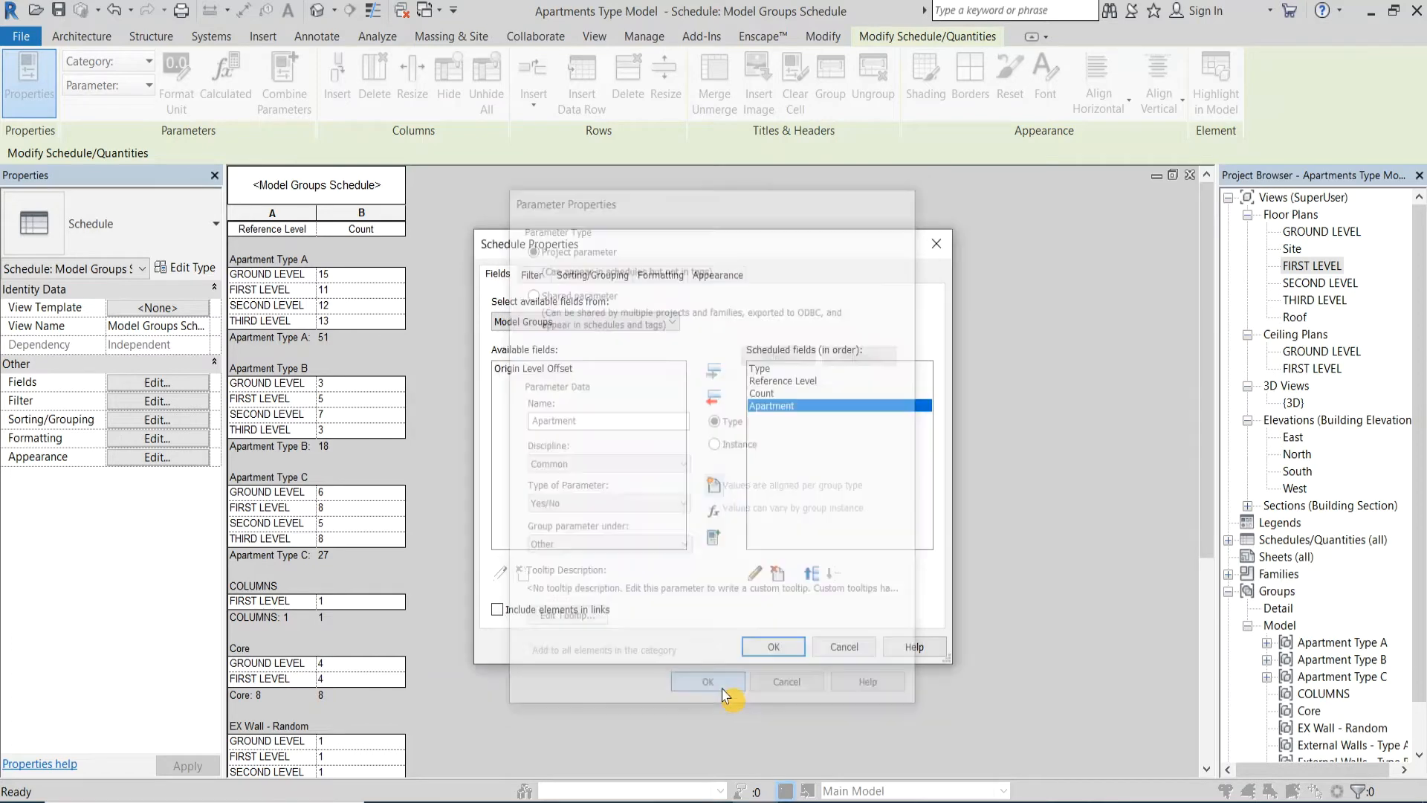
click(708, 682)
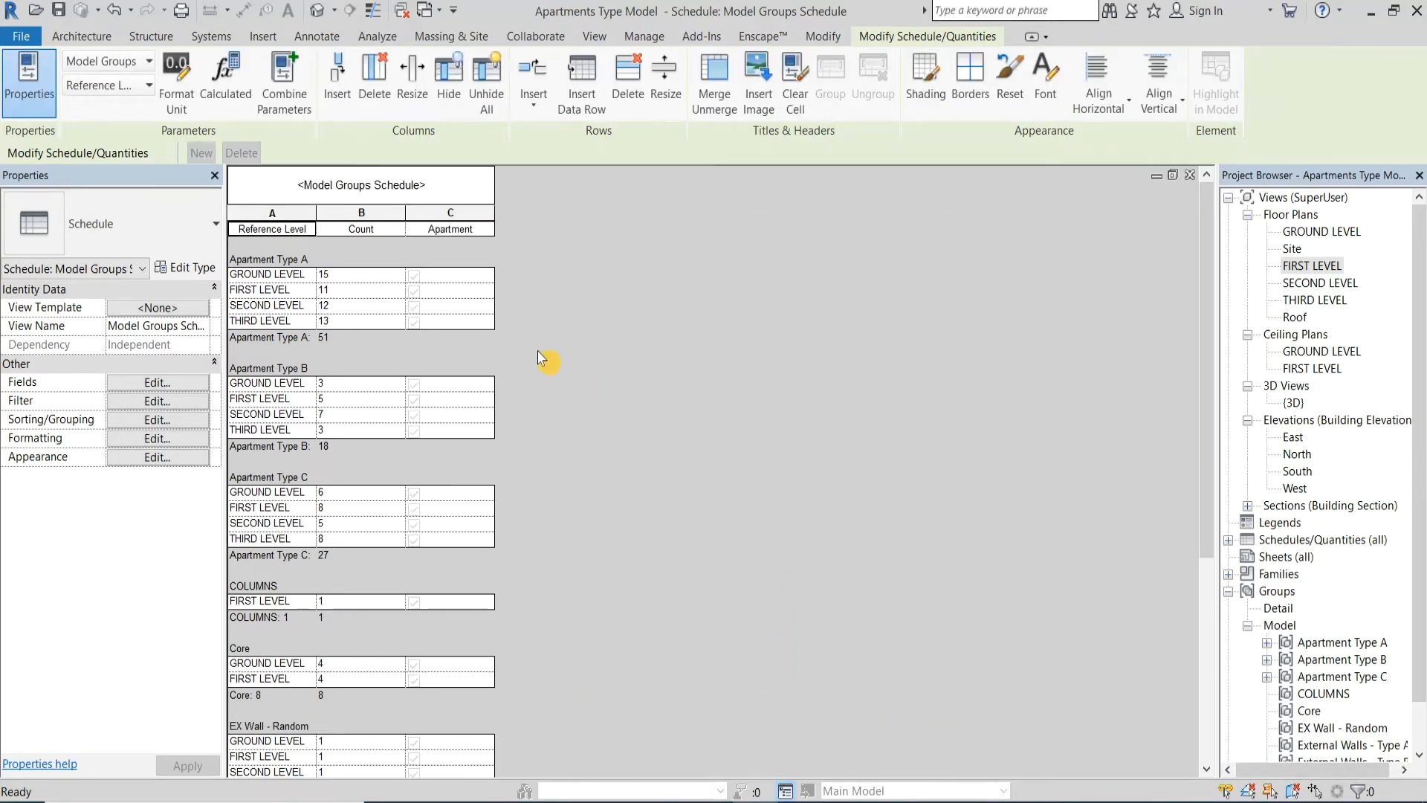
Tick Apartment for Apartment Types A and C, applying it to all their group instances
click(413, 275)
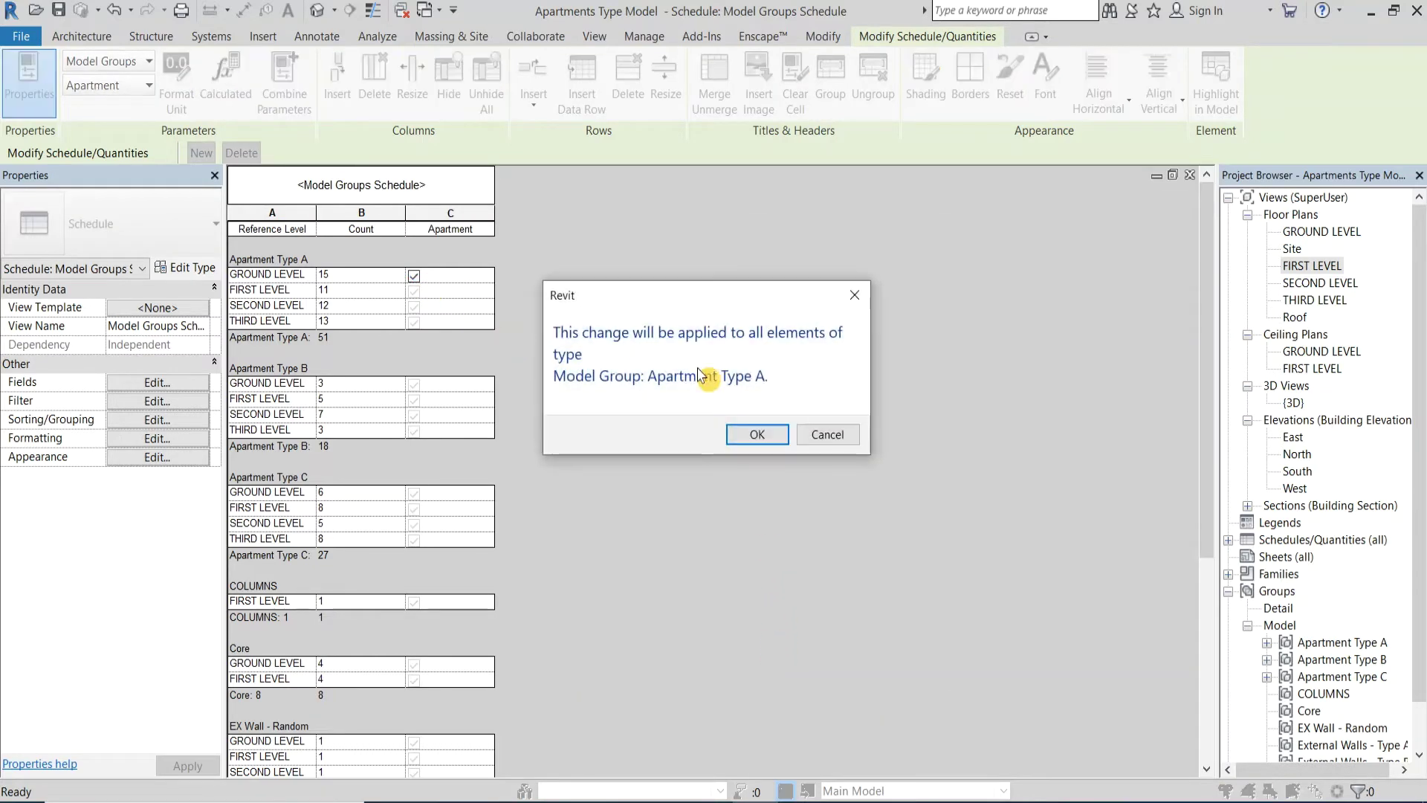
click(757, 434)
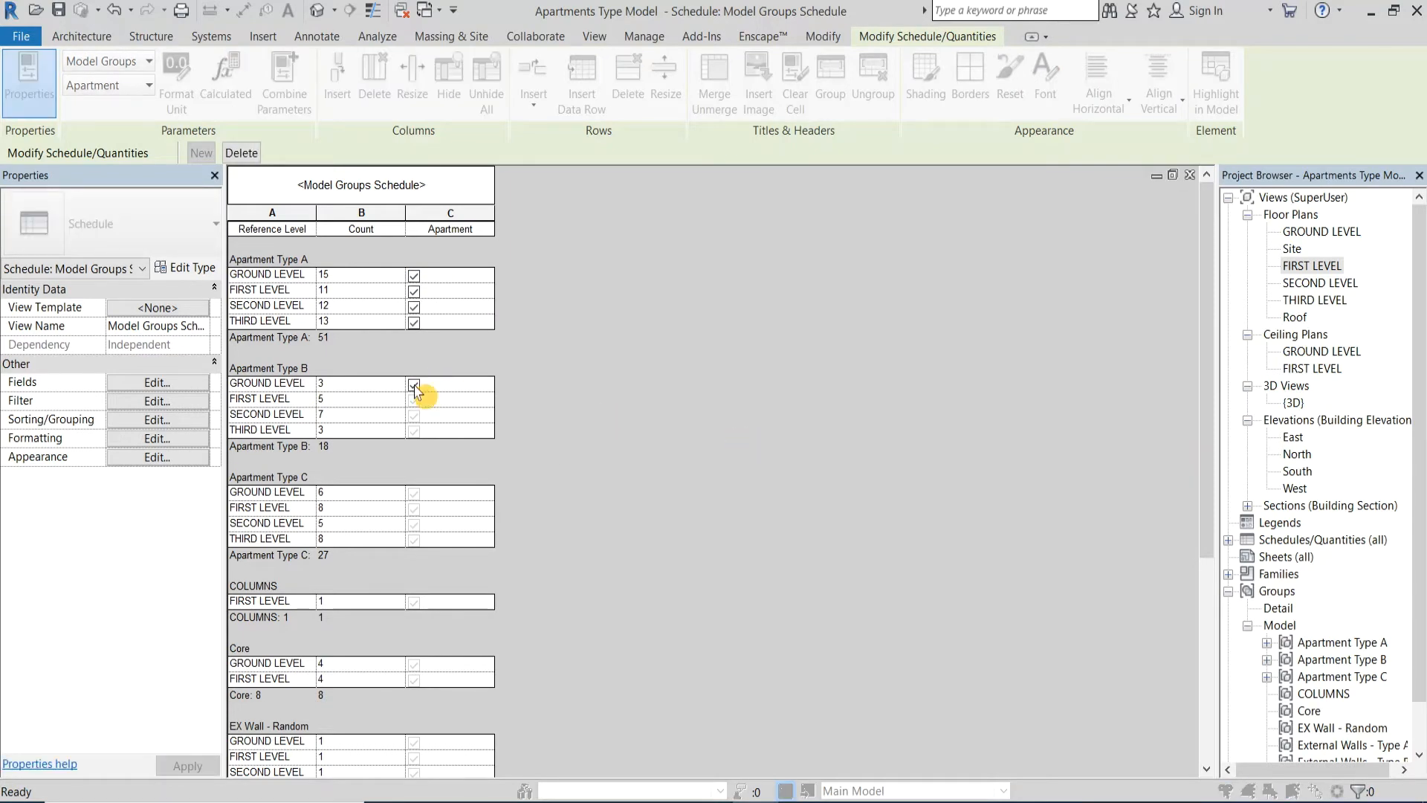
click(413, 492)
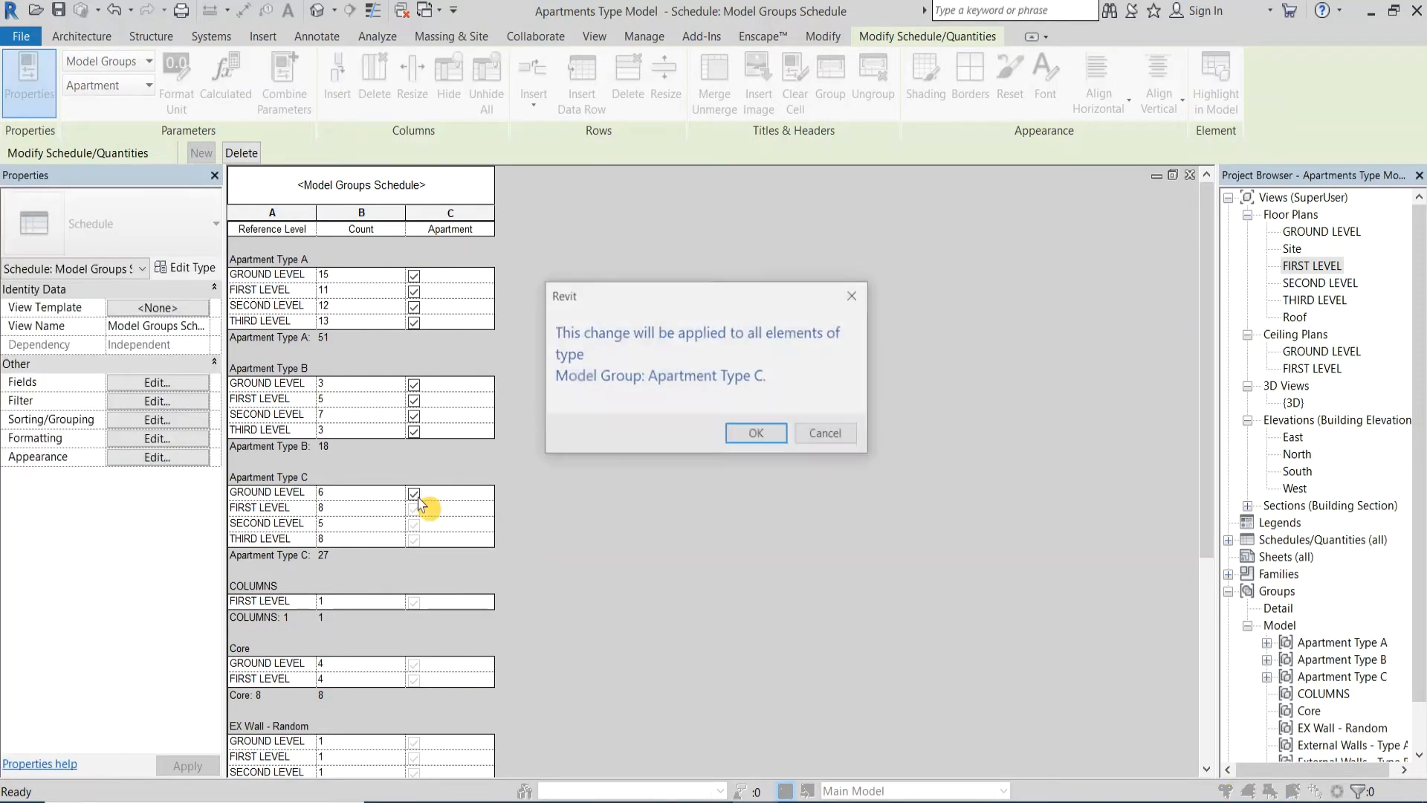
click(755, 432)
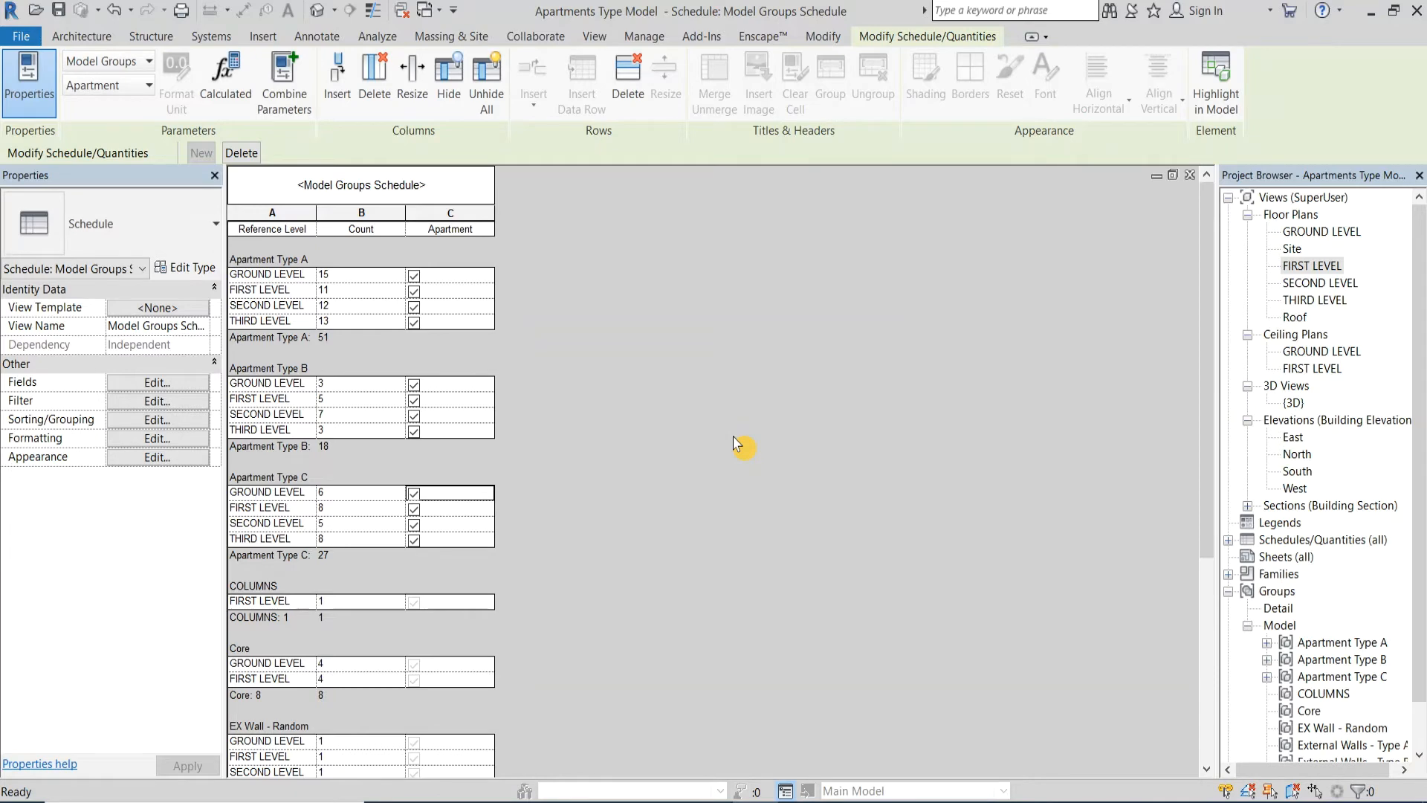
click(156, 400)
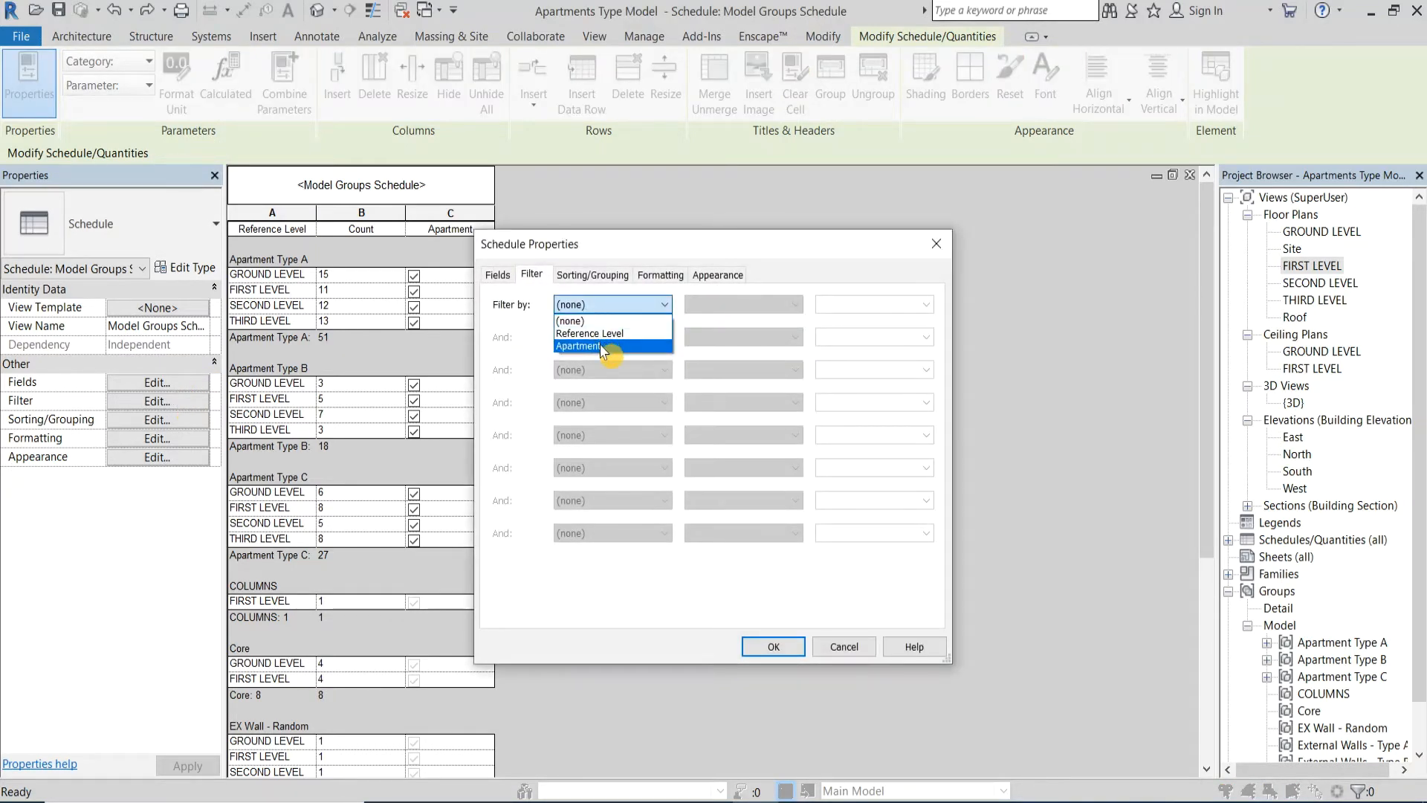
Filter the schedule by Apartment equals Yes and hide the Apartment column
click(577, 347)
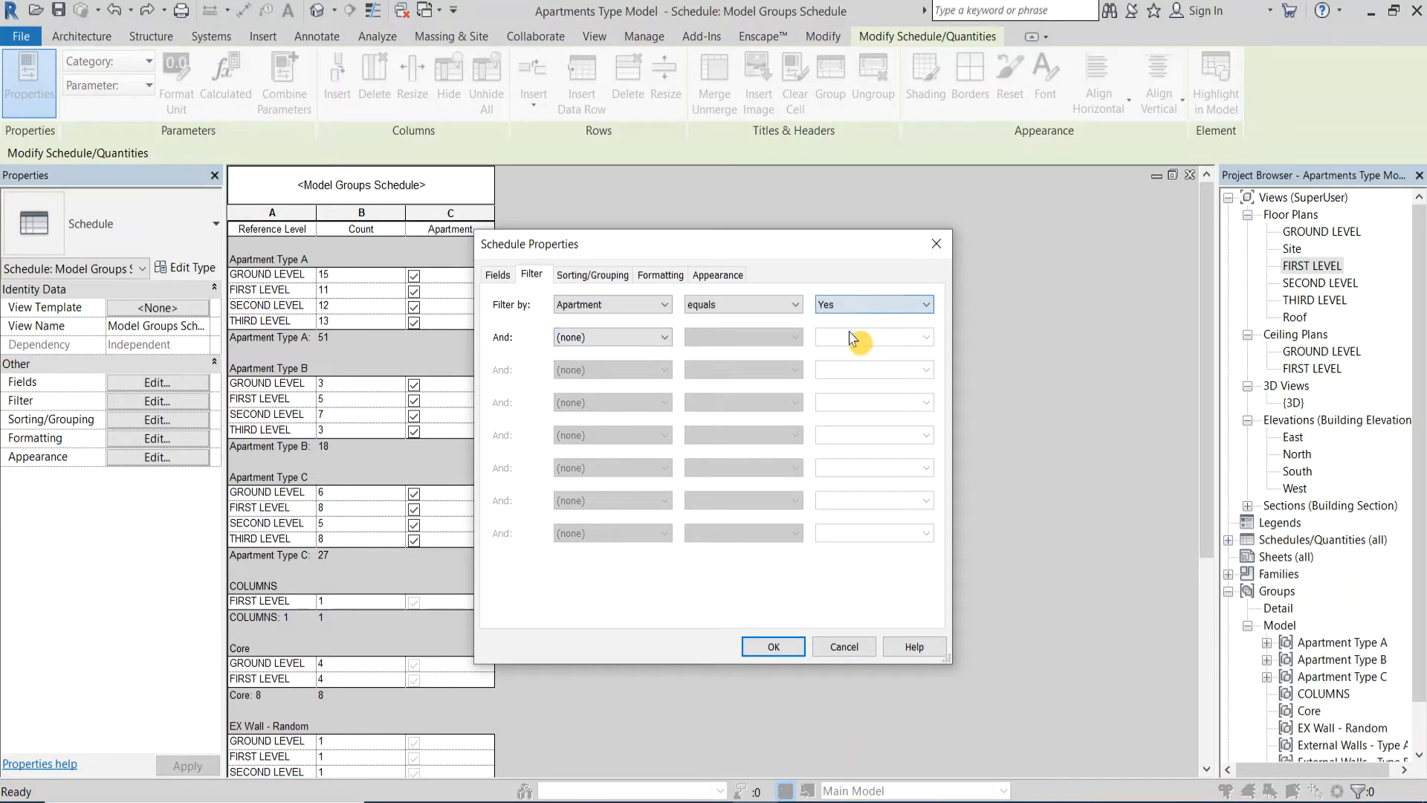
click(772, 647)
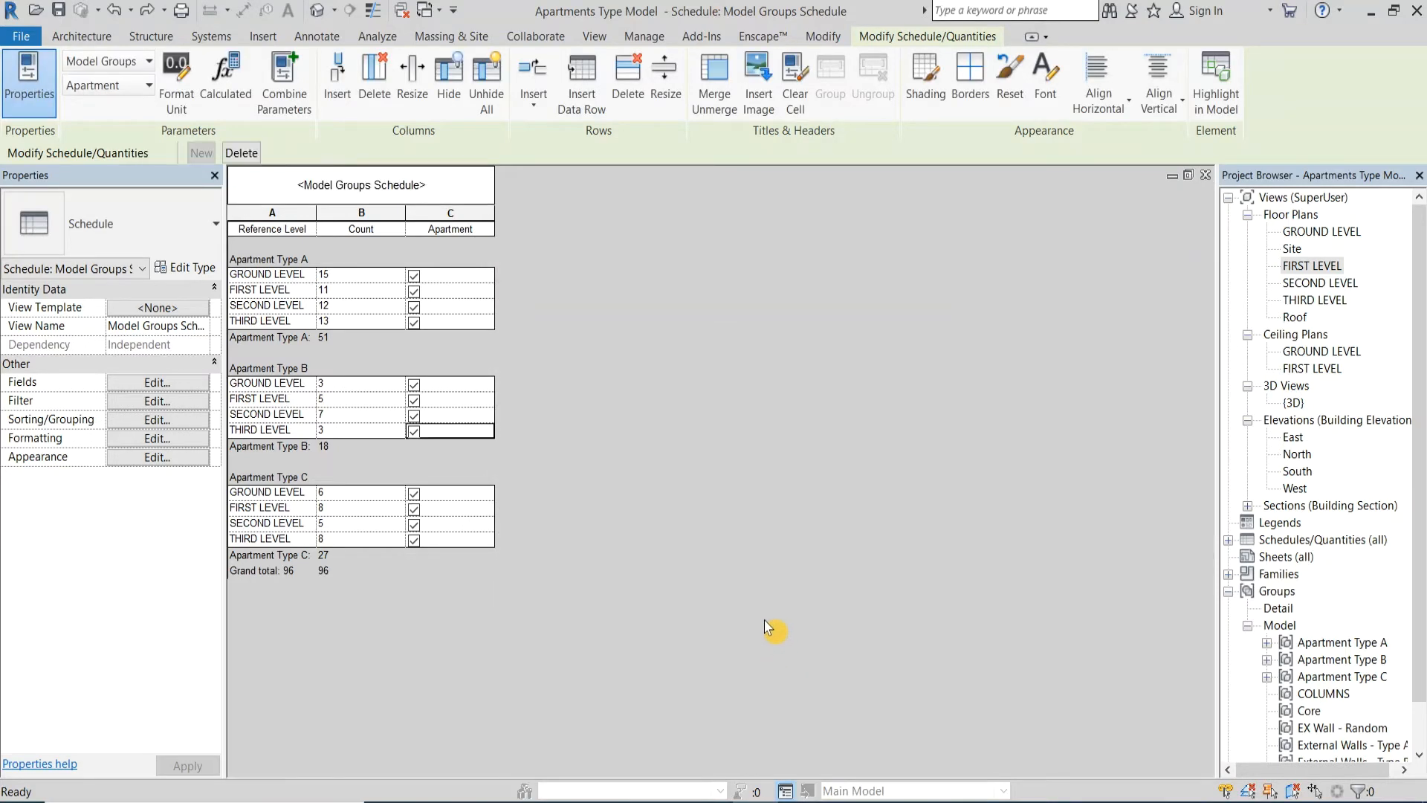
click(448, 71)
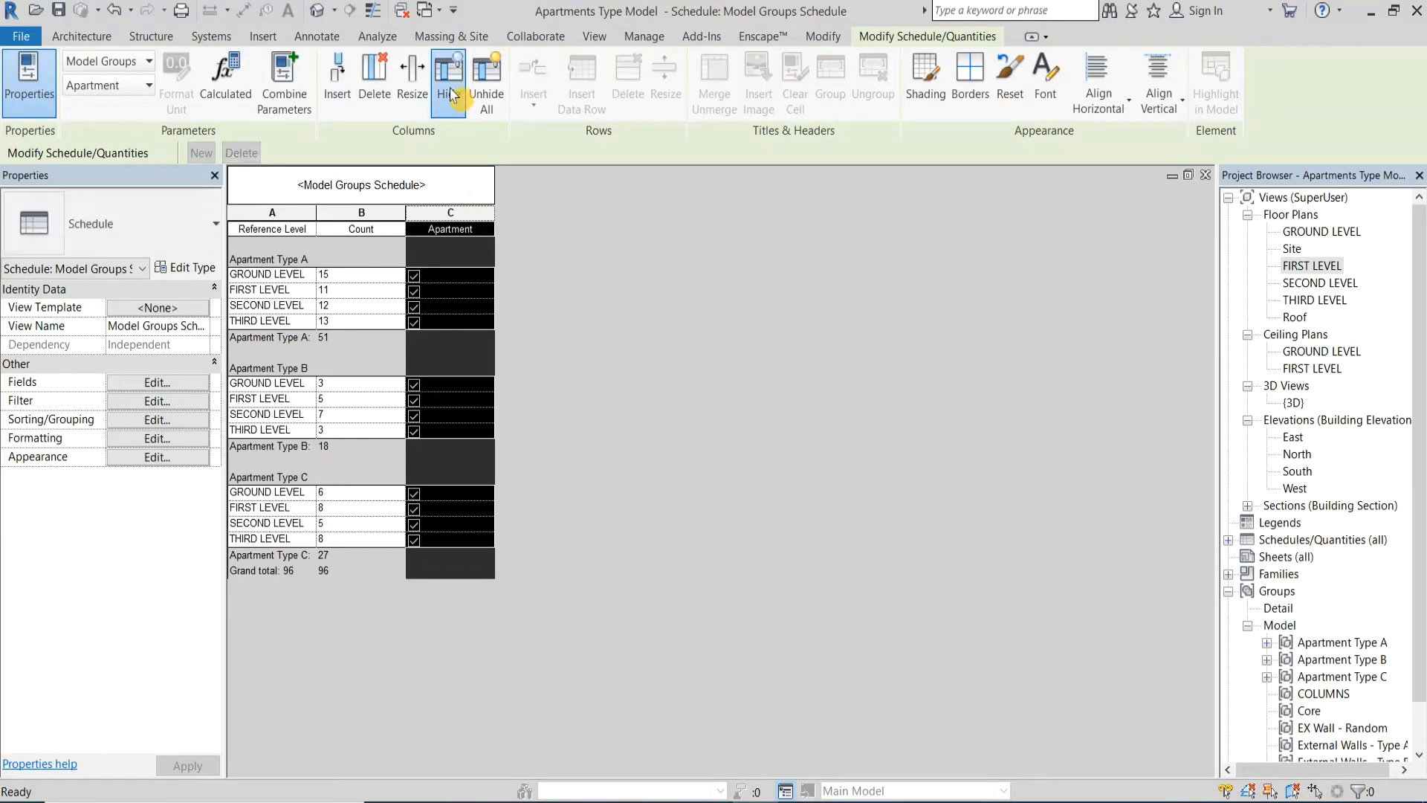
click(448, 80)
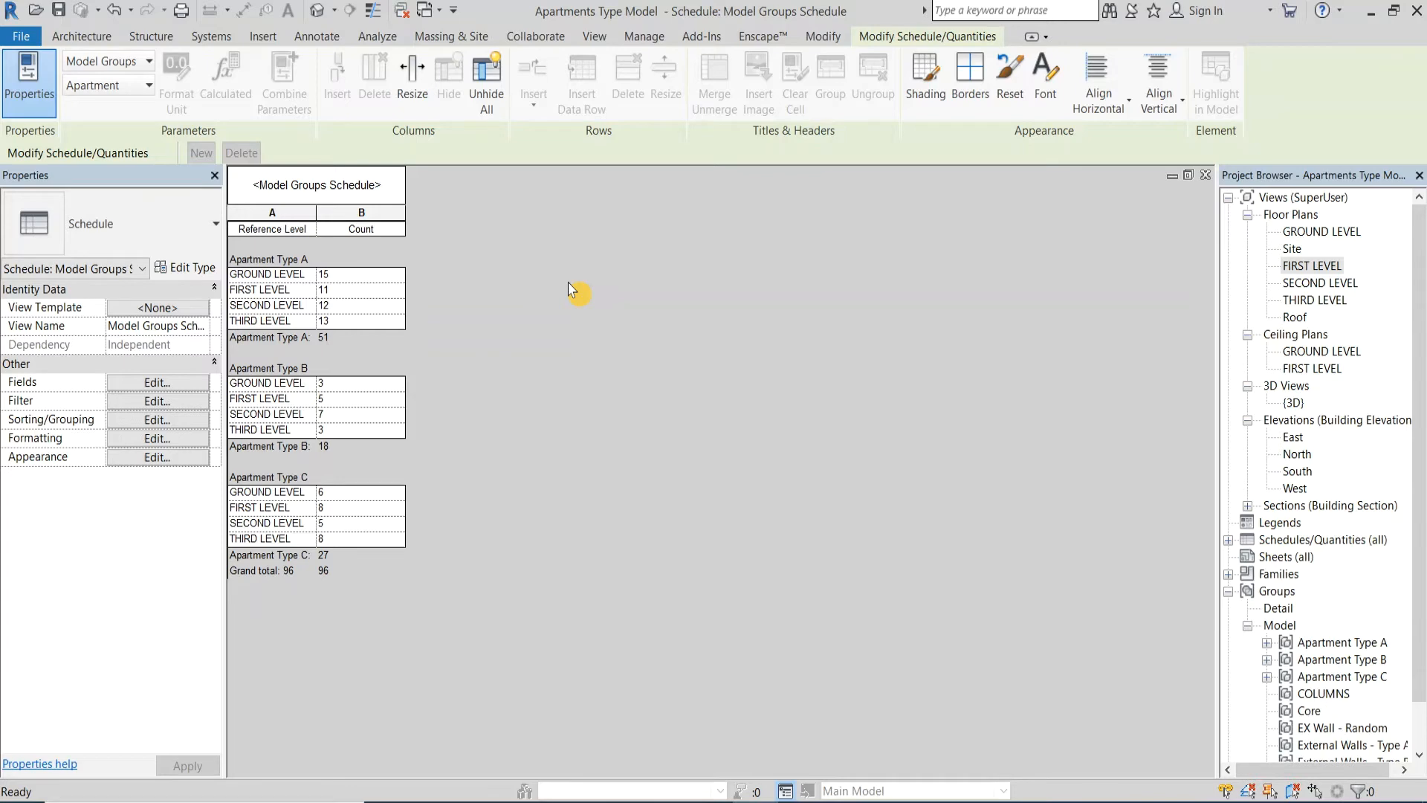
Review and dismiss the schedule's parameter settings, then return to the FIRST LEVEL floor plan
click(159, 382)
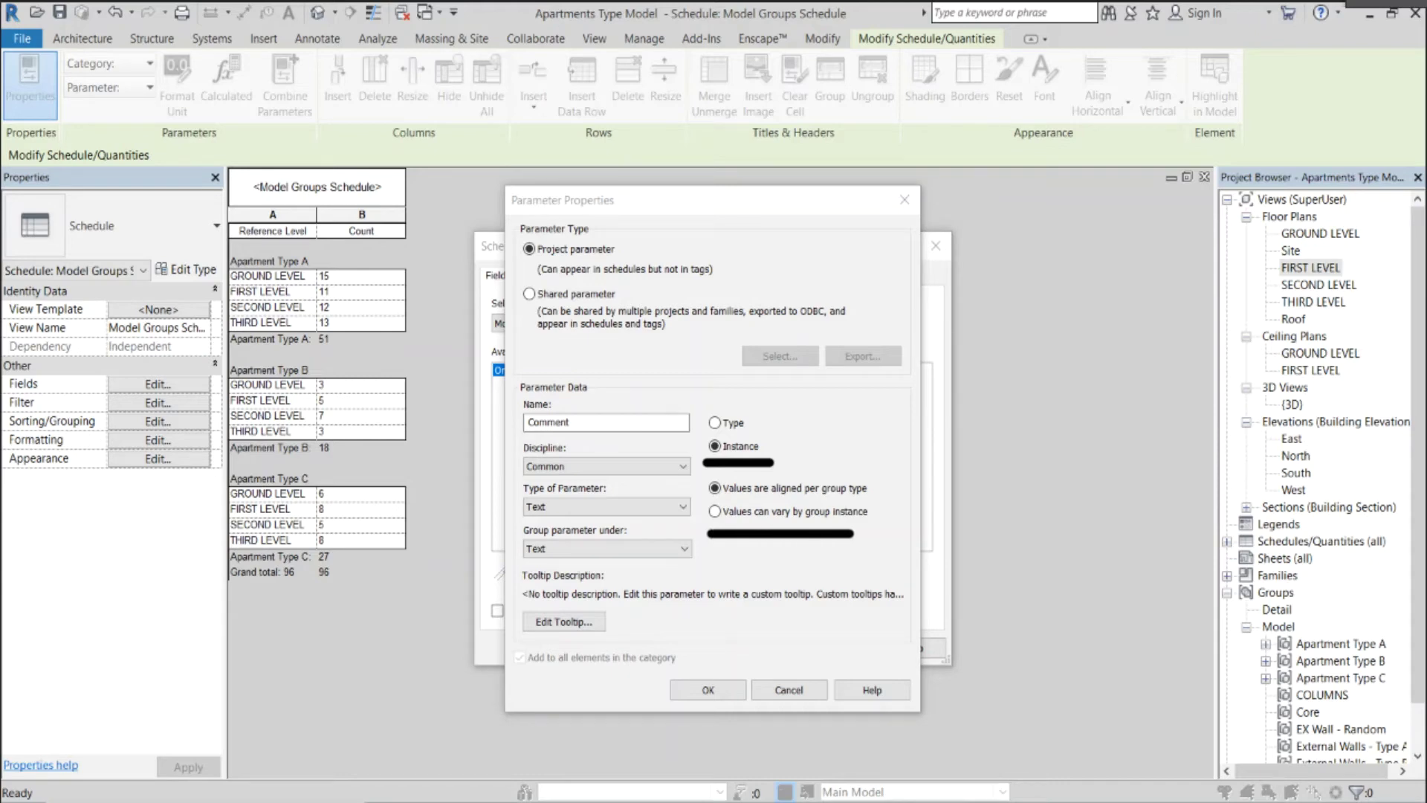
click(788, 688)
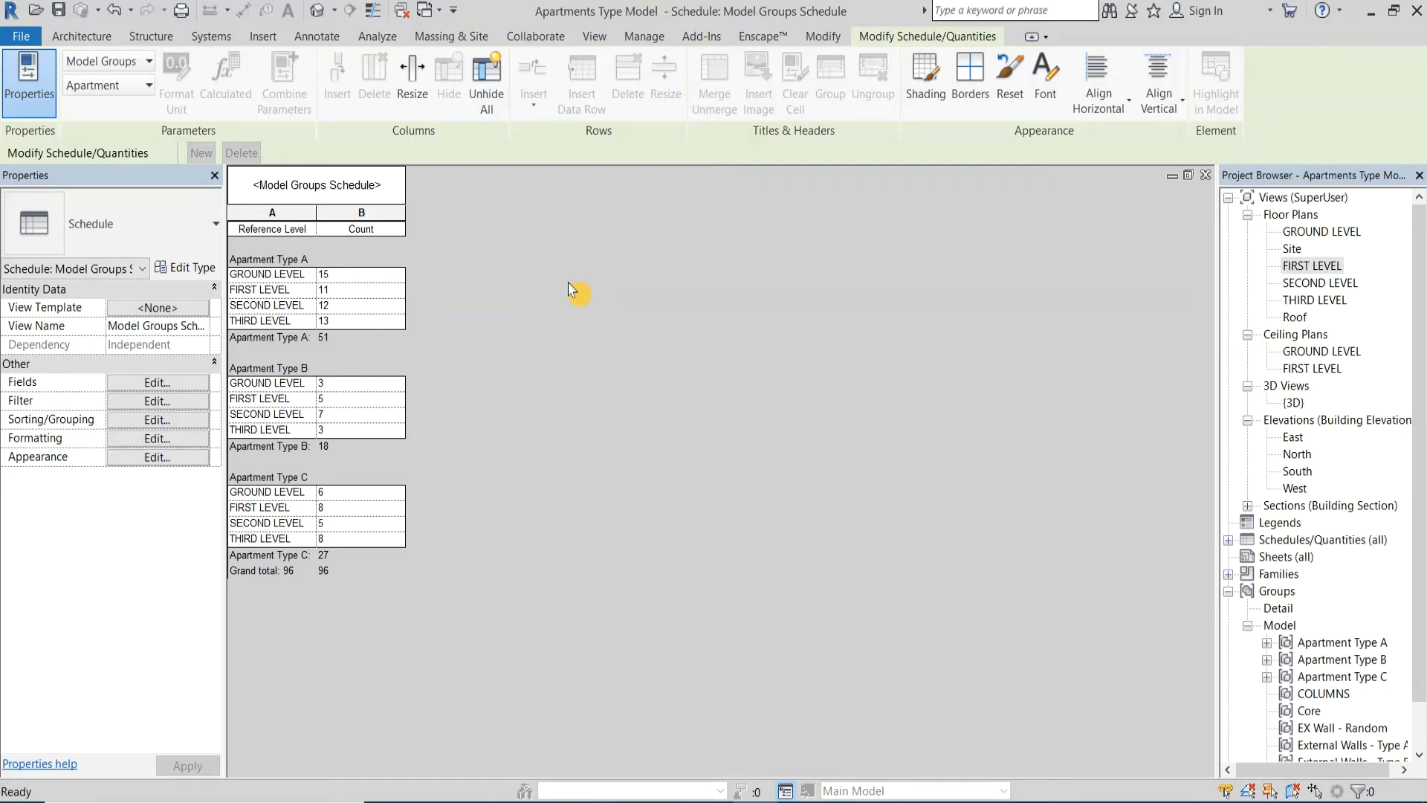
double_click(1313, 265)
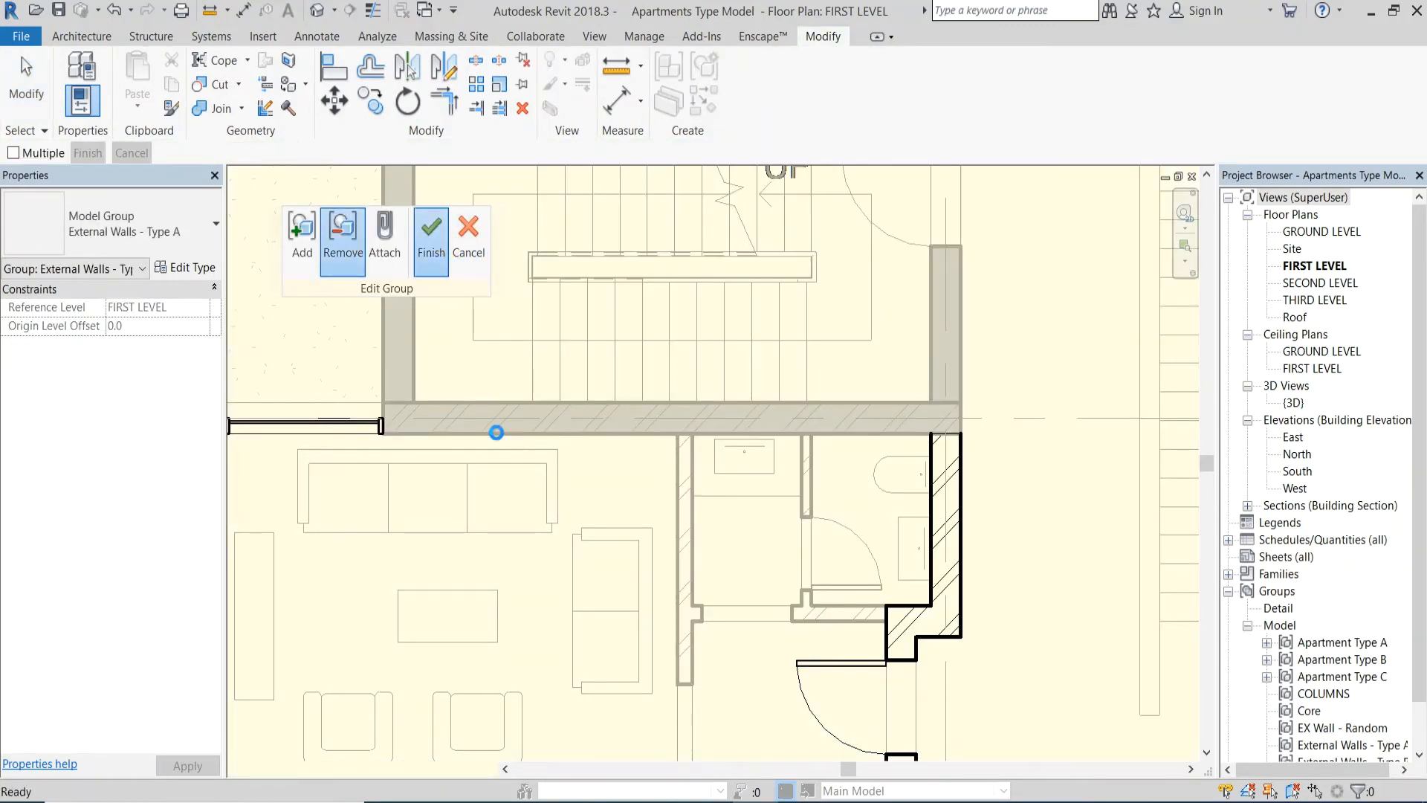
Finish group editing and exclude the external wall beside the stair from this group instance
click(432, 233)
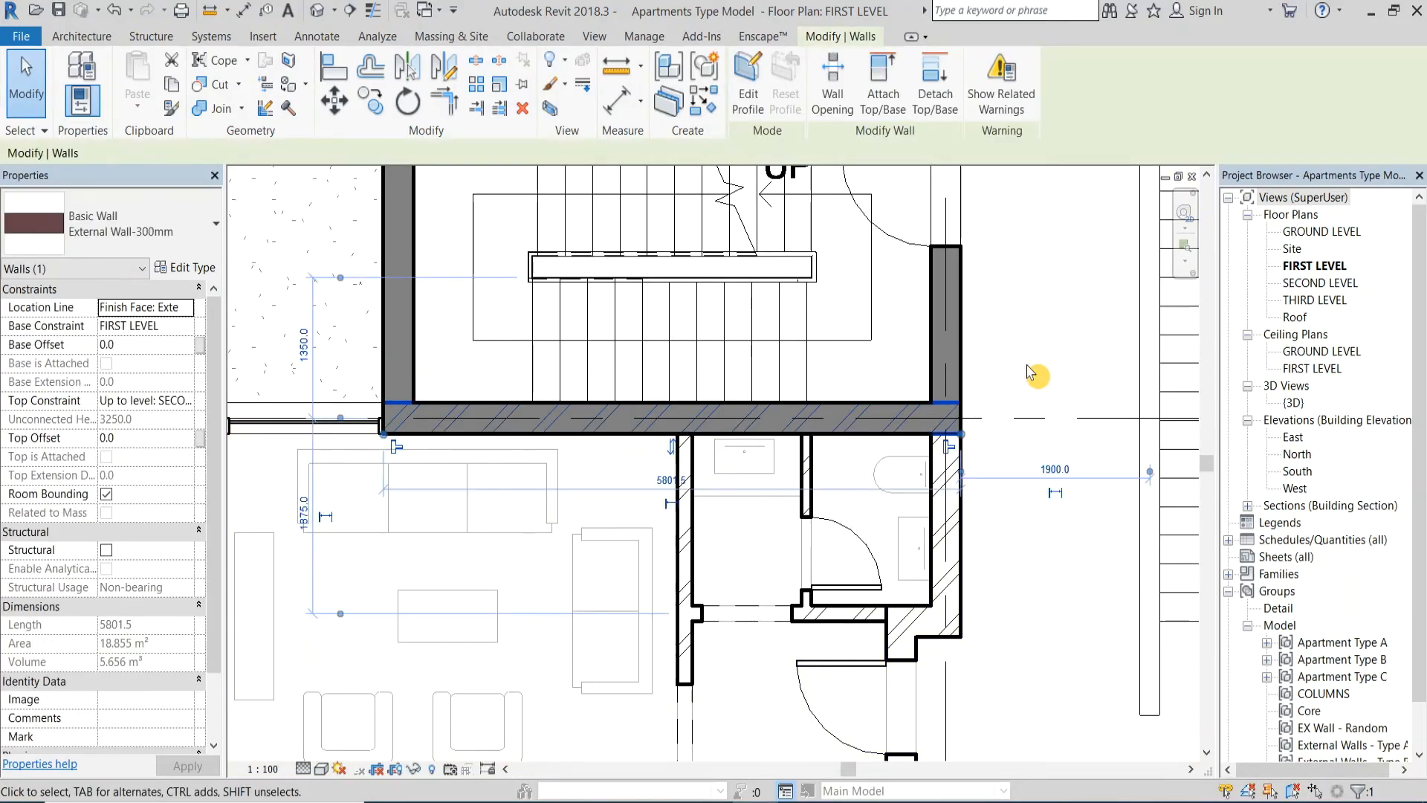
click(1013, 379)
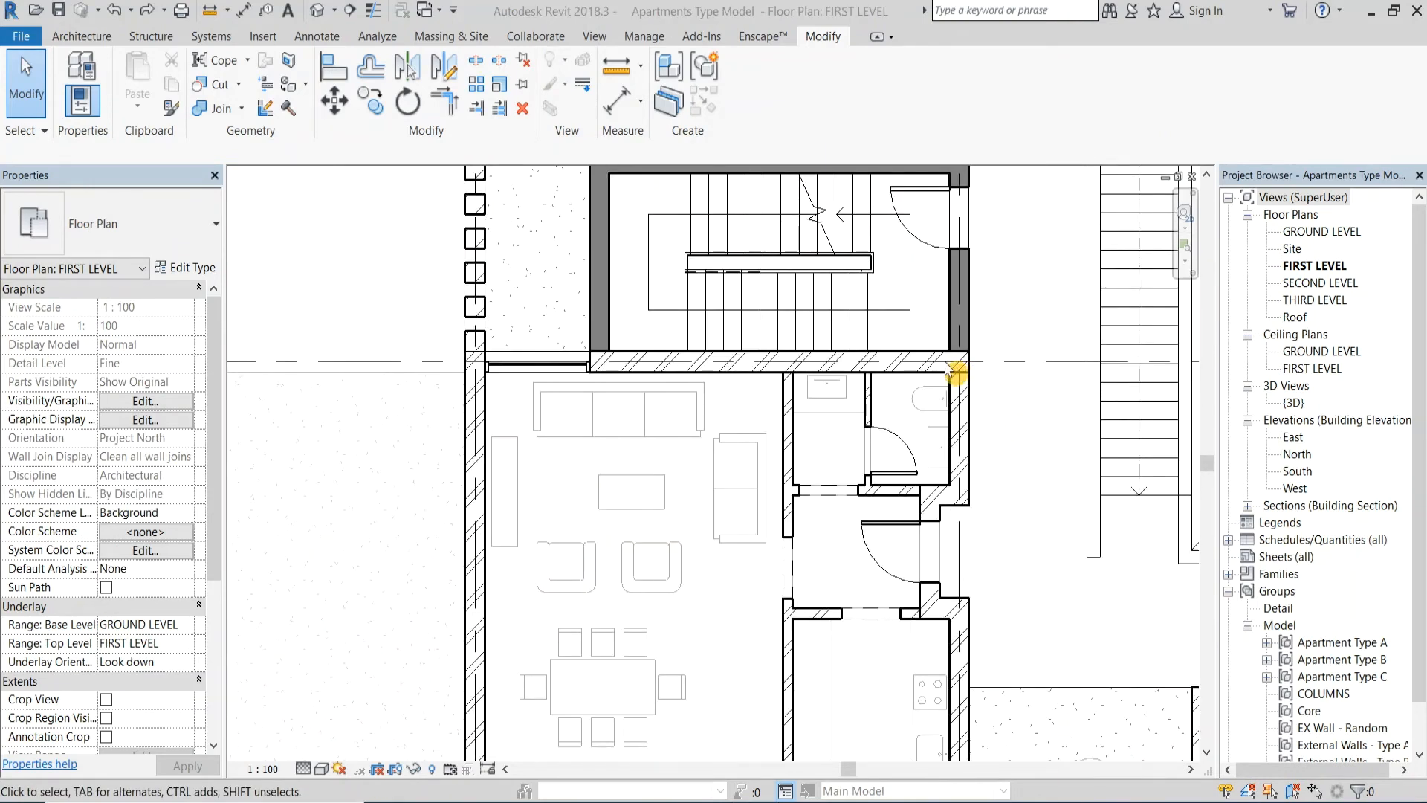
mouse_move(938, 376)
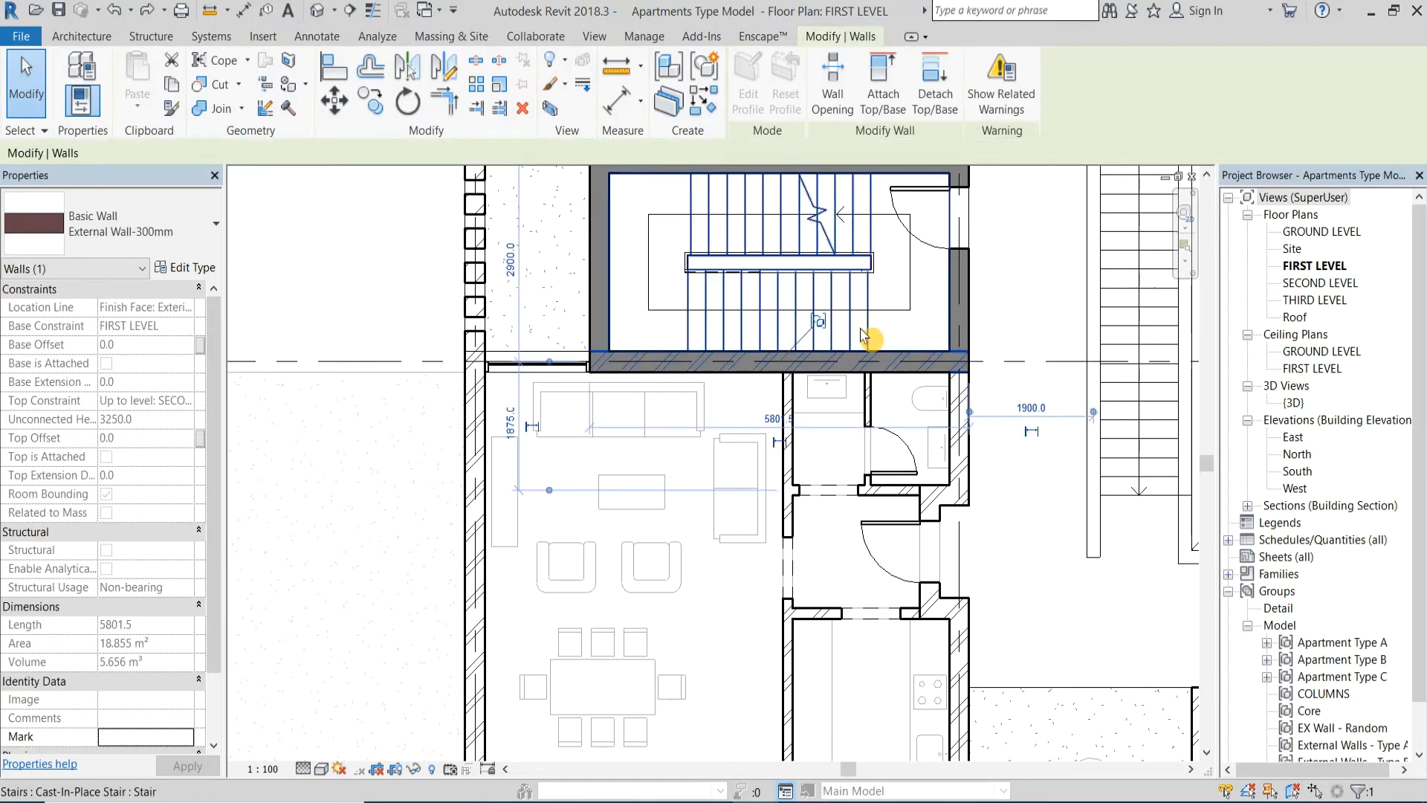
mouse_move(819, 326)
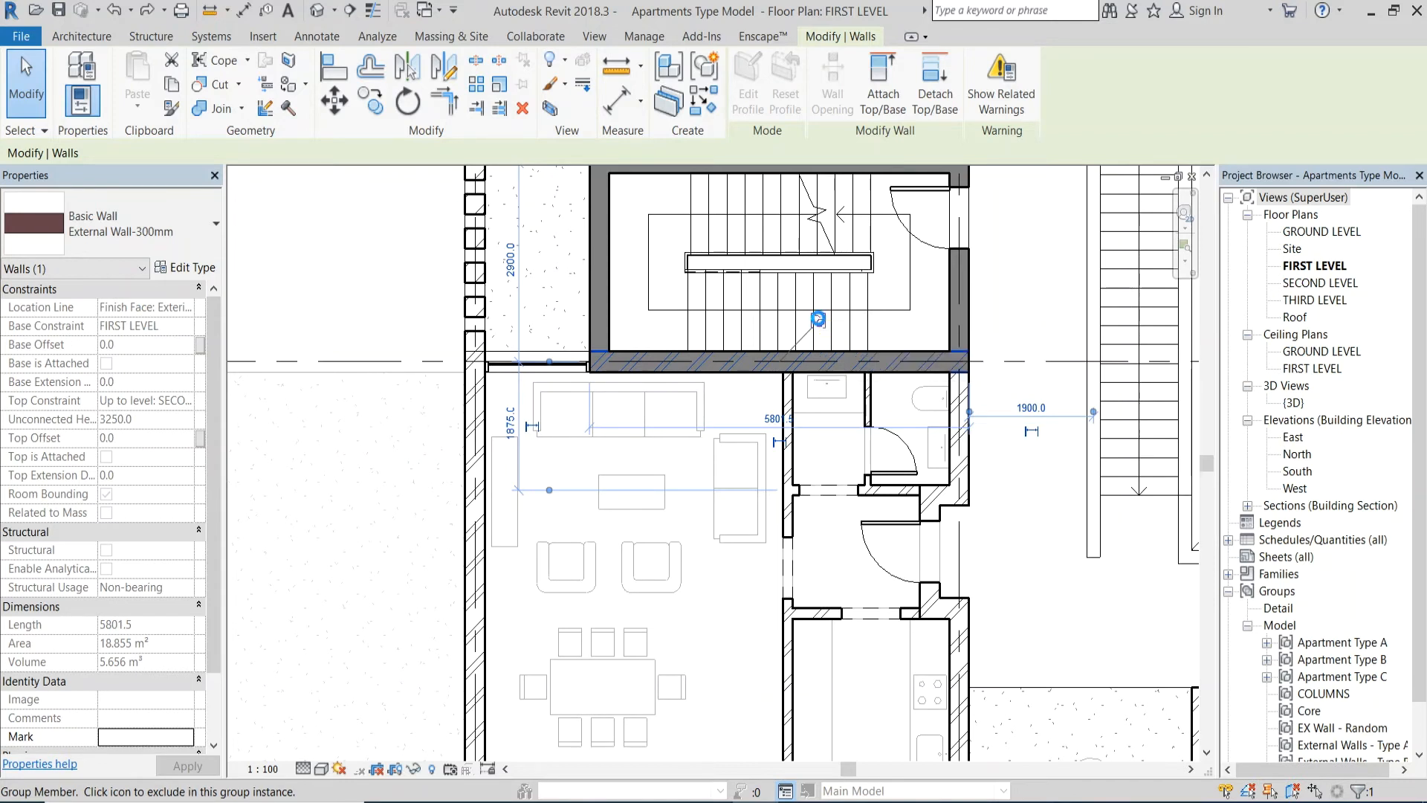
click(817, 363)
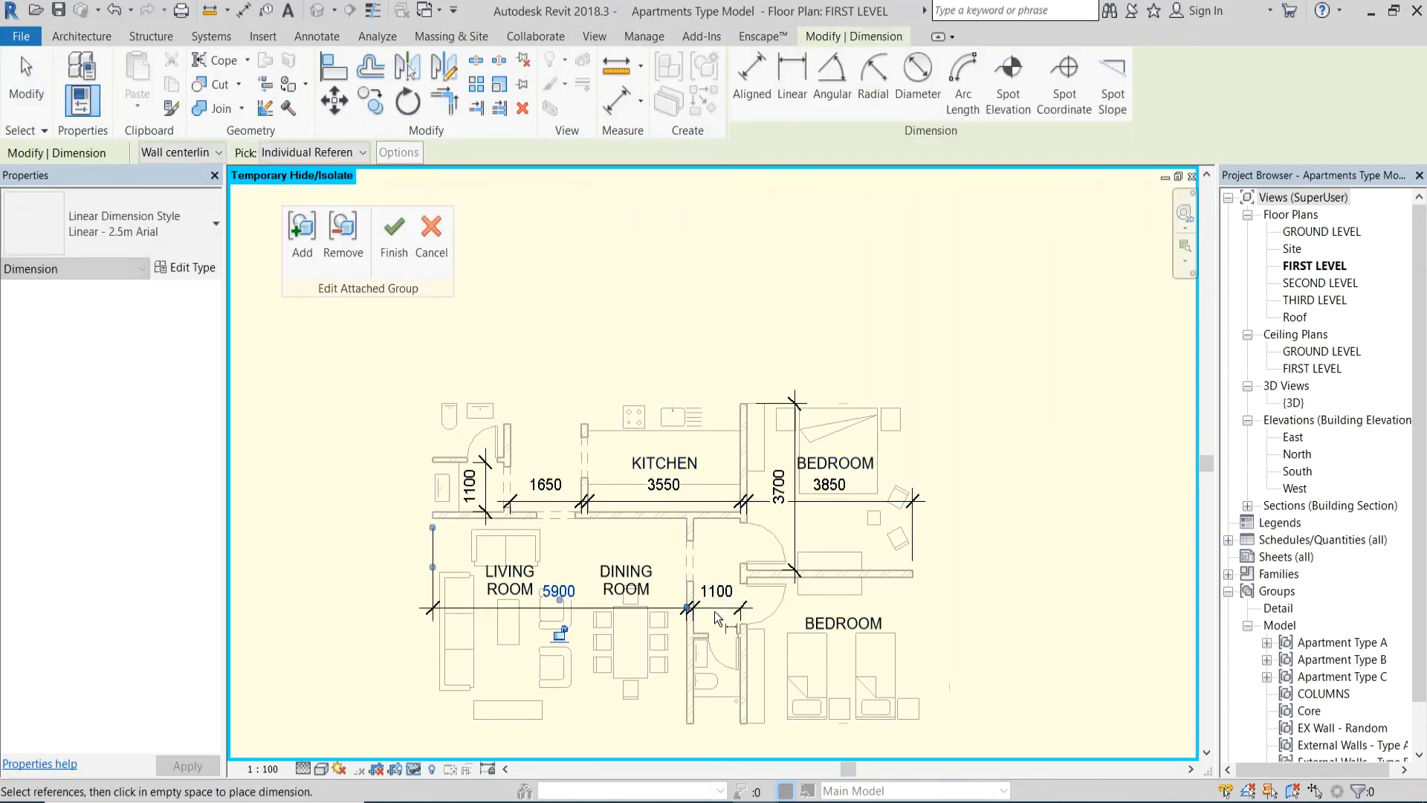
Finish the attached dimension group, then edit the Apartment Type C group and start Model Line
click(965, 634)
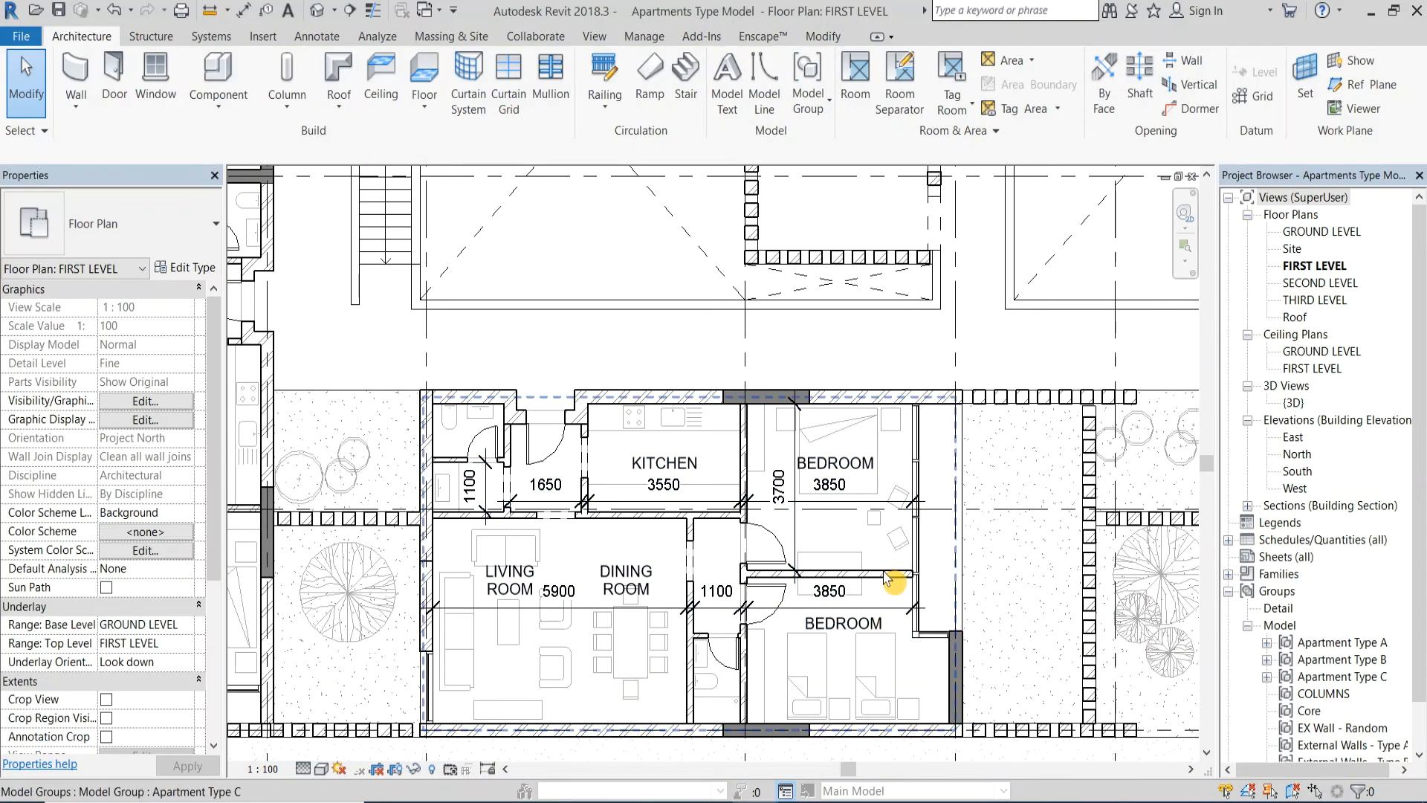
double_click(893, 582)
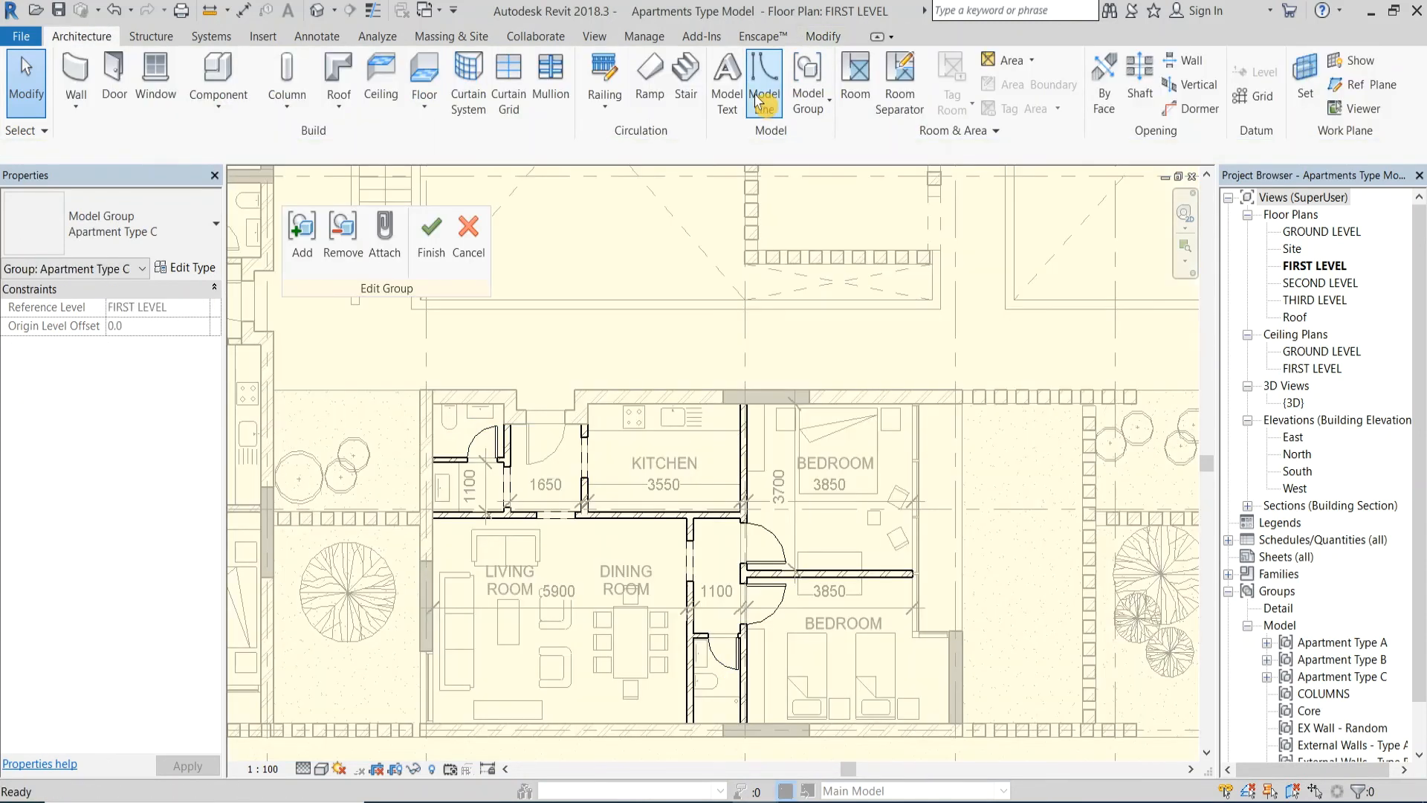
click(764, 77)
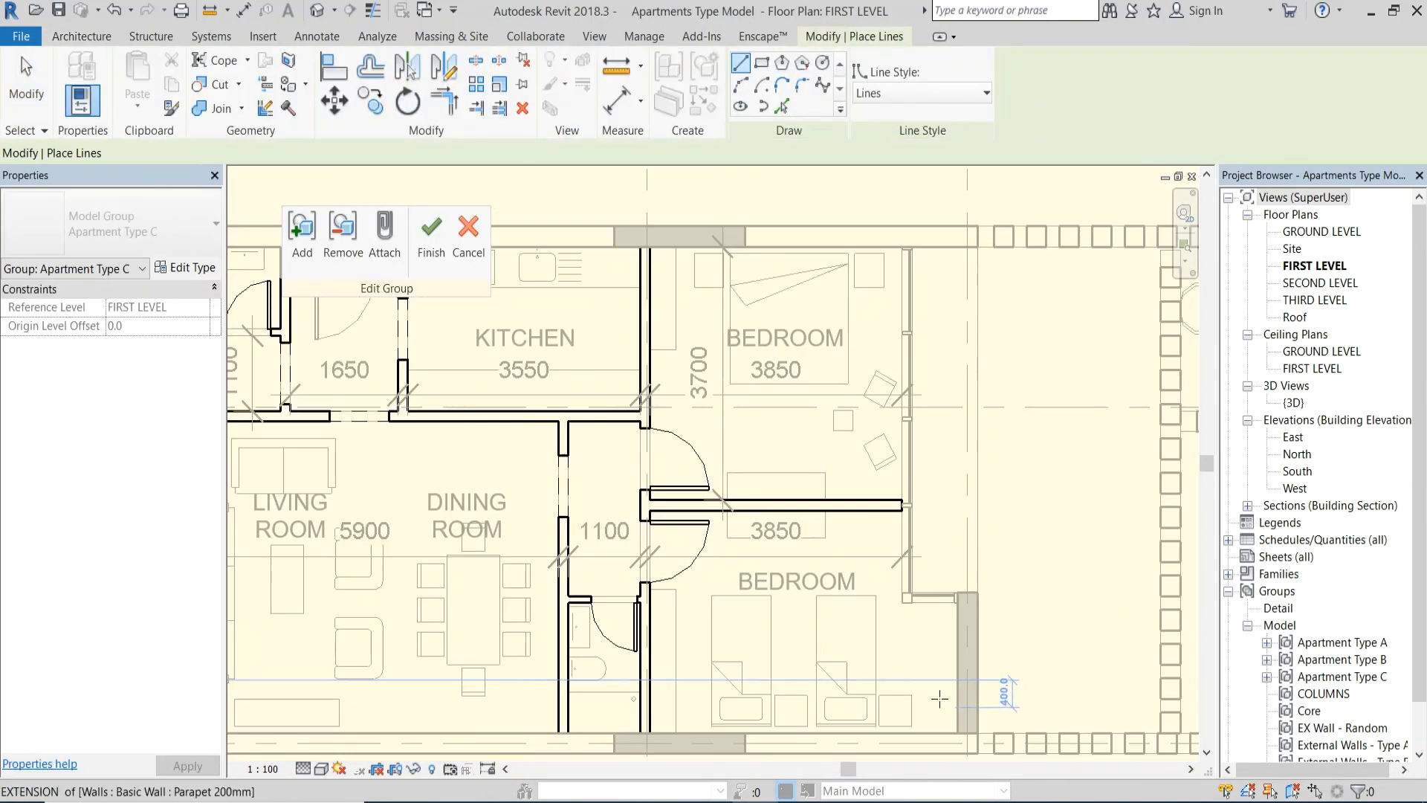